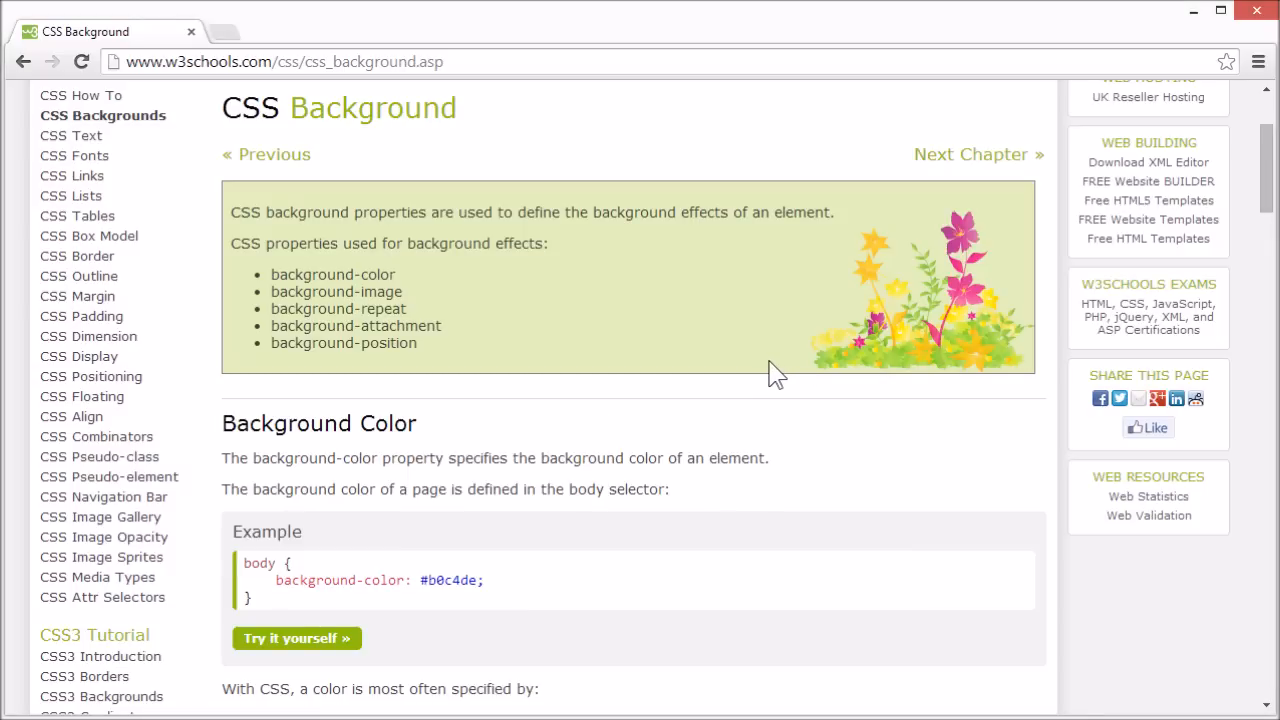
{"action": "mouse_move", "coordinate": [455, 437]}
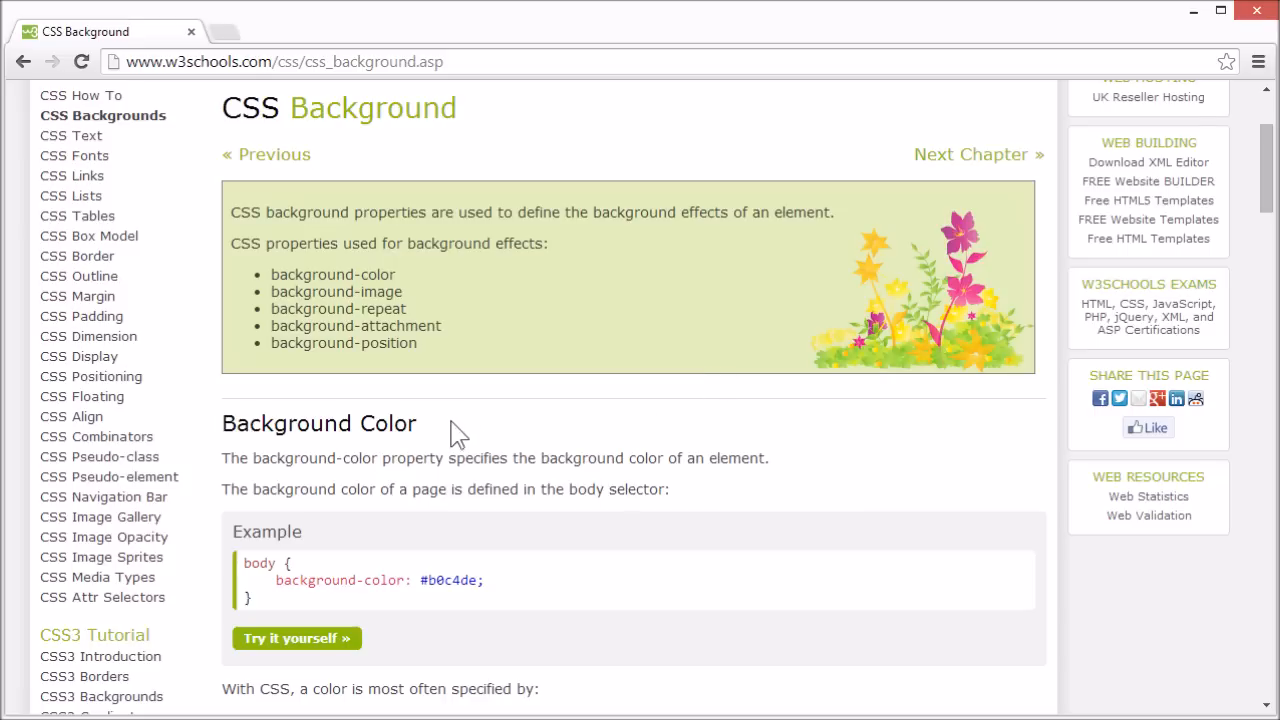
{"action": "mouse_move", "coordinate": [322, 648]}
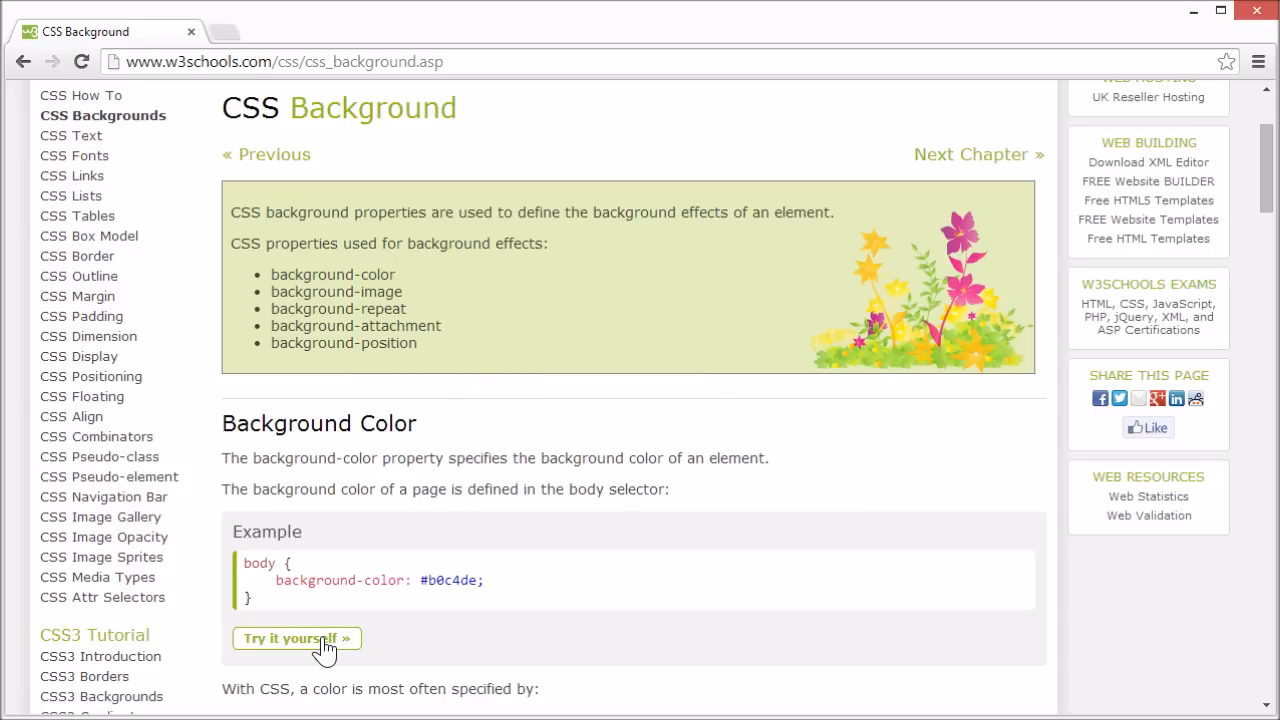
Open the background-color example and render the page background red with rgb(255,0,0).
{"action": "left_click", "coordinate": [296, 638]}
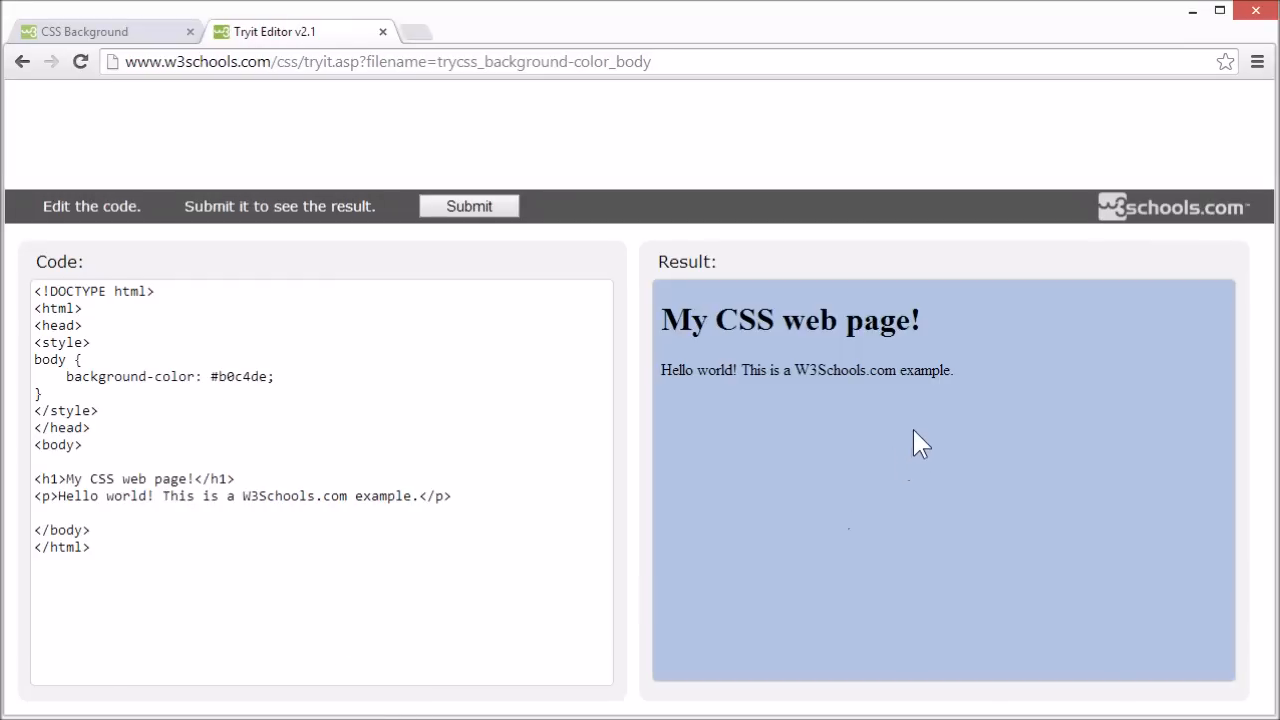
{"action": "mouse_move", "coordinate": [985, 424]}
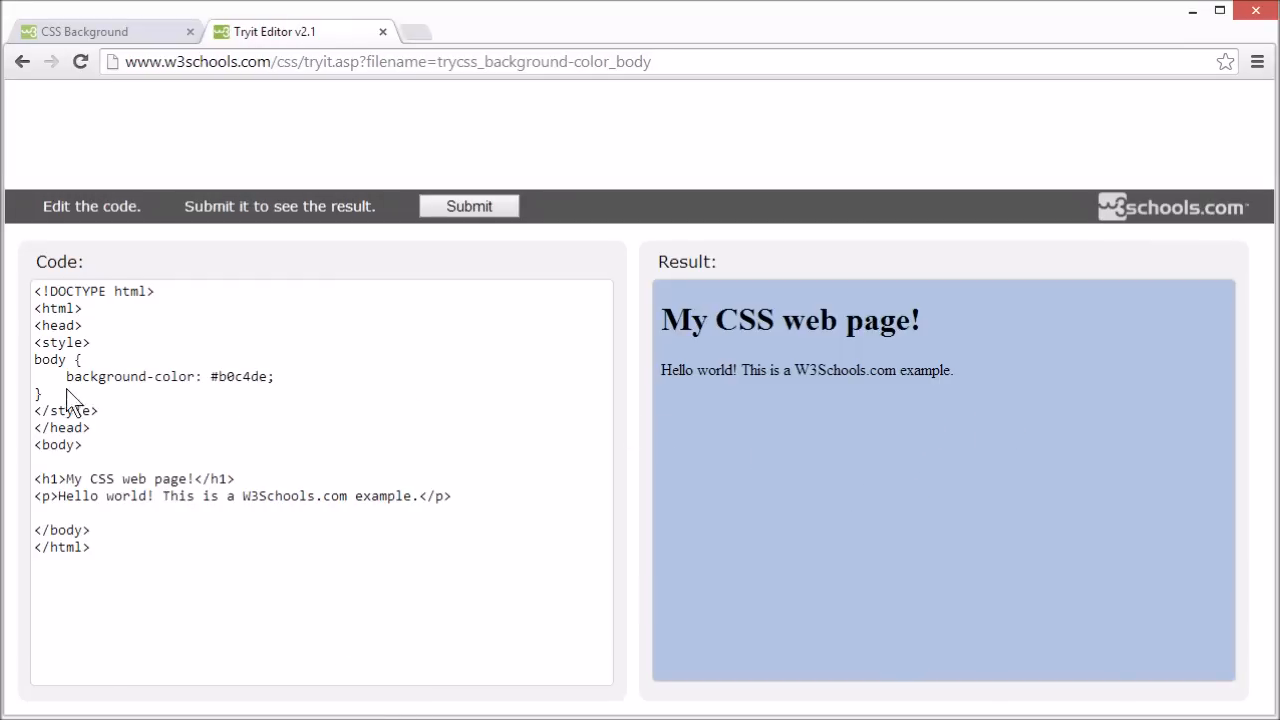
{"action": "double_click", "coordinate": [130, 376]}
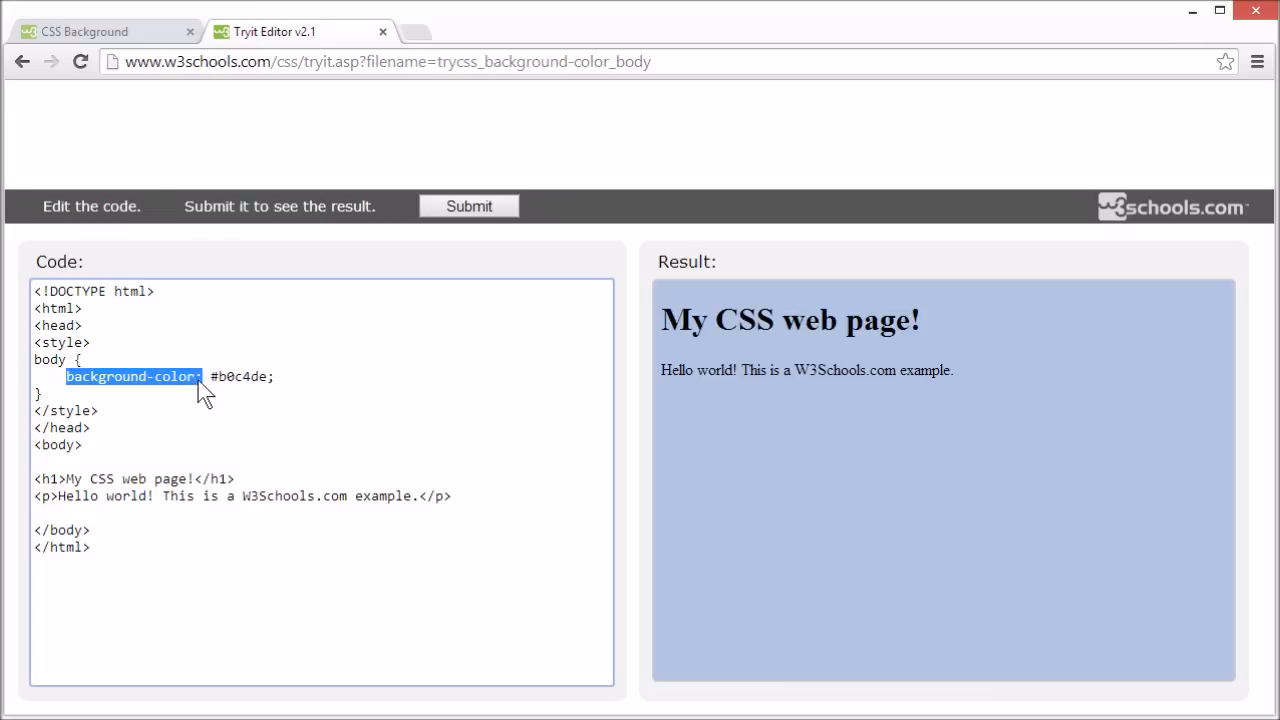
{"action": "double_click", "coordinate": [52, 359]}
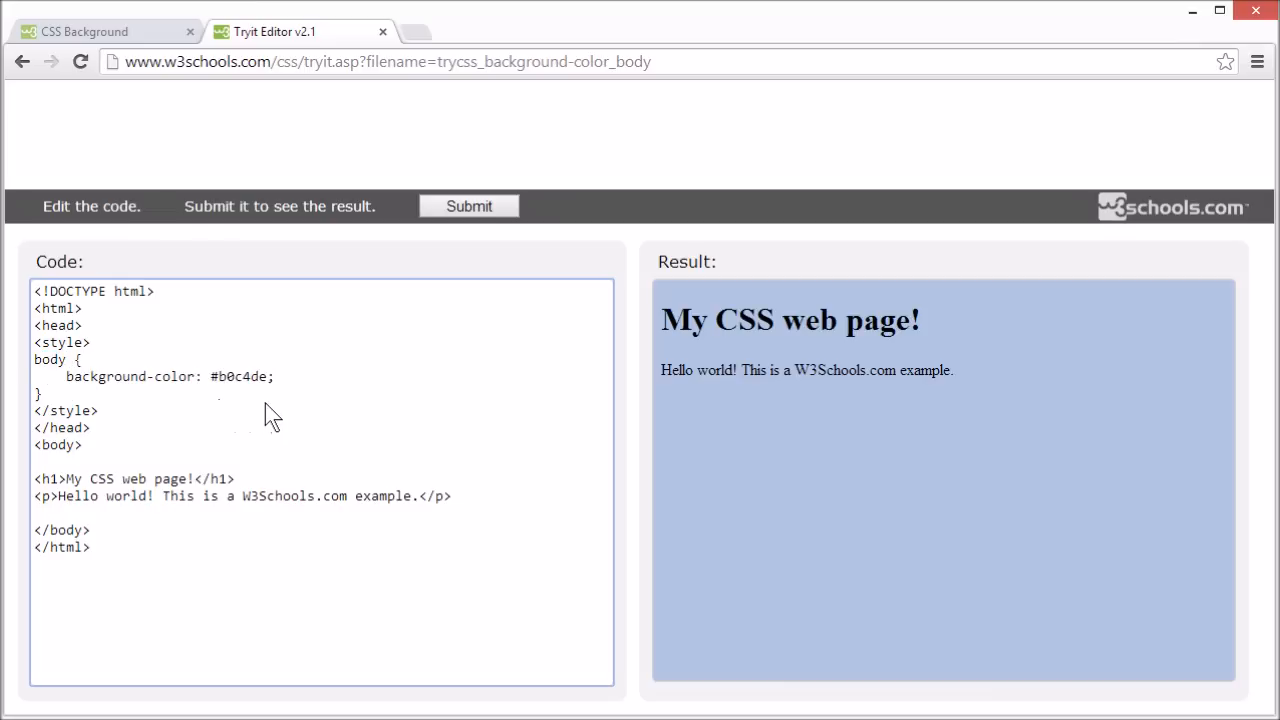
{"action": "mouse_move", "coordinate": [247, 414]}
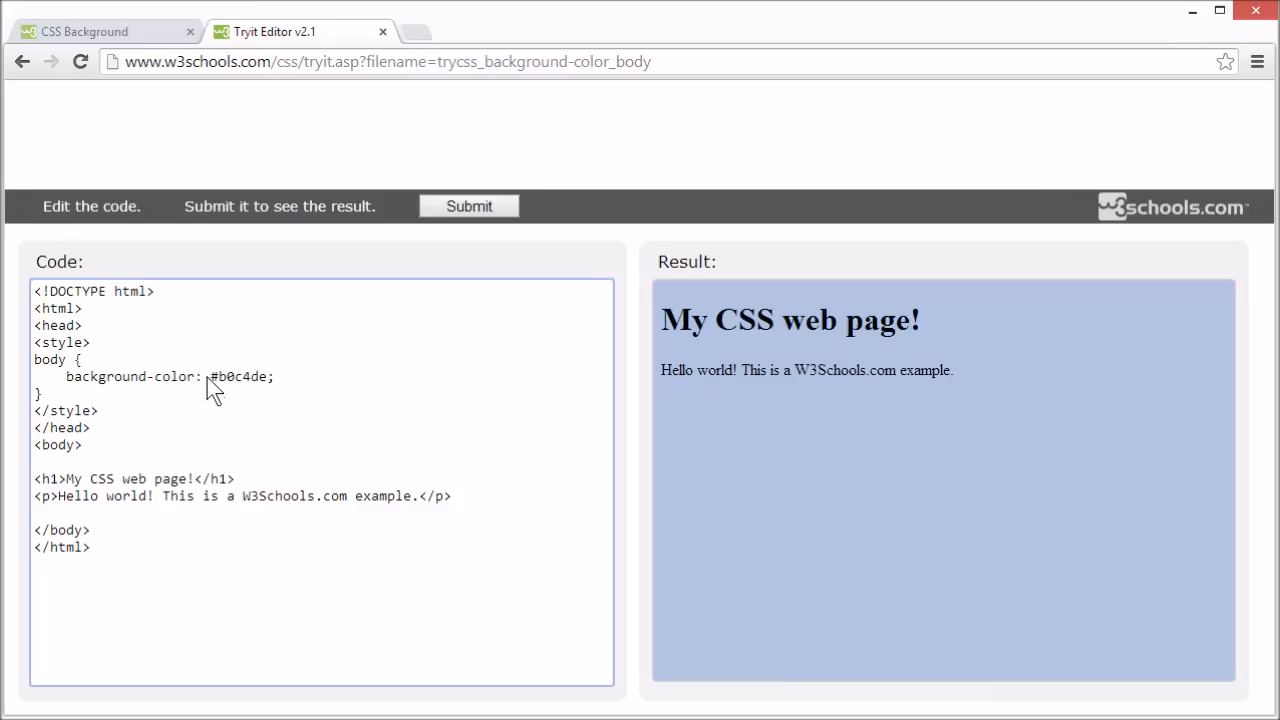
{"action": "double_click", "coordinate": [239, 377]}
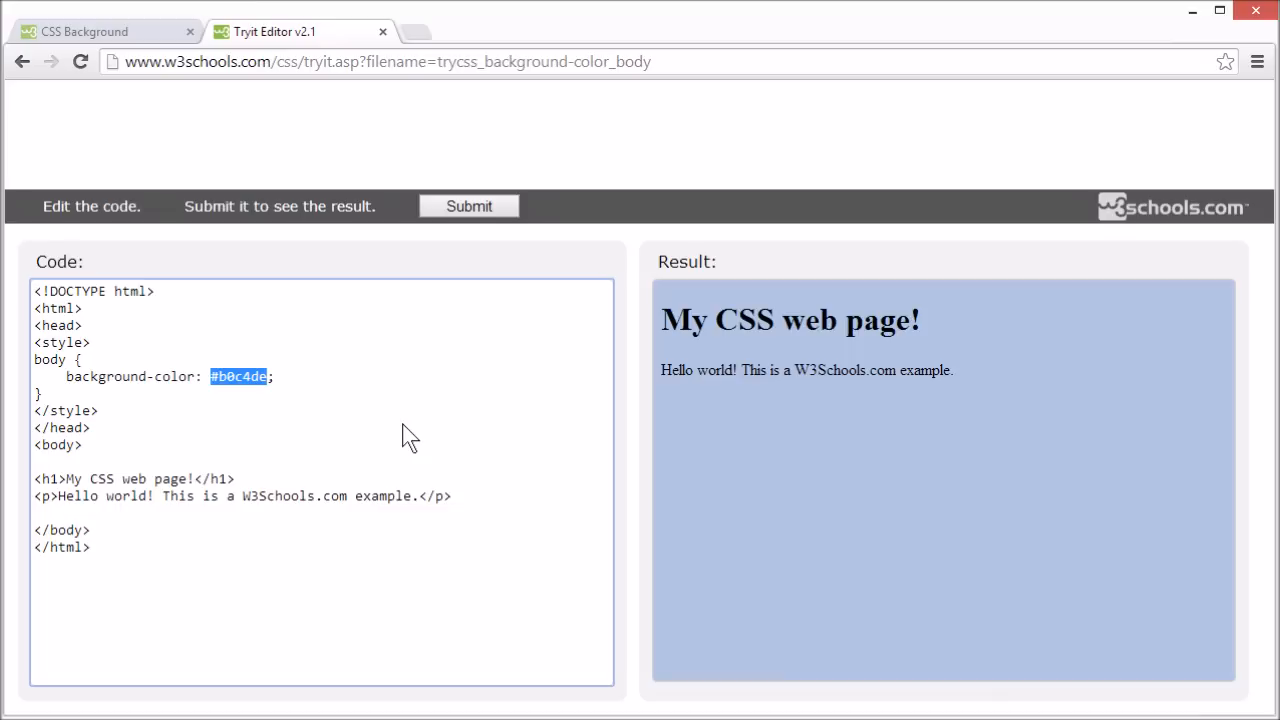
{"action": "type", "text": "rgb("}
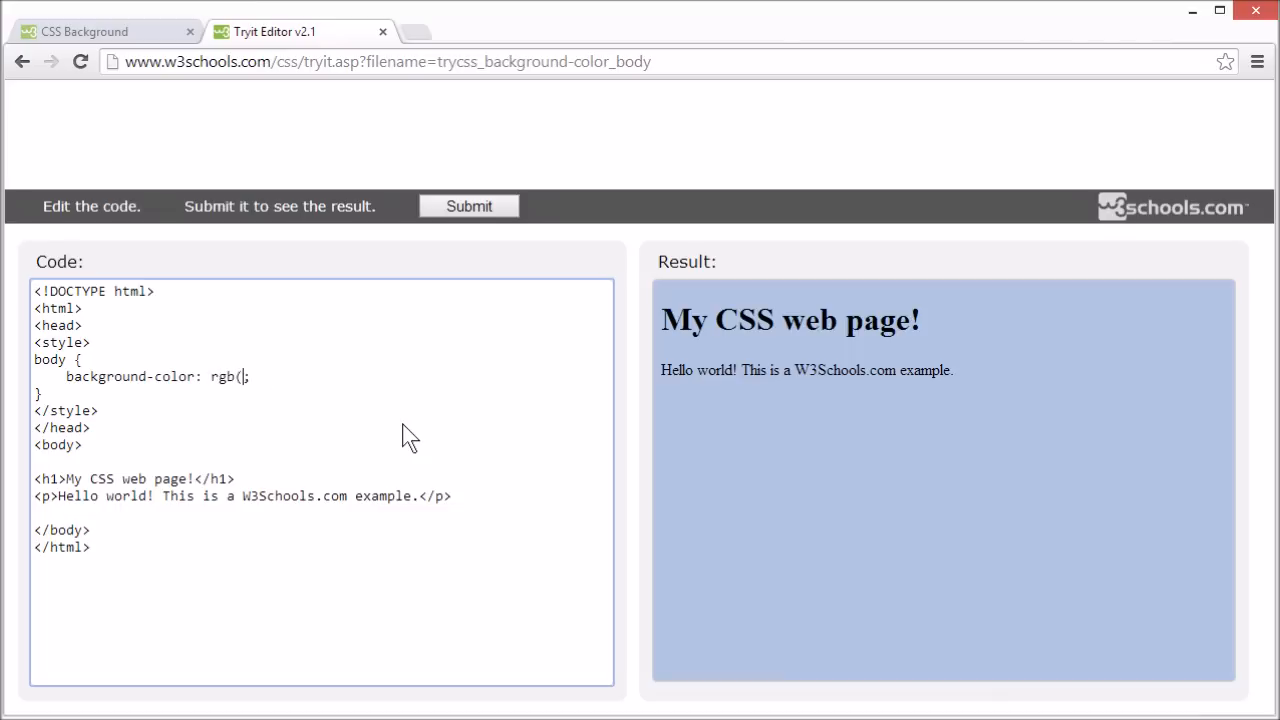
{"action": "type", "text": "255,0"}
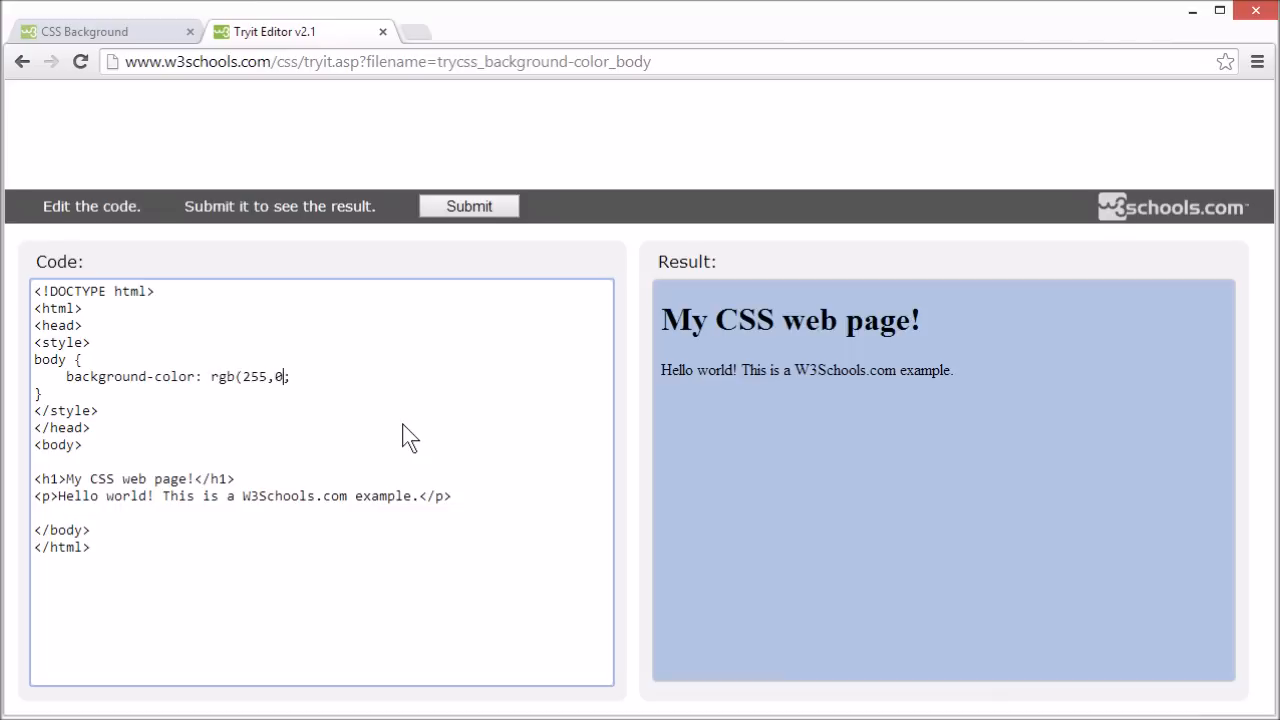
{"action": "type", "text": "0);"}
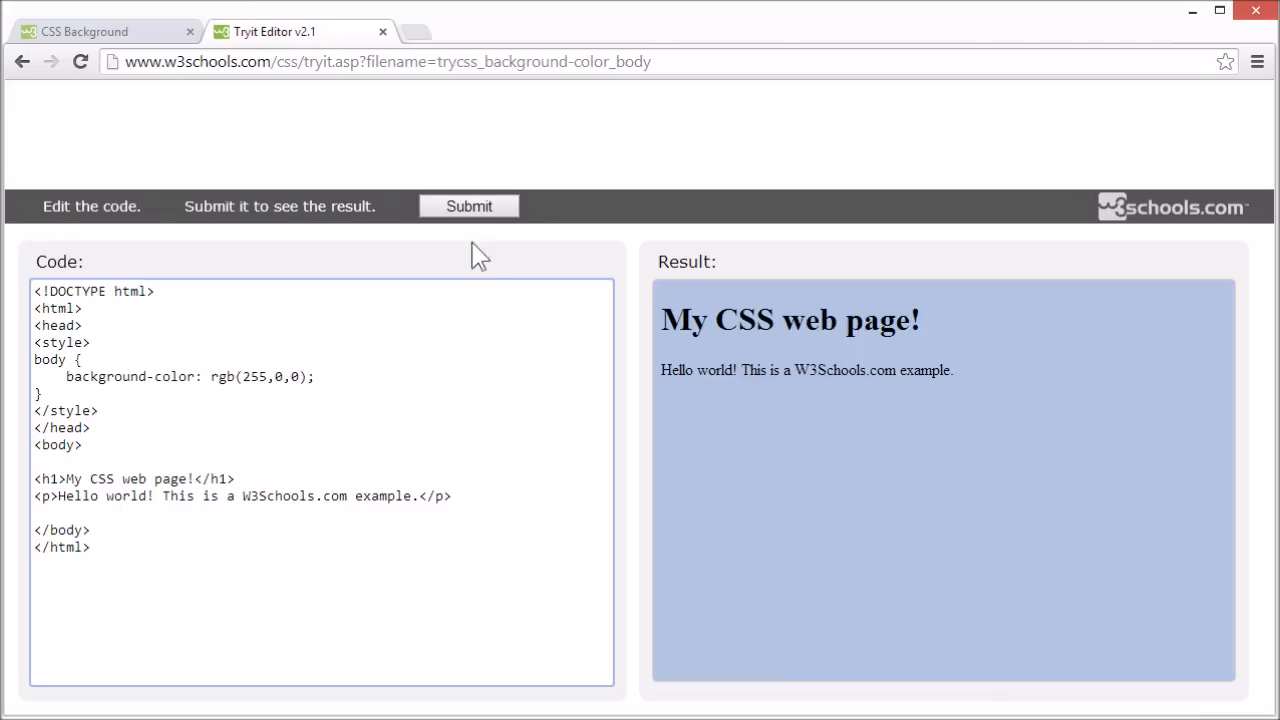
{"action": "left_click", "coordinate": [468, 206]}
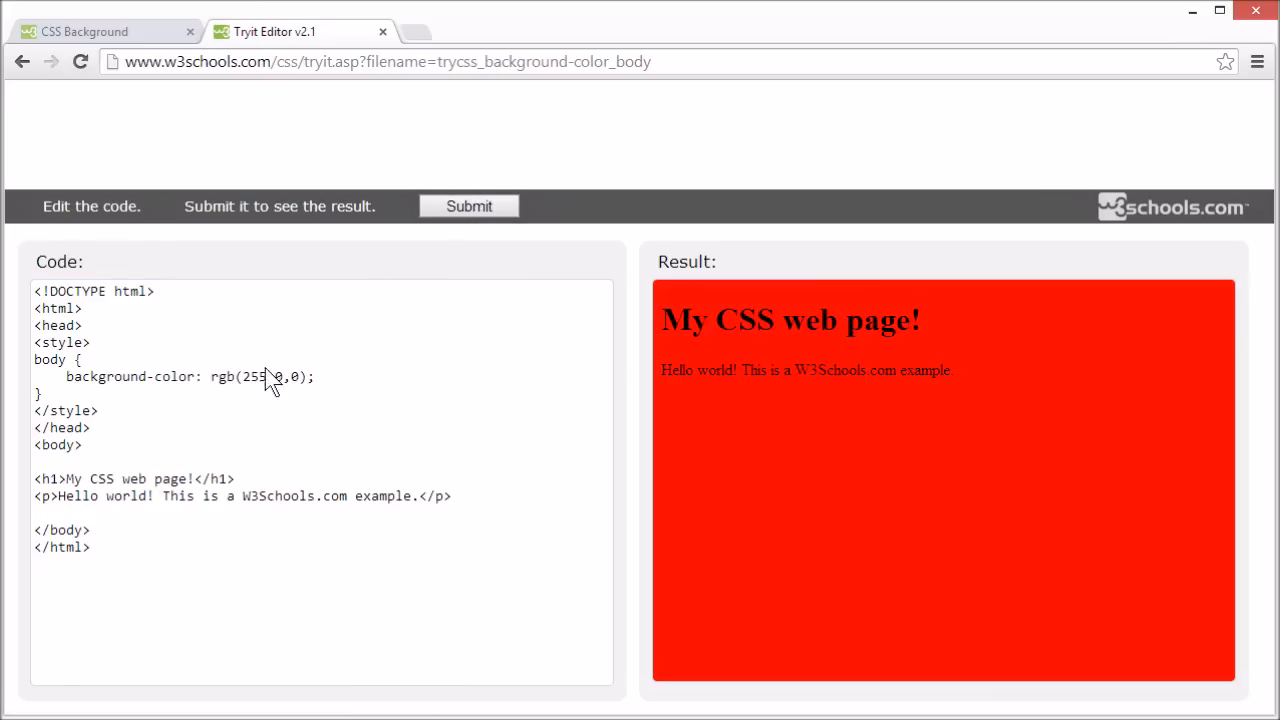
Change the background colour to lightblue and re-render the page.
{"action": "left_click_drag", "start_coordinate": [211, 377], "coordinate": [310, 377]}
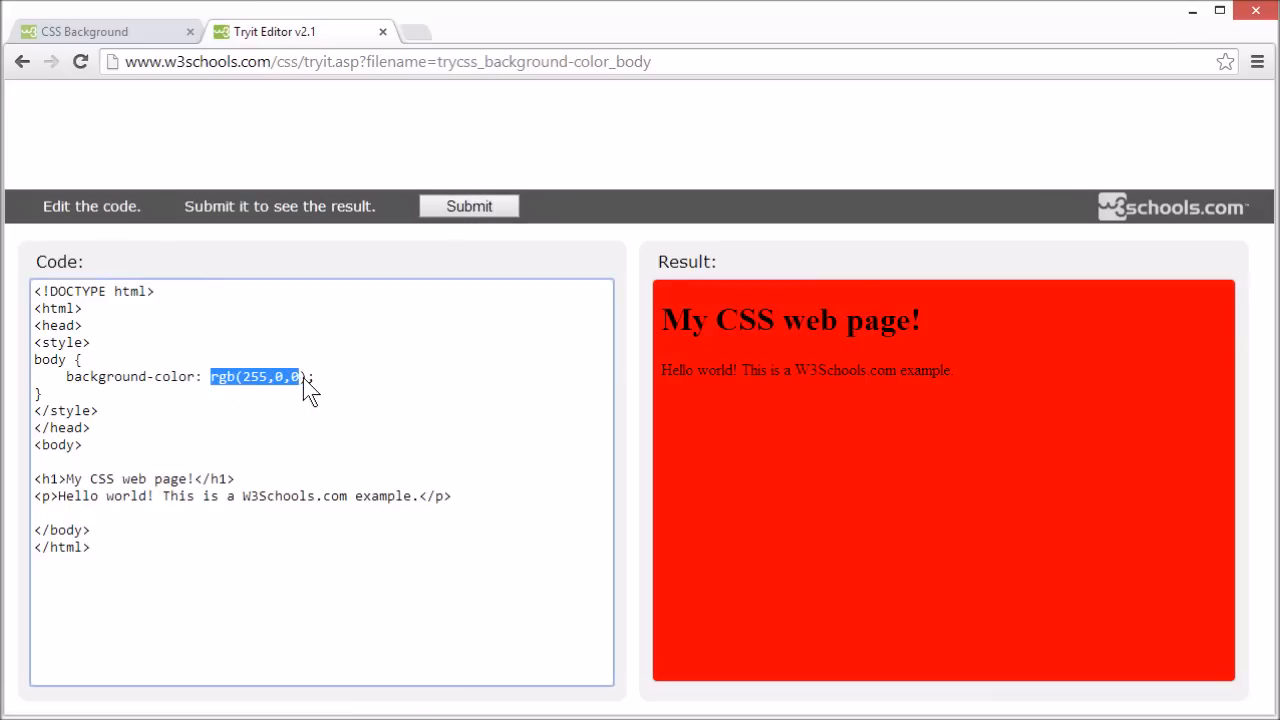
{"action": "type", "text": "ligh"}
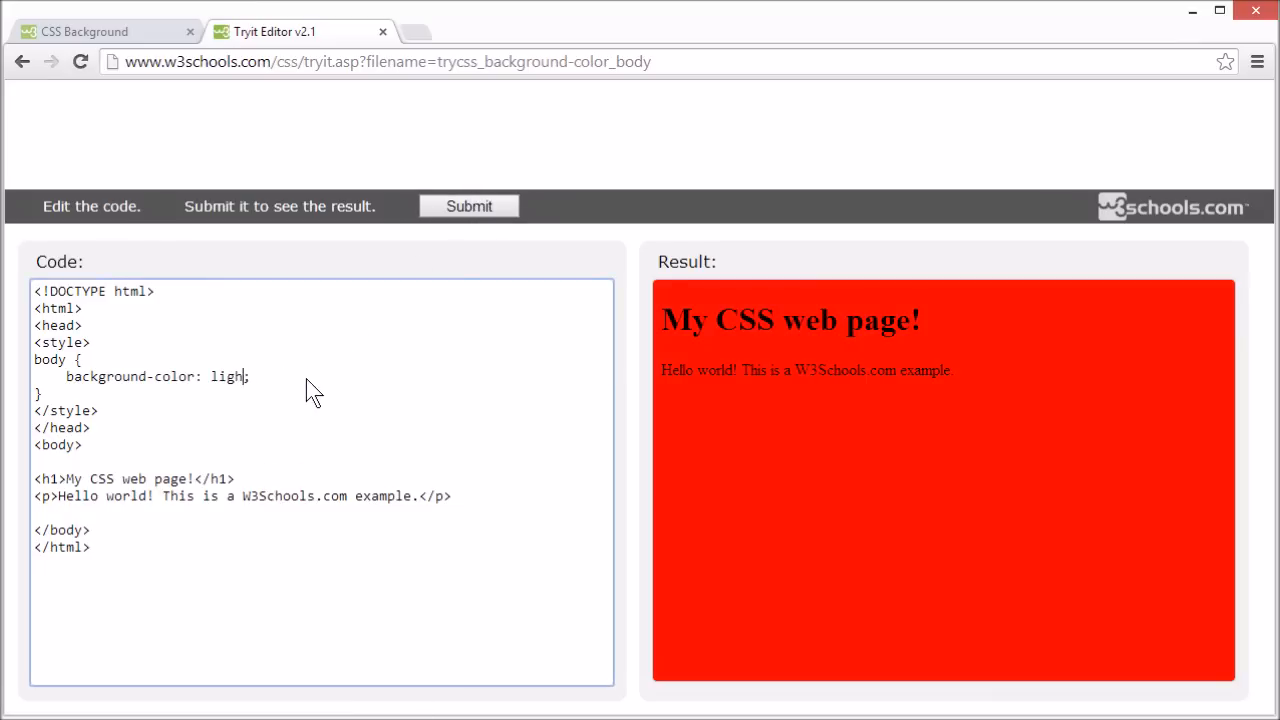
{"action": "type", "text": "tblue"}
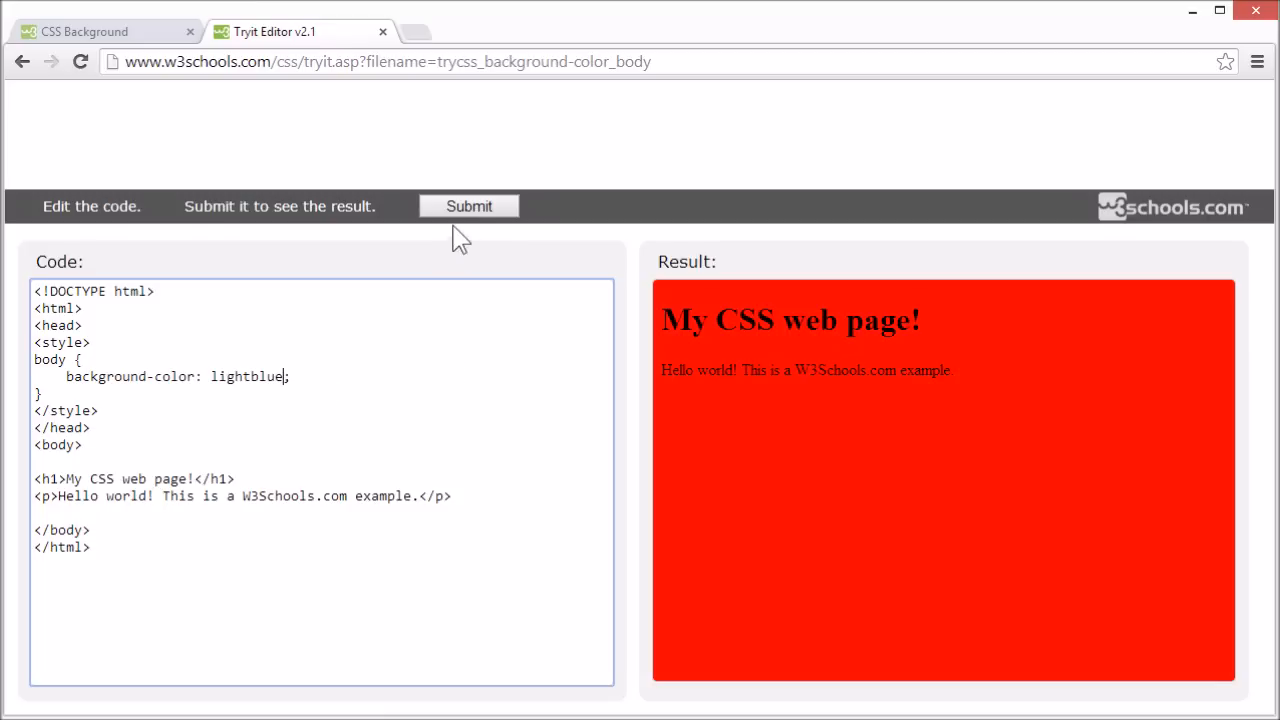
{"action": "left_click", "coordinate": [468, 206]}
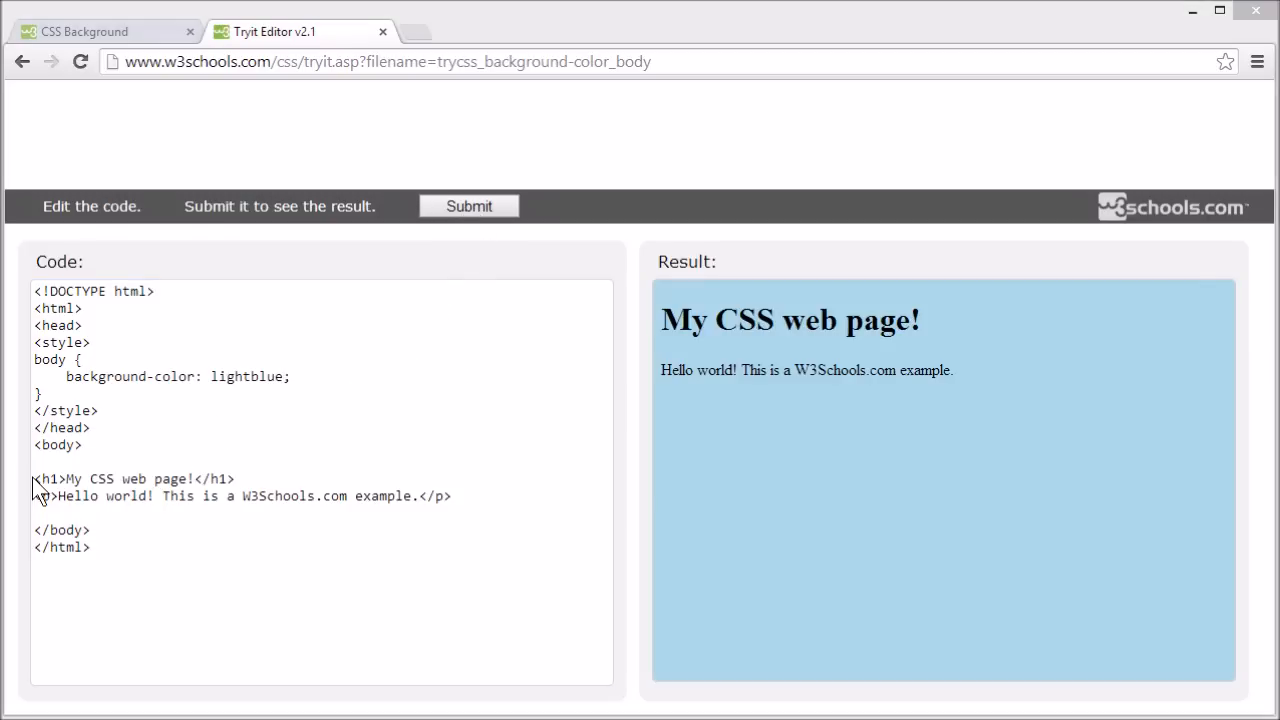
Copy the body rule into an h1 rule with an orange background and render it.
{"action": "left_click", "coordinate": [40, 499]}
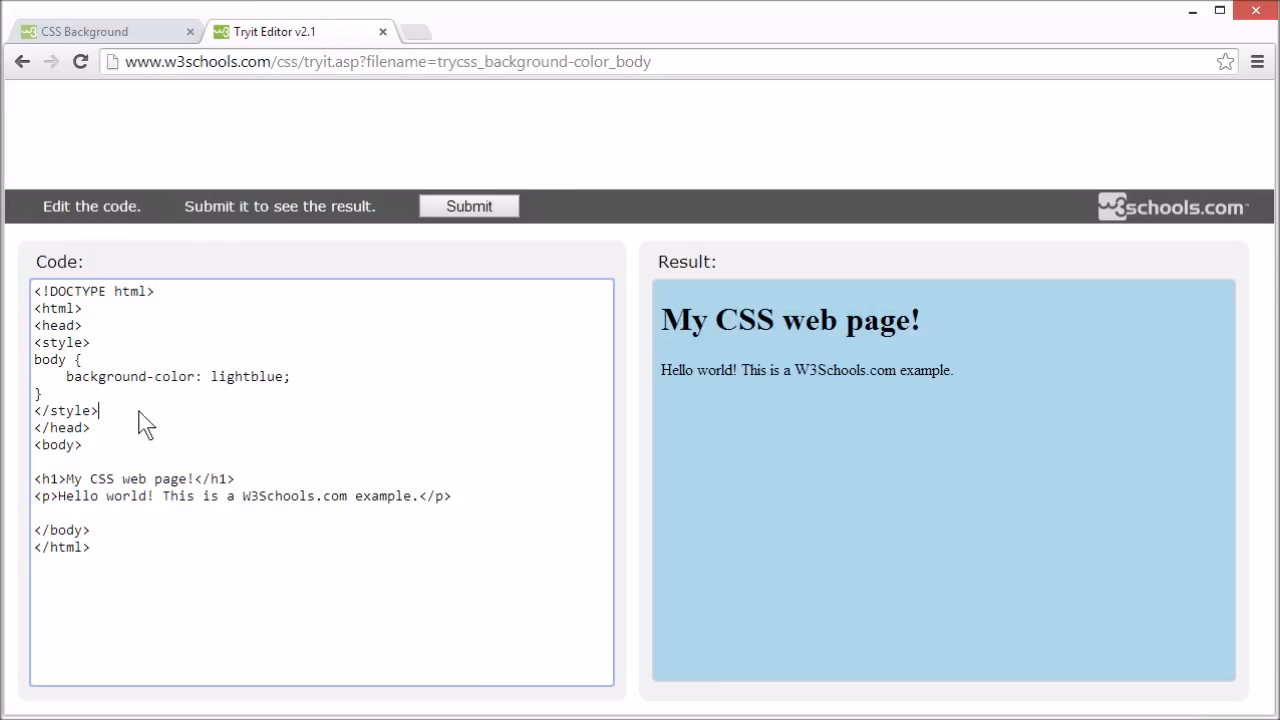
{"action": "left_click_drag", "start_coordinate": [37, 359], "coordinate": [41, 393]}
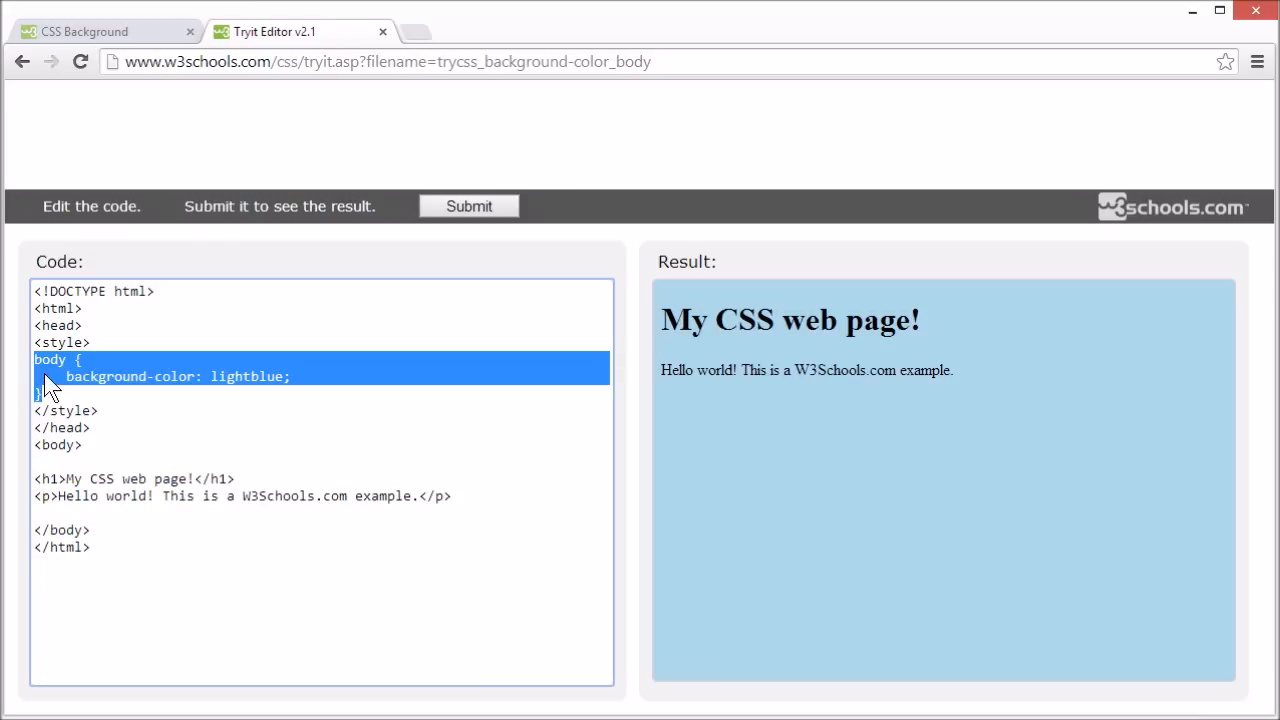
{"action": "left_click", "coordinate": [40, 479]}
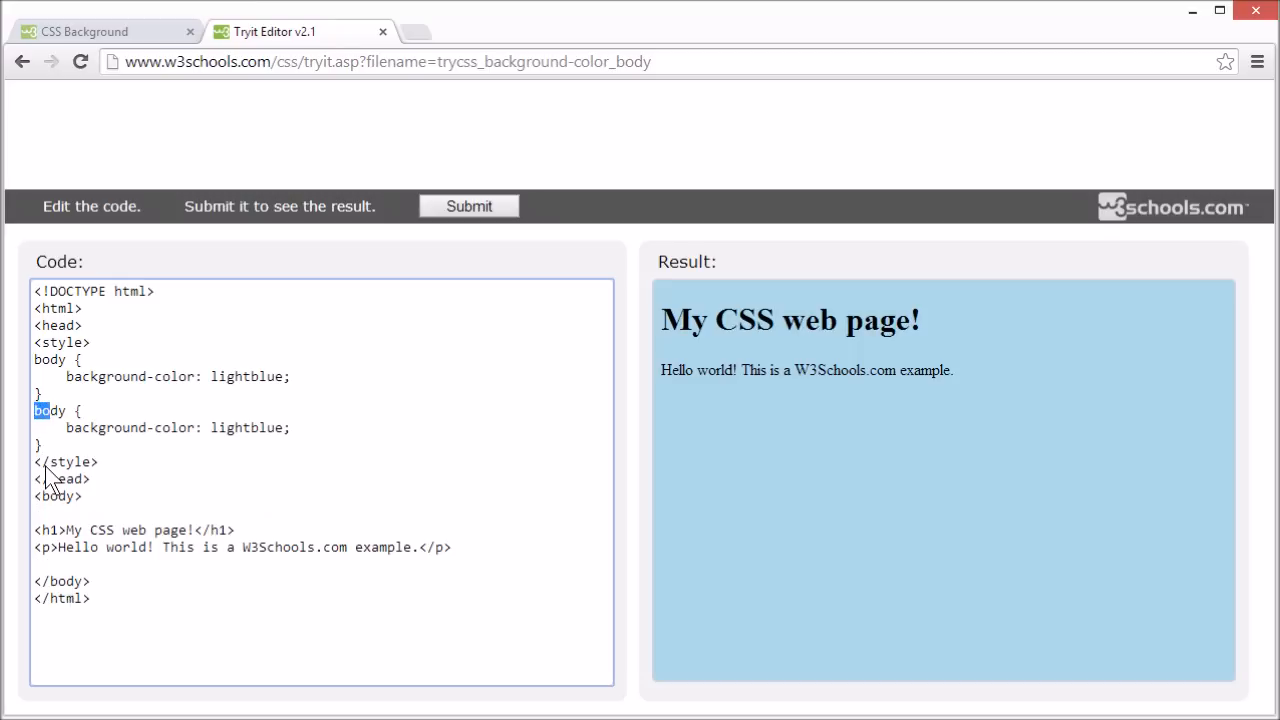
{"action": "type", "text": "h1 {"}
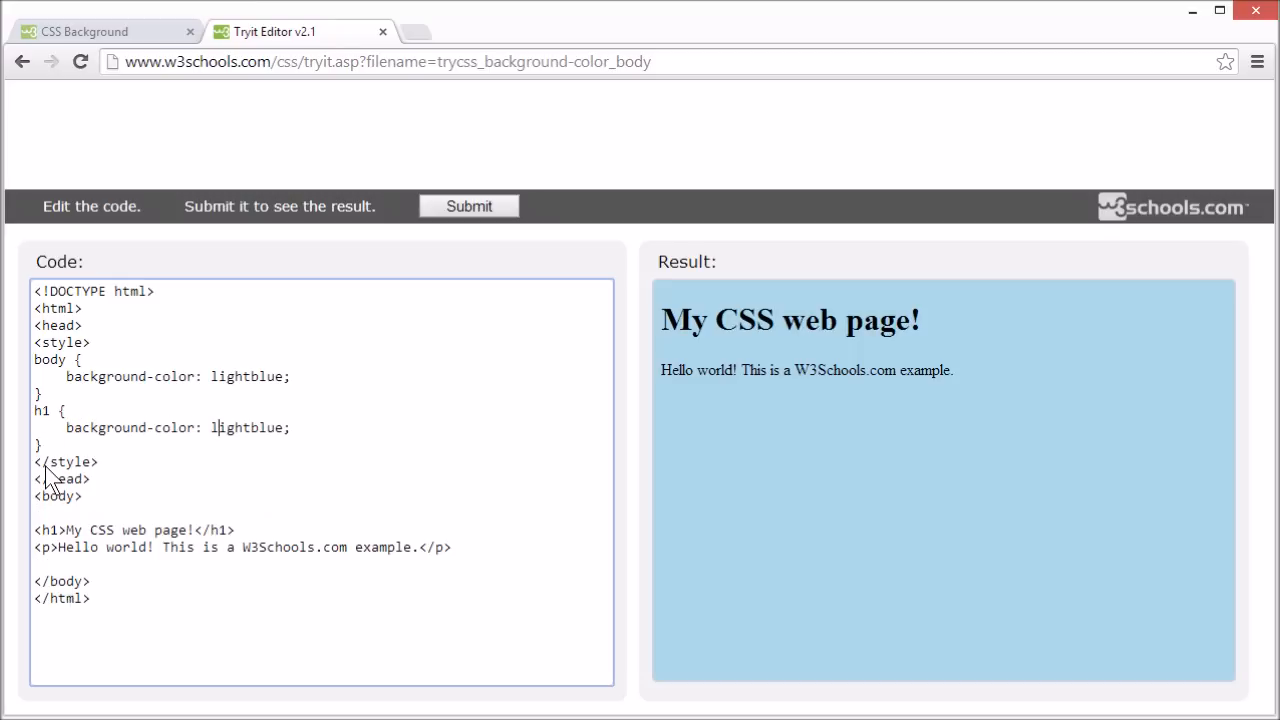
{"action": "double_click", "coordinate": [247, 427]}
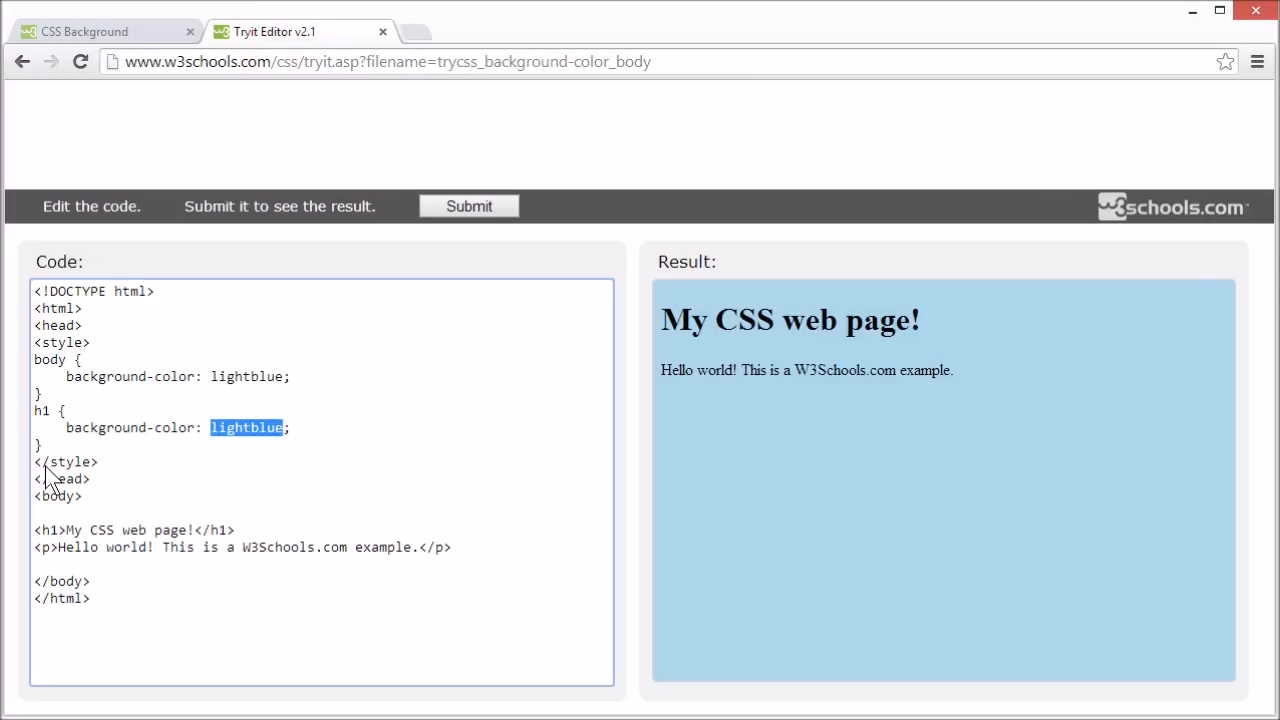
{"action": "type", "text": "orange"}
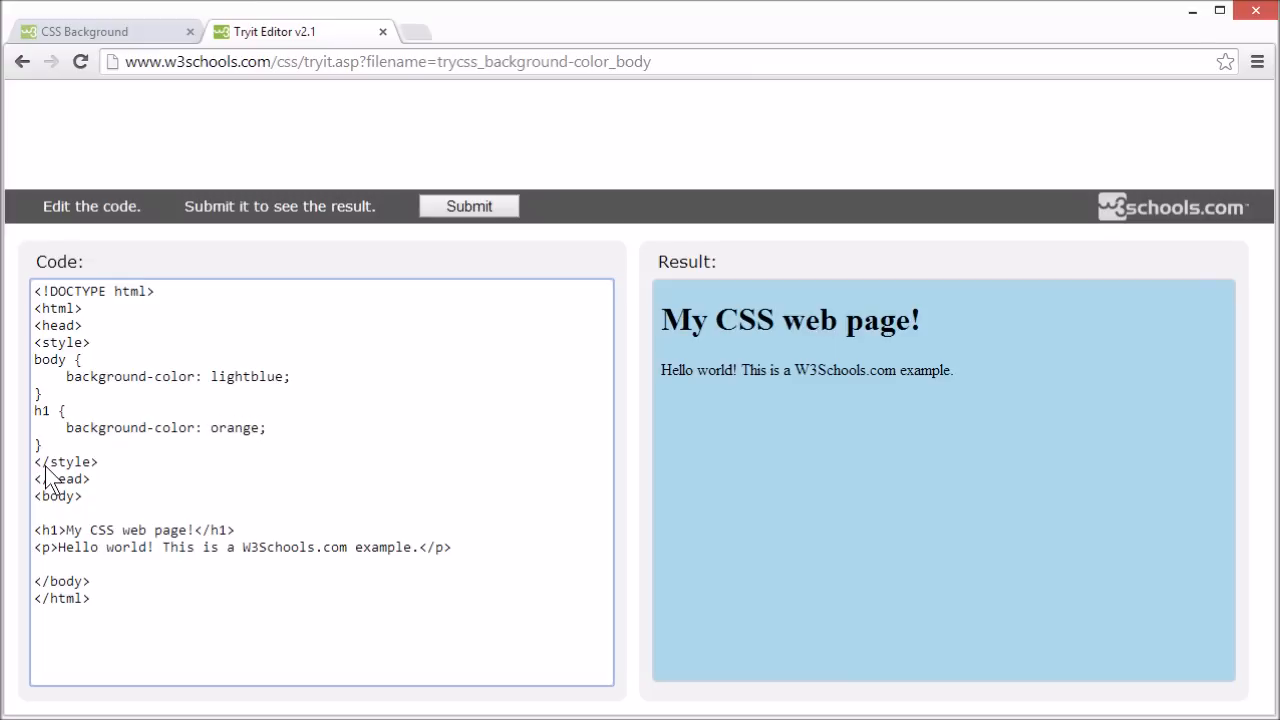
{"action": "left_click", "coordinate": [468, 206]}
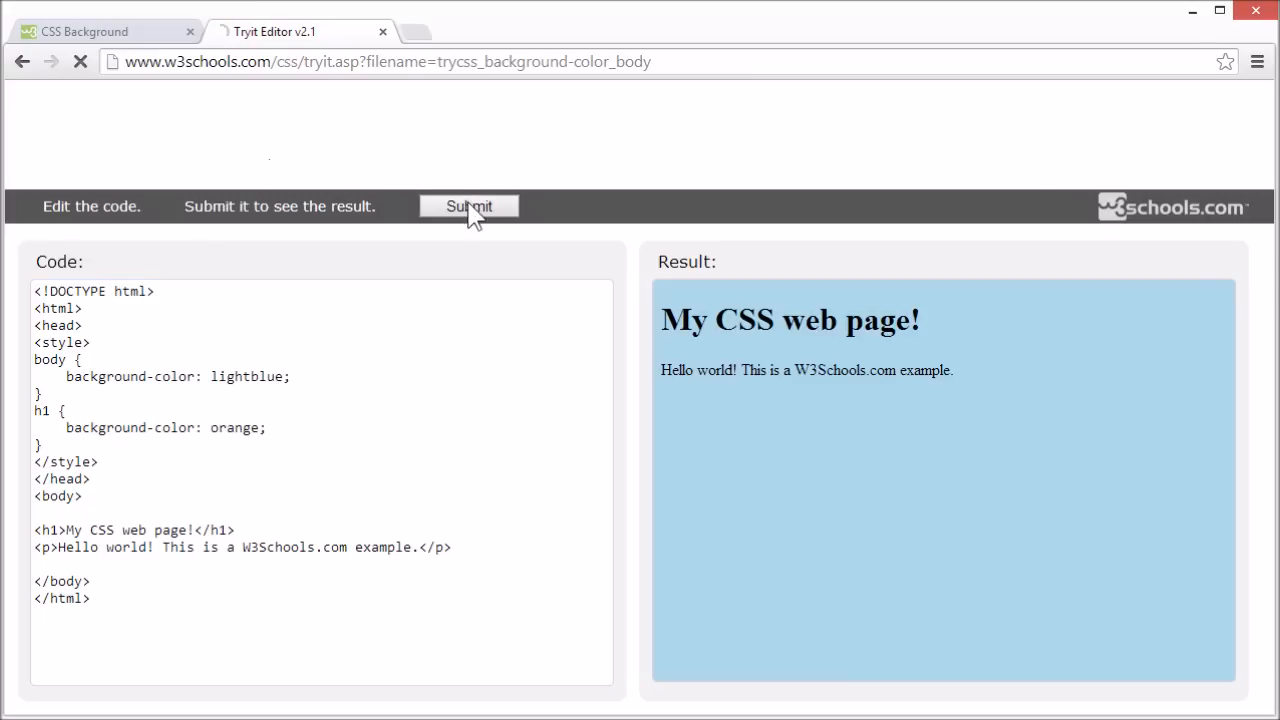
Add a third copied rule renamed to p for a red paragraph background.
{"action": "left_click", "coordinate": [468, 206]}
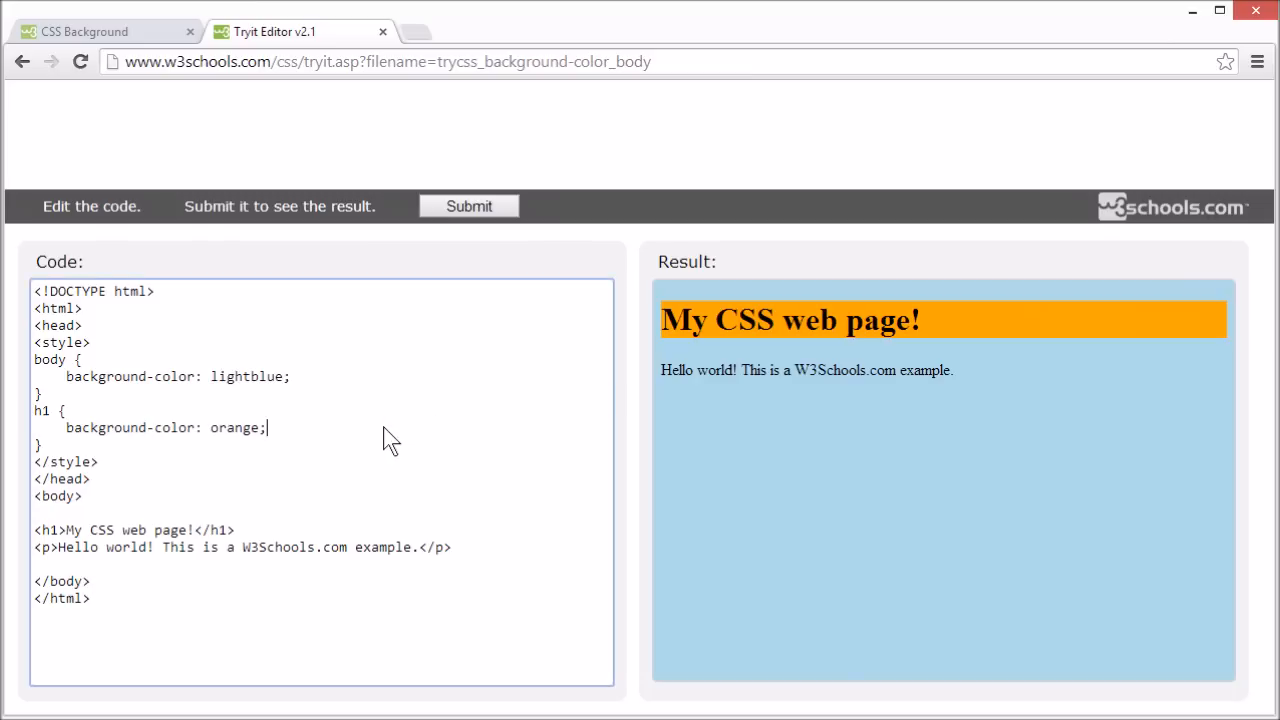
{"action": "type", "text": "body {"}
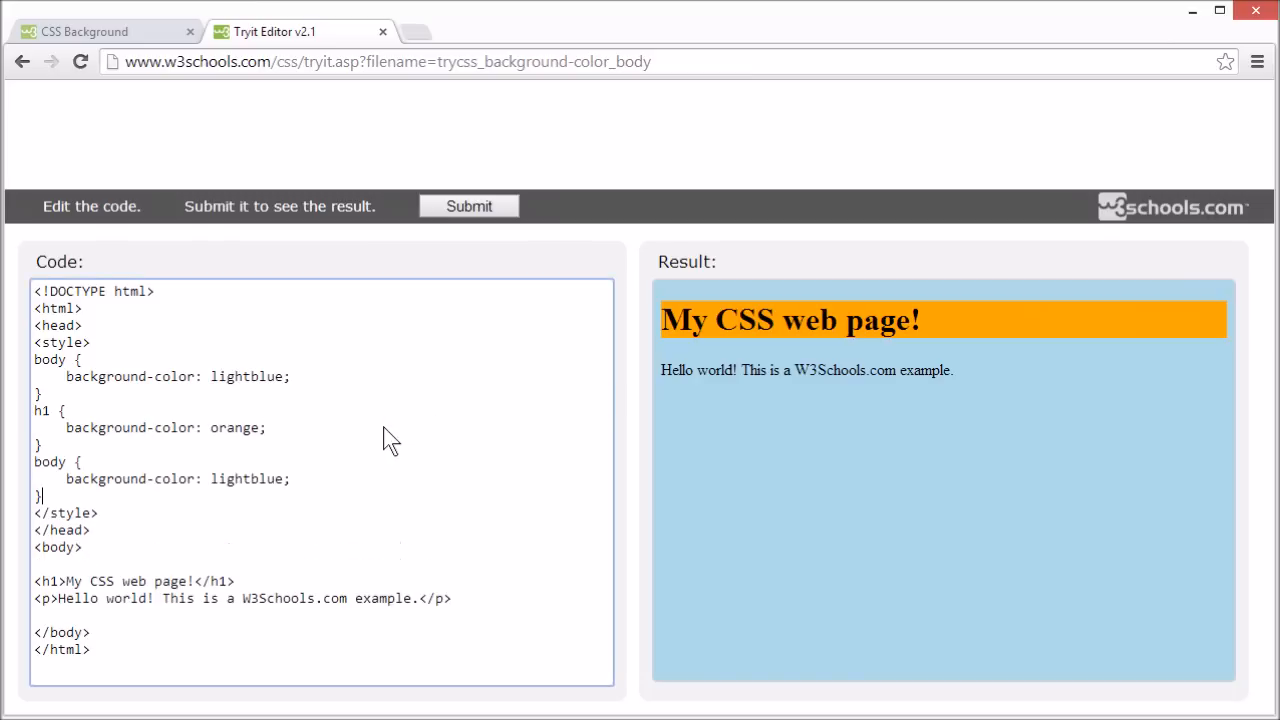
{"action": "double_click", "coordinate": [47, 463]}
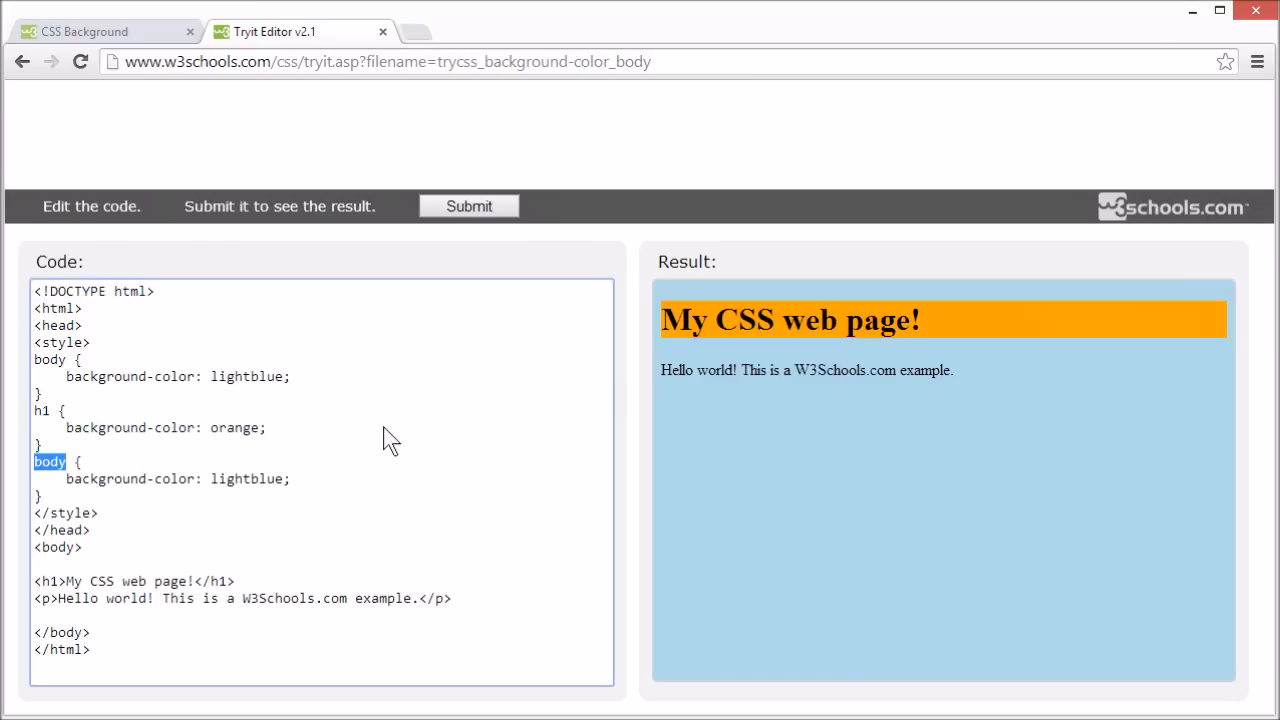
{"action": "type", "text": "p {"}
{"action": "left_click", "coordinate": [322, 478]}
{"action": "type", "text": "red"}
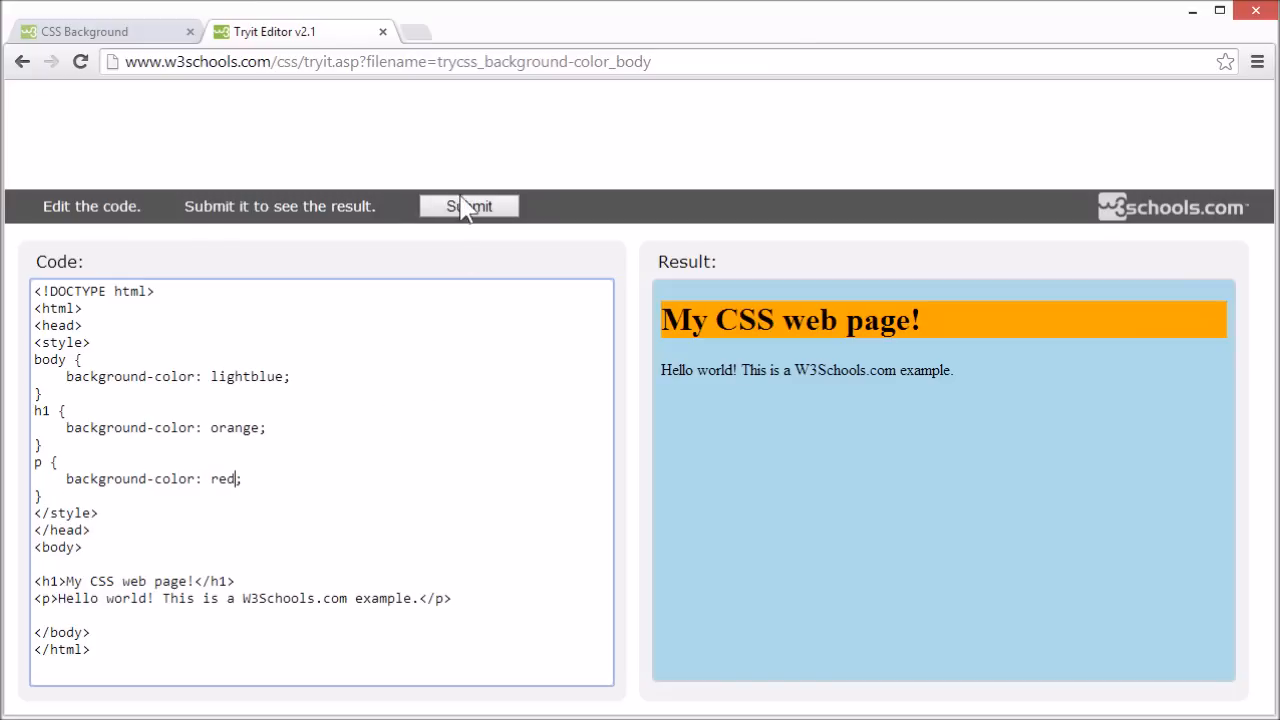
{"action": "left_click", "coordinate": [468, 206]}
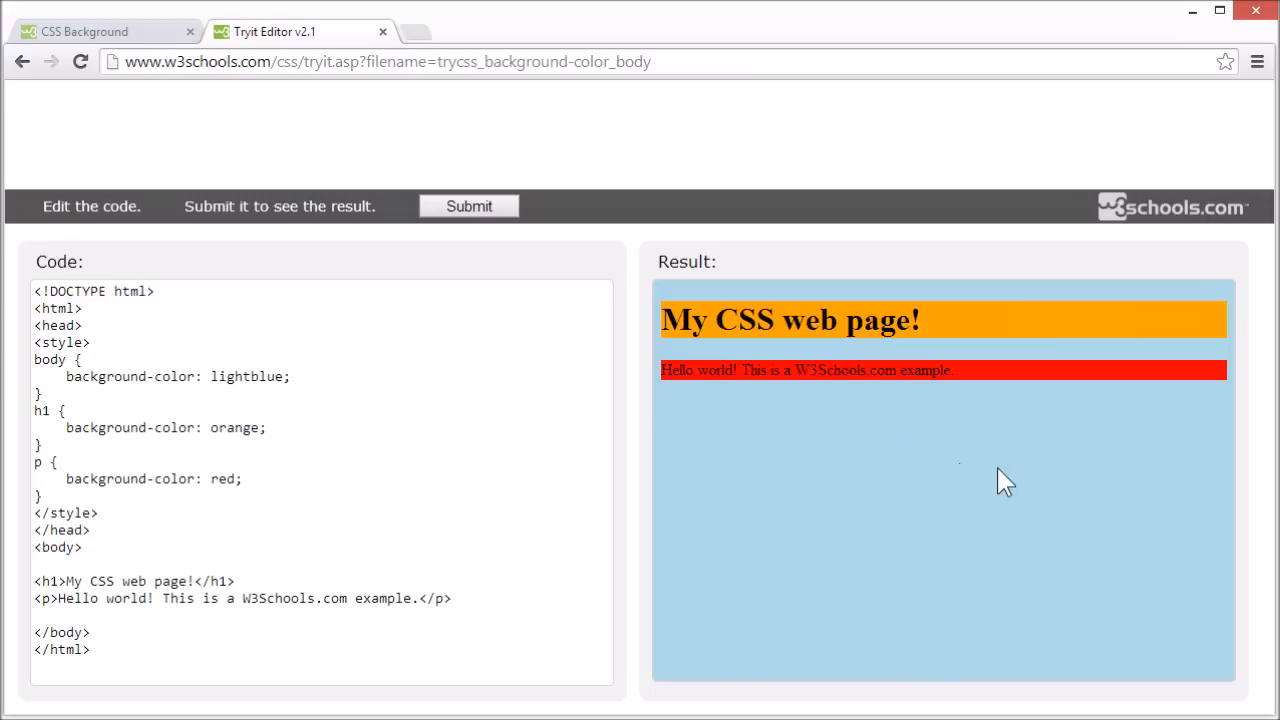
{"action": "mouse_move", "coordinate": [386, 44]}
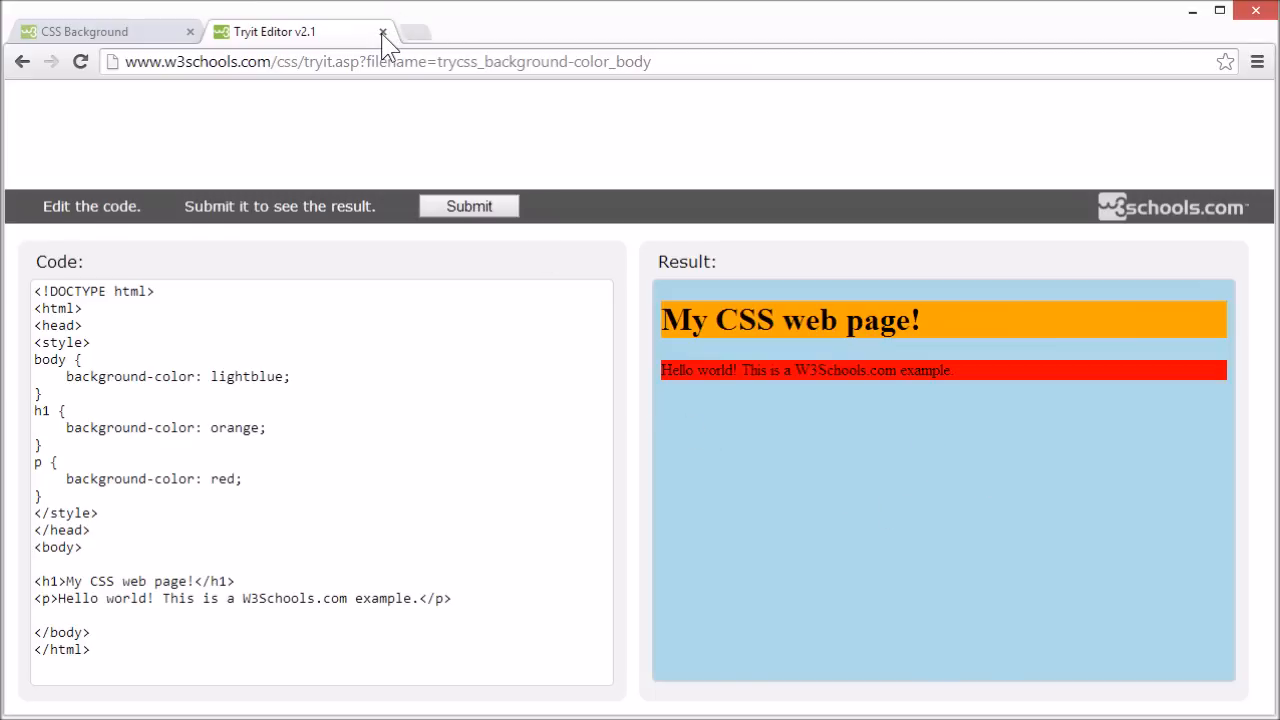
Open the paper.gif Background Image example and select its image URL.
{"action": "left_click", "coordinate": [379, 31]}
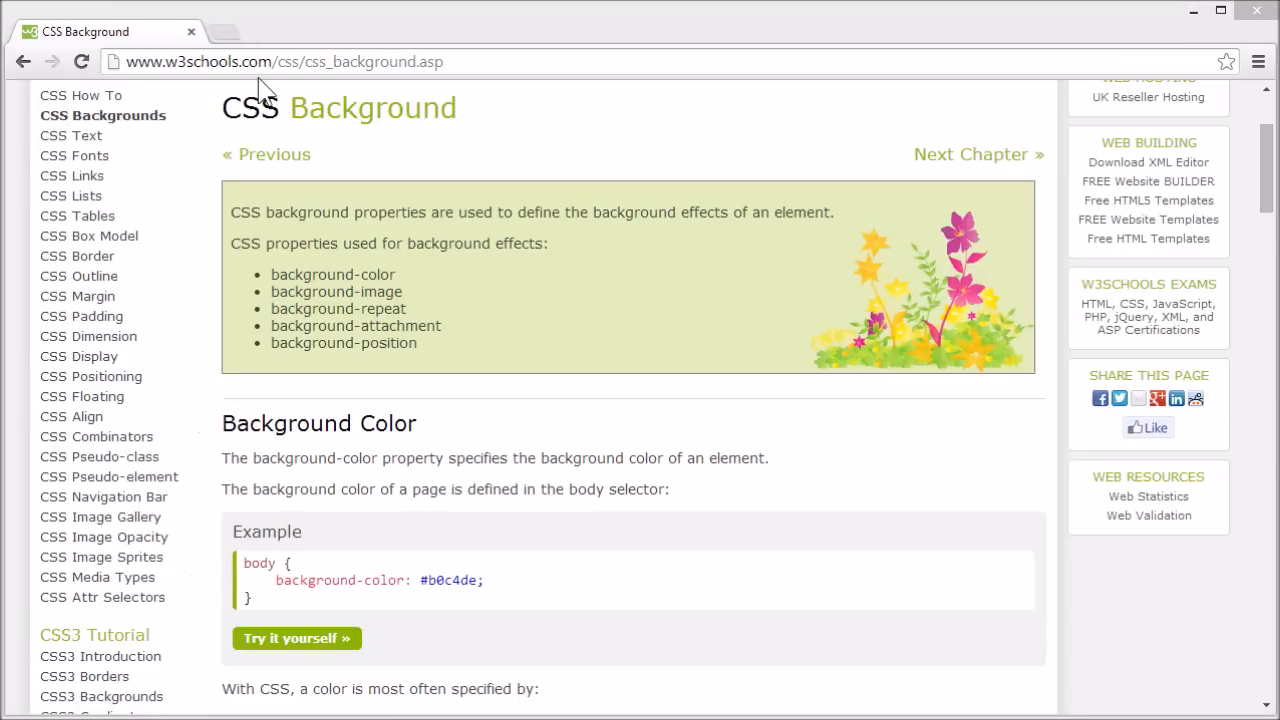
{"action": "scroll", "scroll_direction": "down", "scroll_amount": 3}
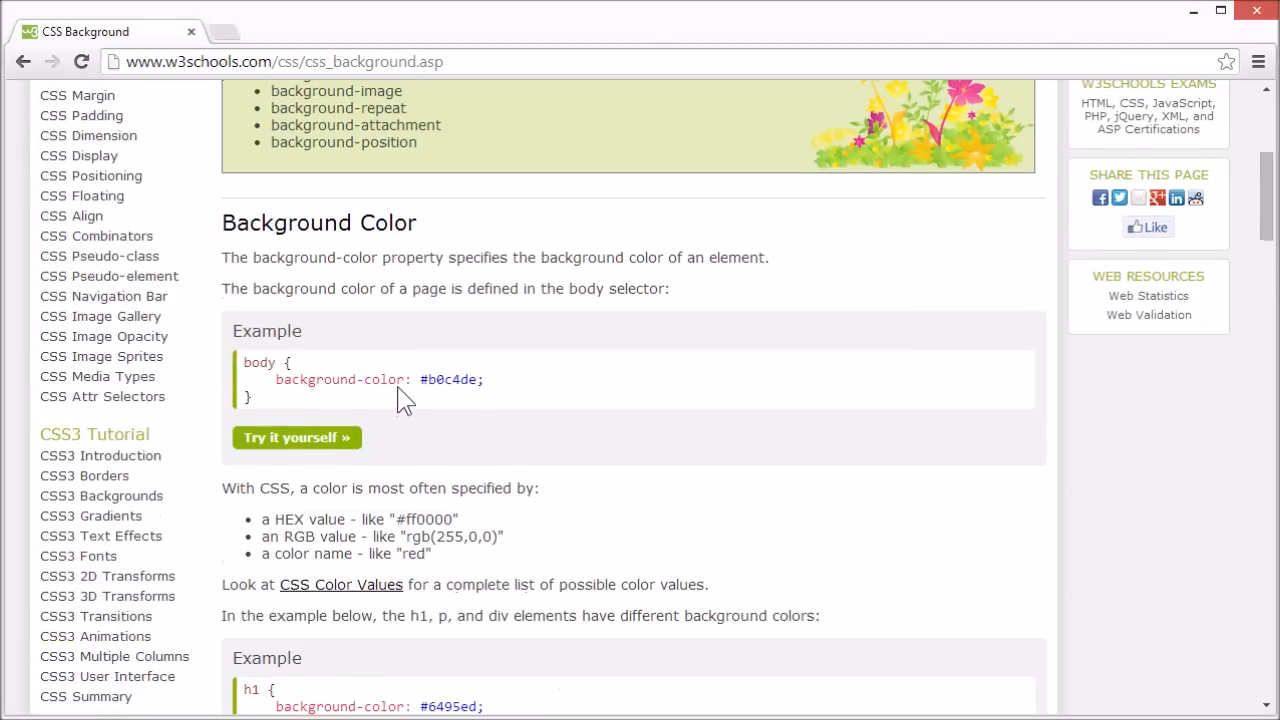
{"action": "scroll", "scroll_direction": "down", "scroll_amount": 3}
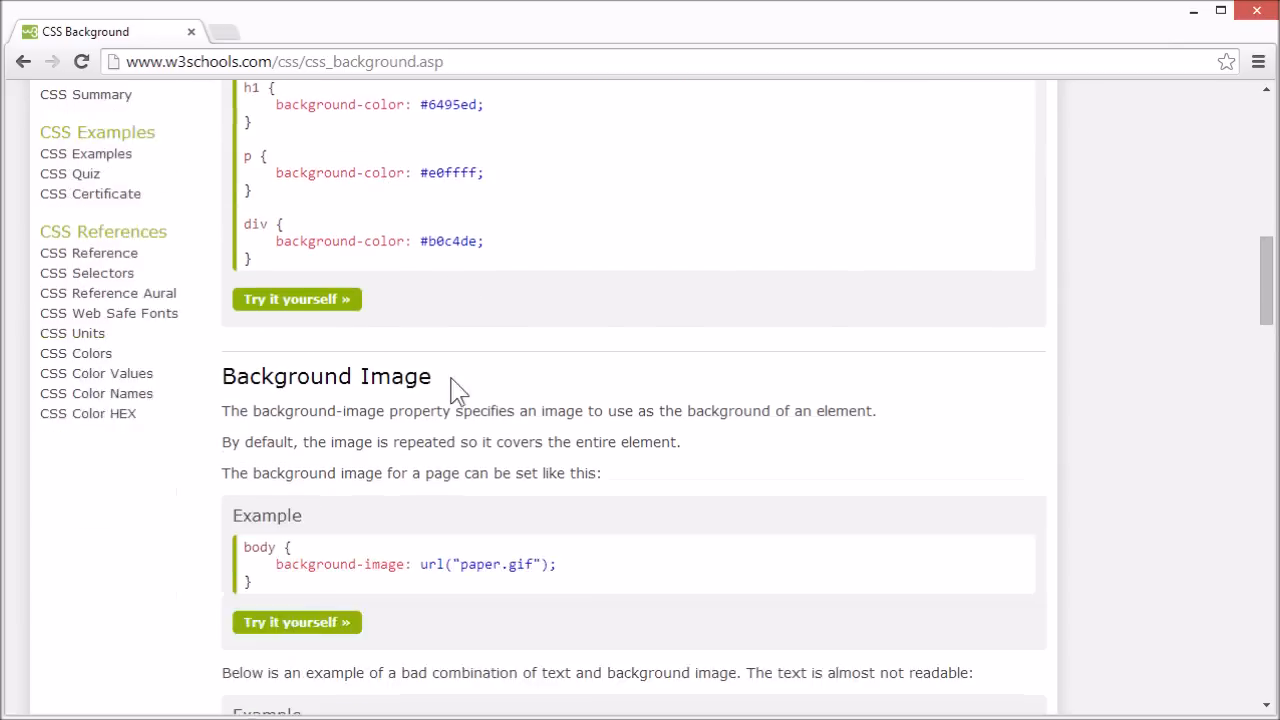
{"action": "left_click", "coordinate": [296, 622]}
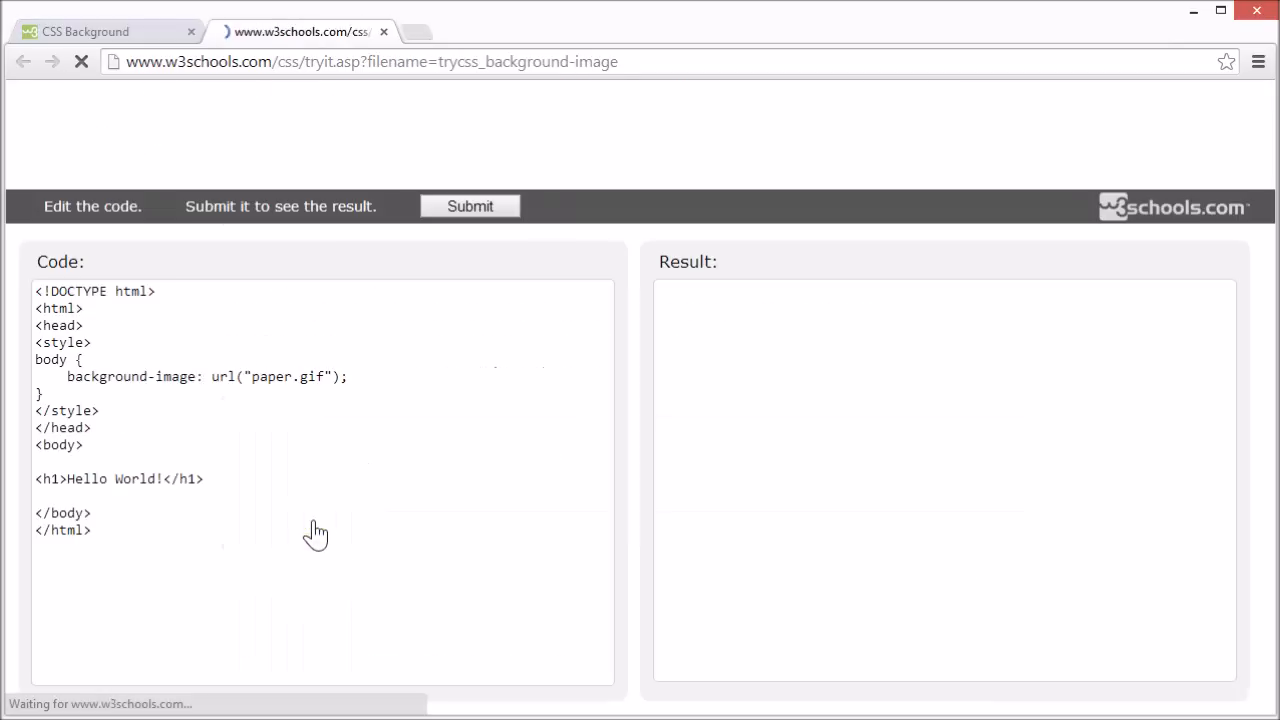
{"action": "left_click", "coordinate": [468, 206]}
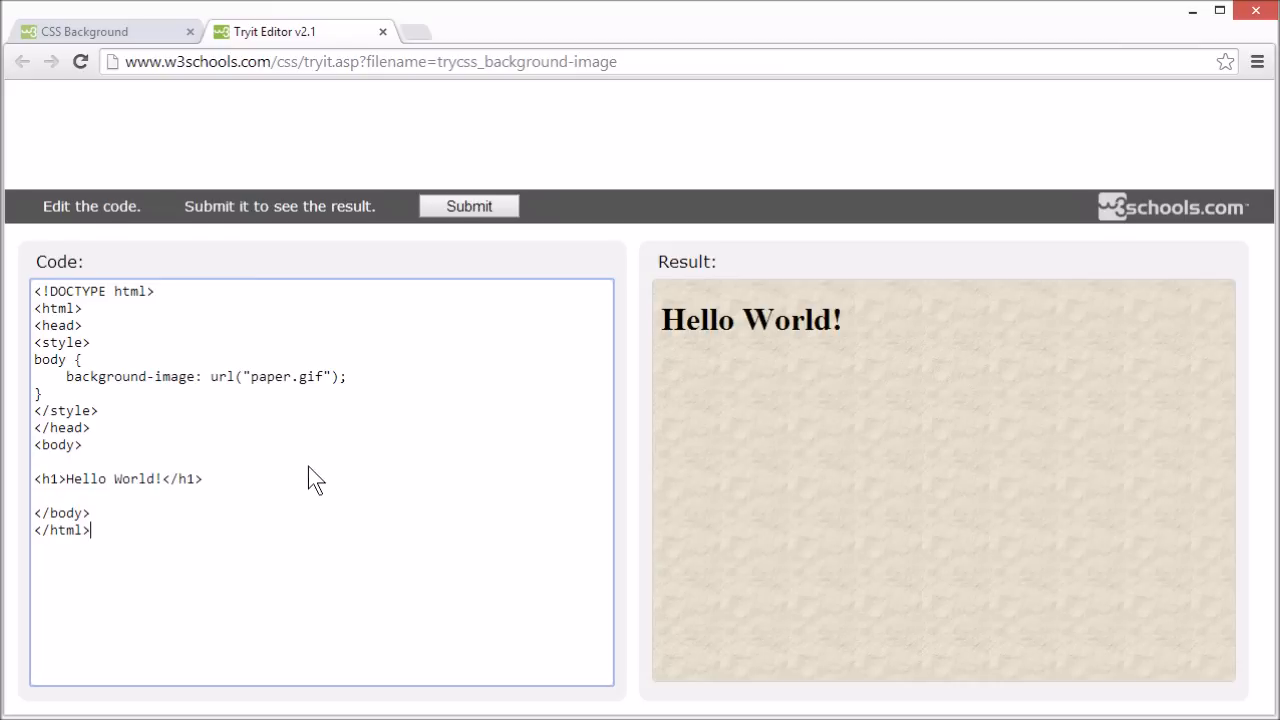
{"action": "mouse_move", "coordinate": [68, 382]}
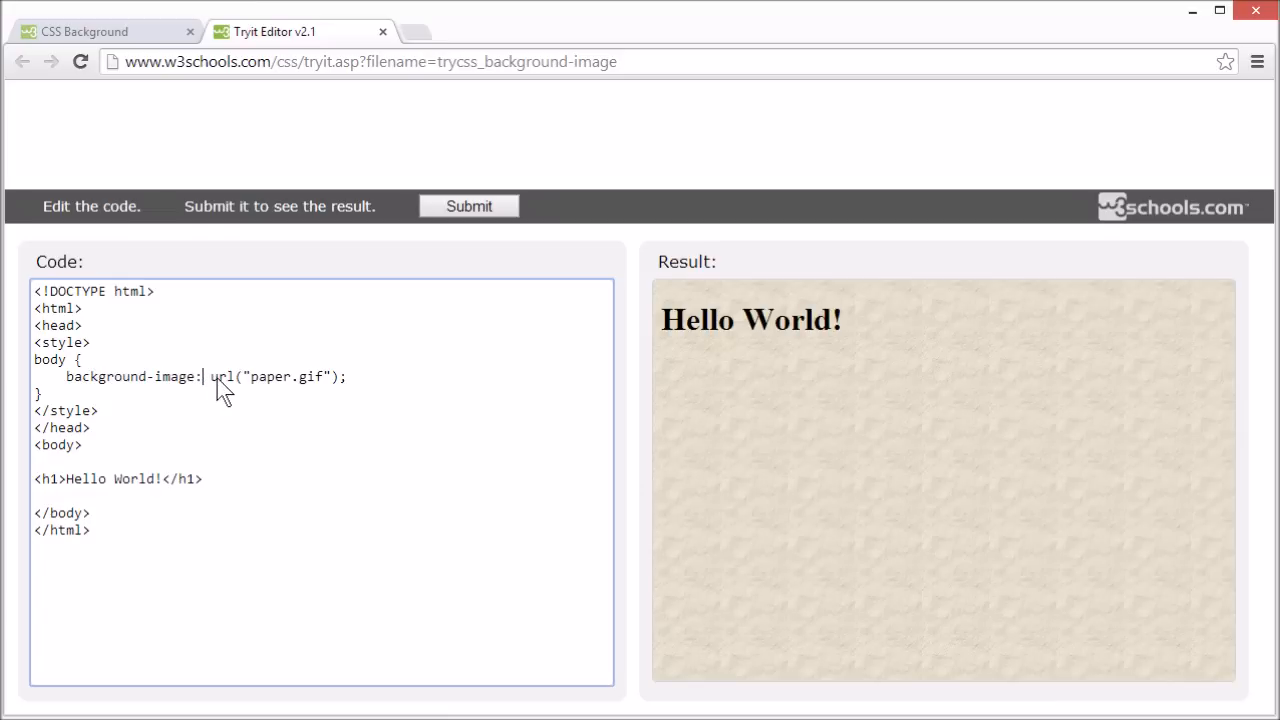
{"action": "left_click_drag", "start_coordinate": [208, 377], "coordinate": [341, 377]}
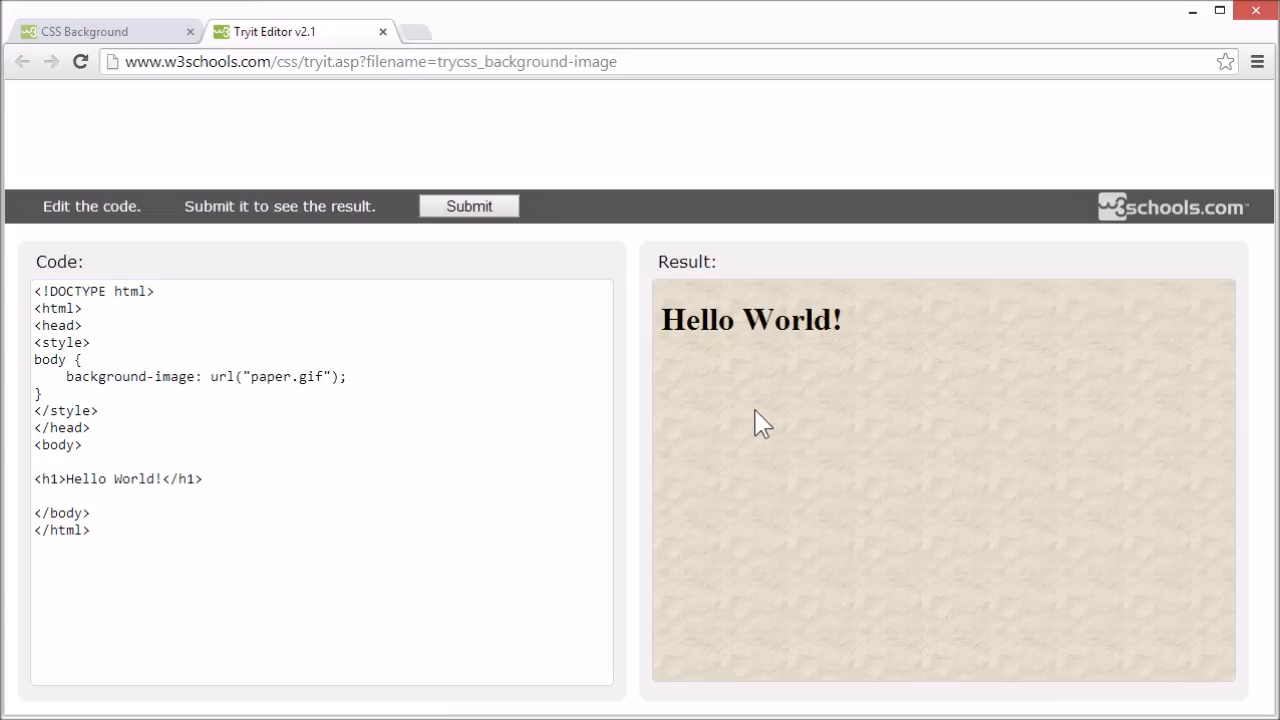
{"action": "mouse_move", "coordinate": [735, 401]}
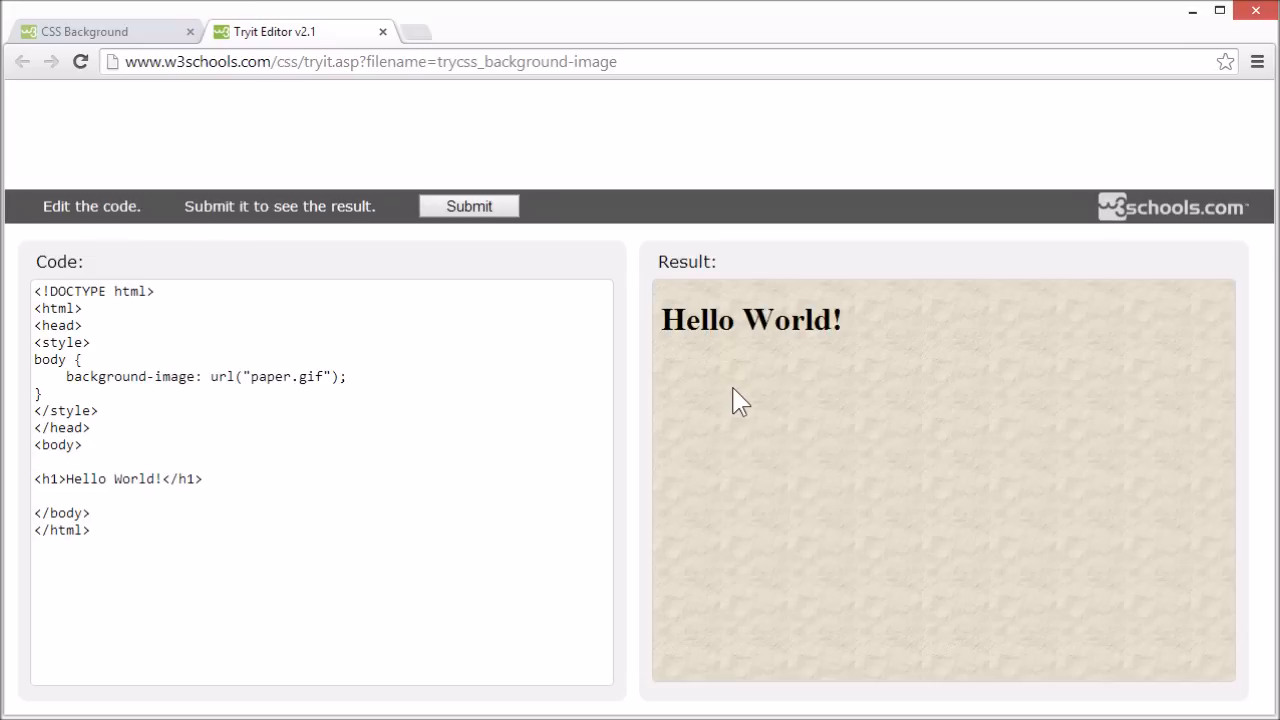
{"action": "mouse_move", "coordinate": [849, 504]}
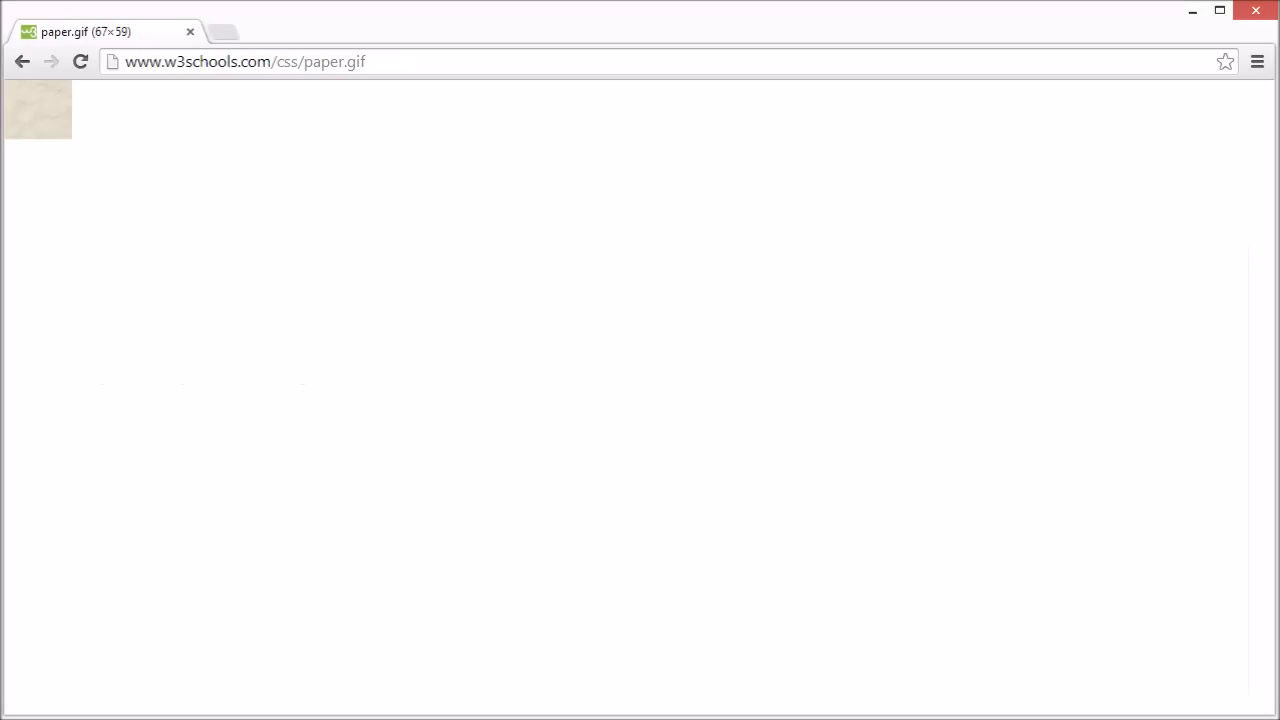
{"action": "mouse_move", "coordinate": [126, 220]}
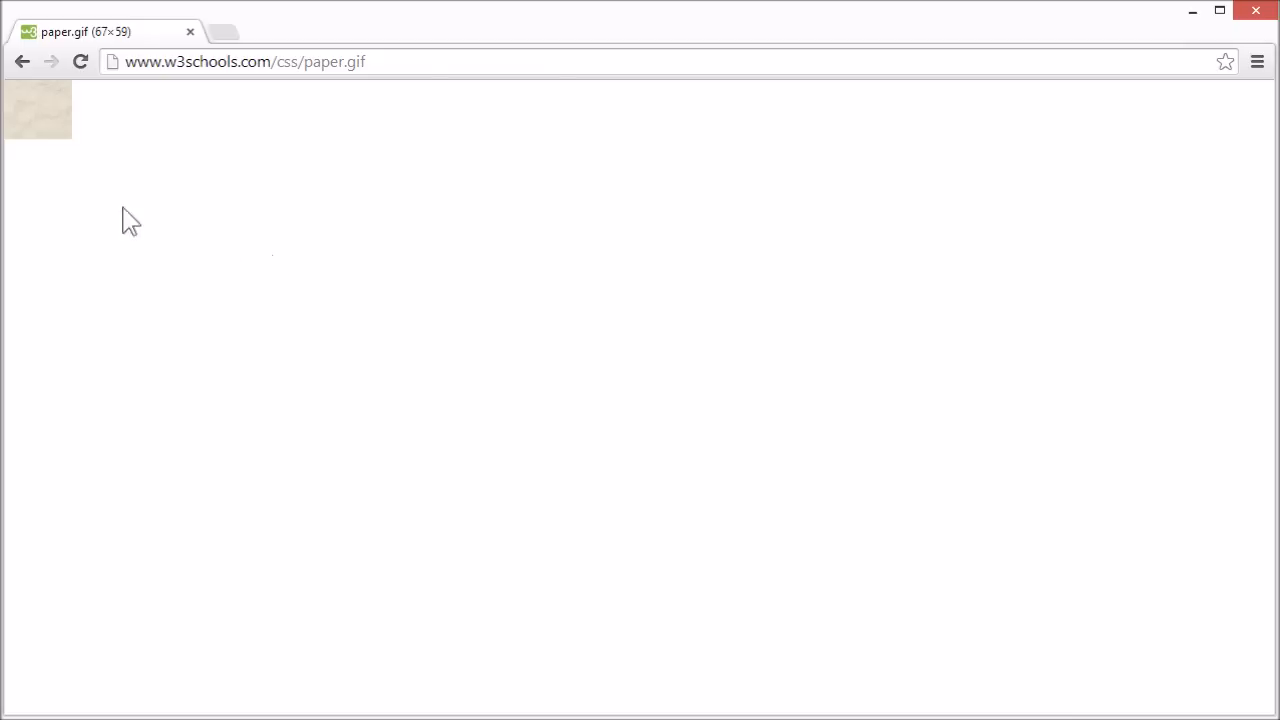
{"action": "mouse_move", "coordinate": [50, 128]}
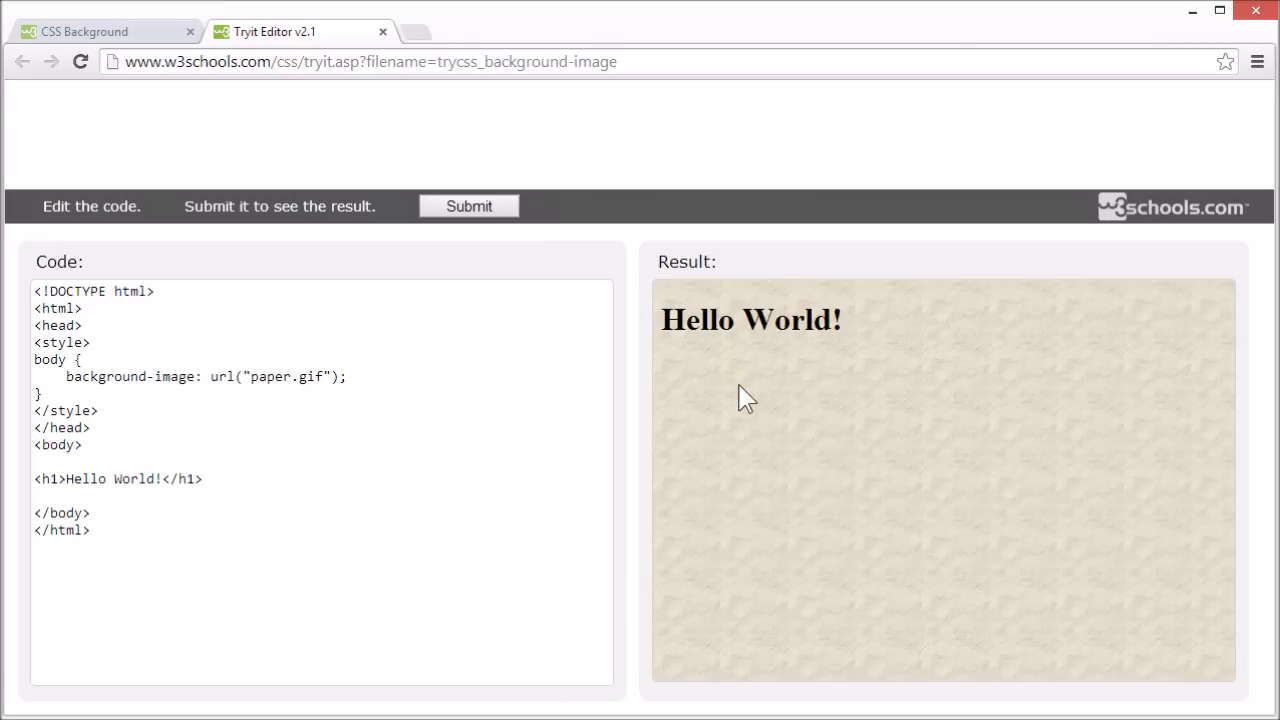
{"action": "mouse_move", "coordinate": [764, 493]}
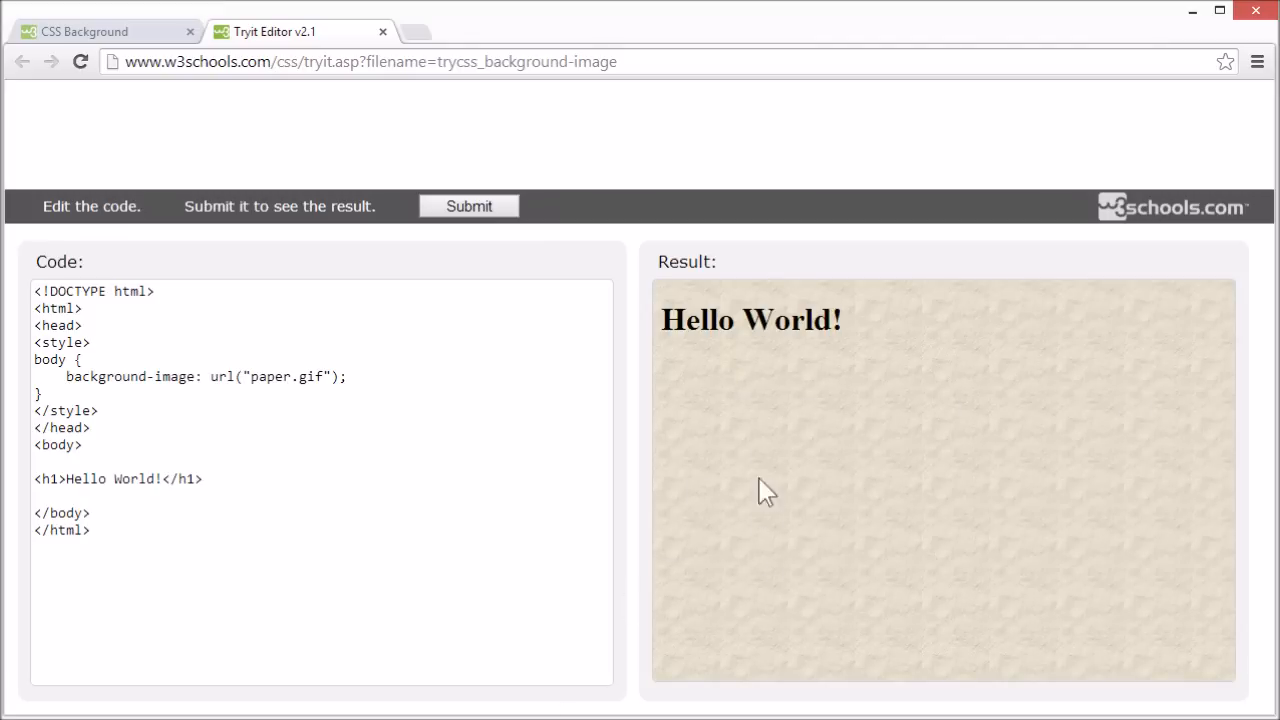
{"action": "mouse_move", "coordinate": [262, 388]}
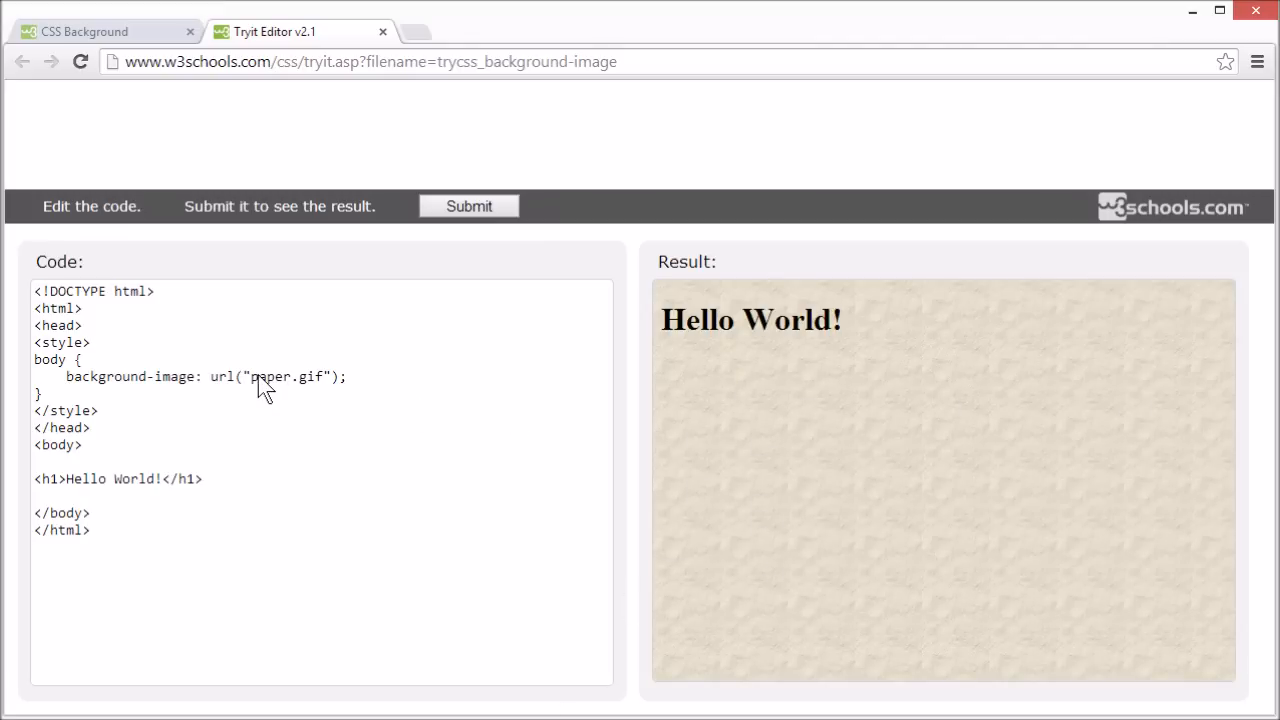
Swap the background image file for bgdesert.jpg and render the desert texture.
{"action": "left_click", "coordinate": [252, 377]}
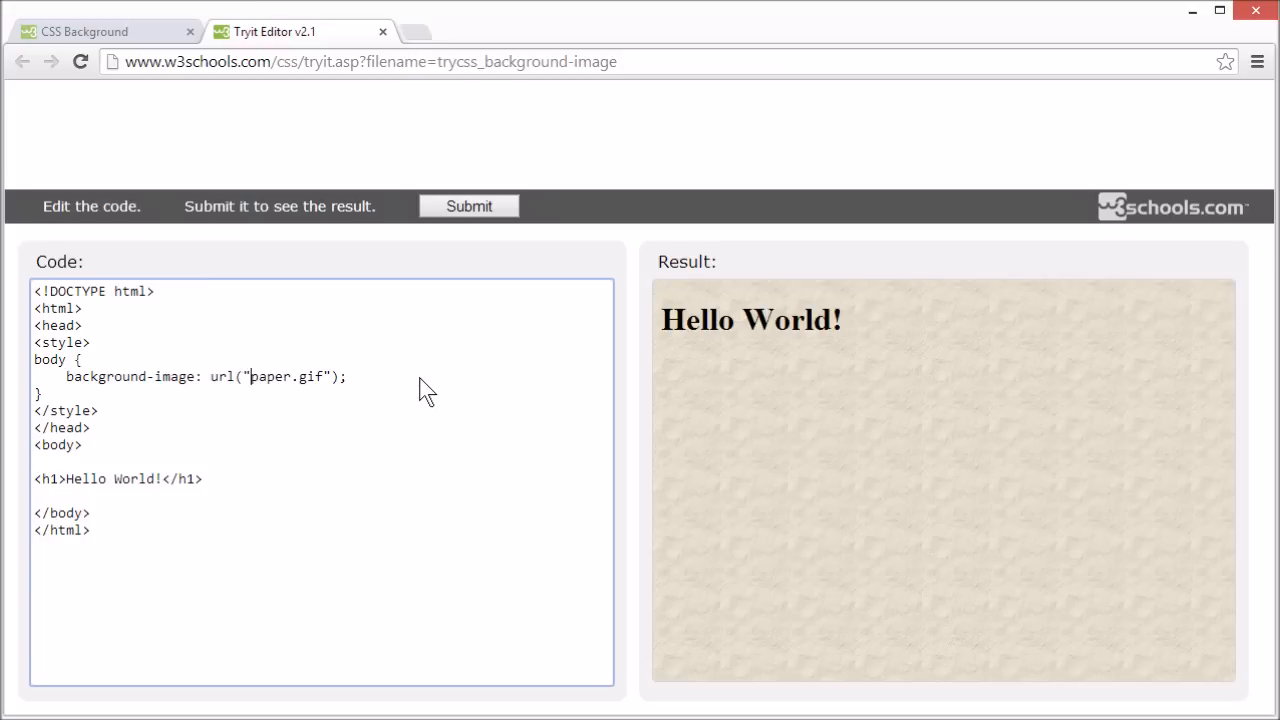
{"action": "double_click", "coordinate": [272, 377]}
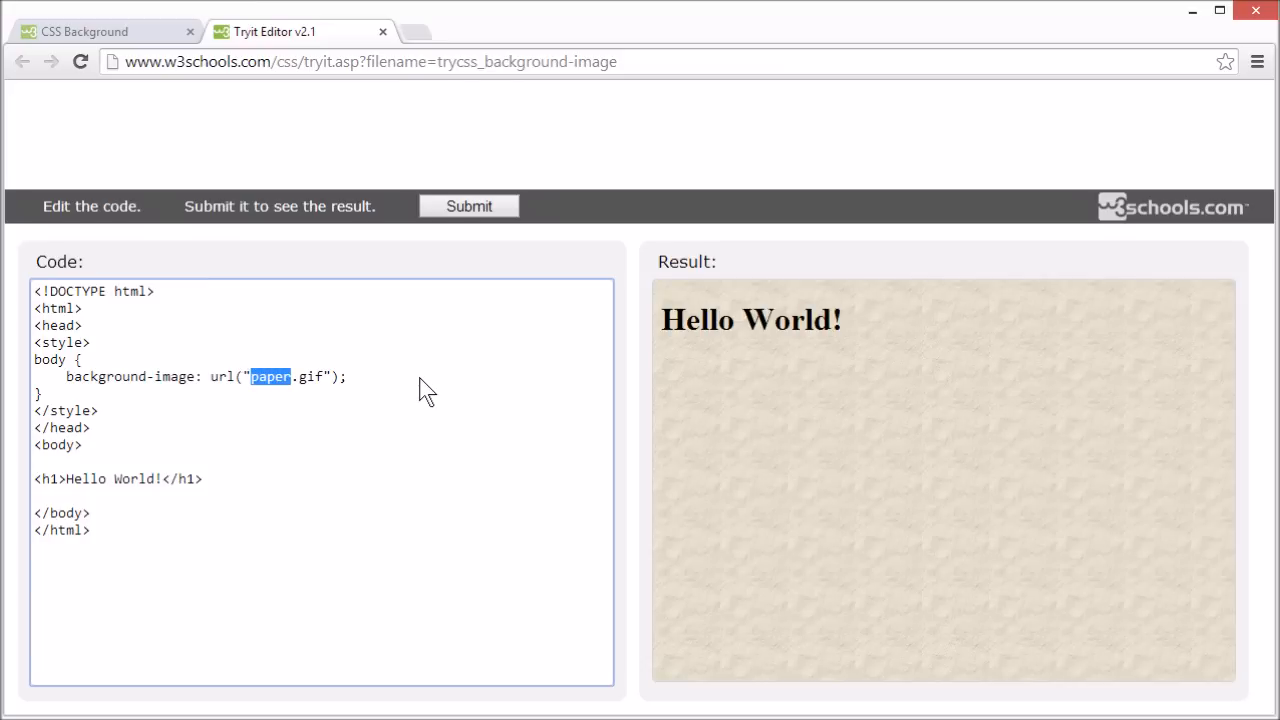
{"action": "type", "text": "b"}
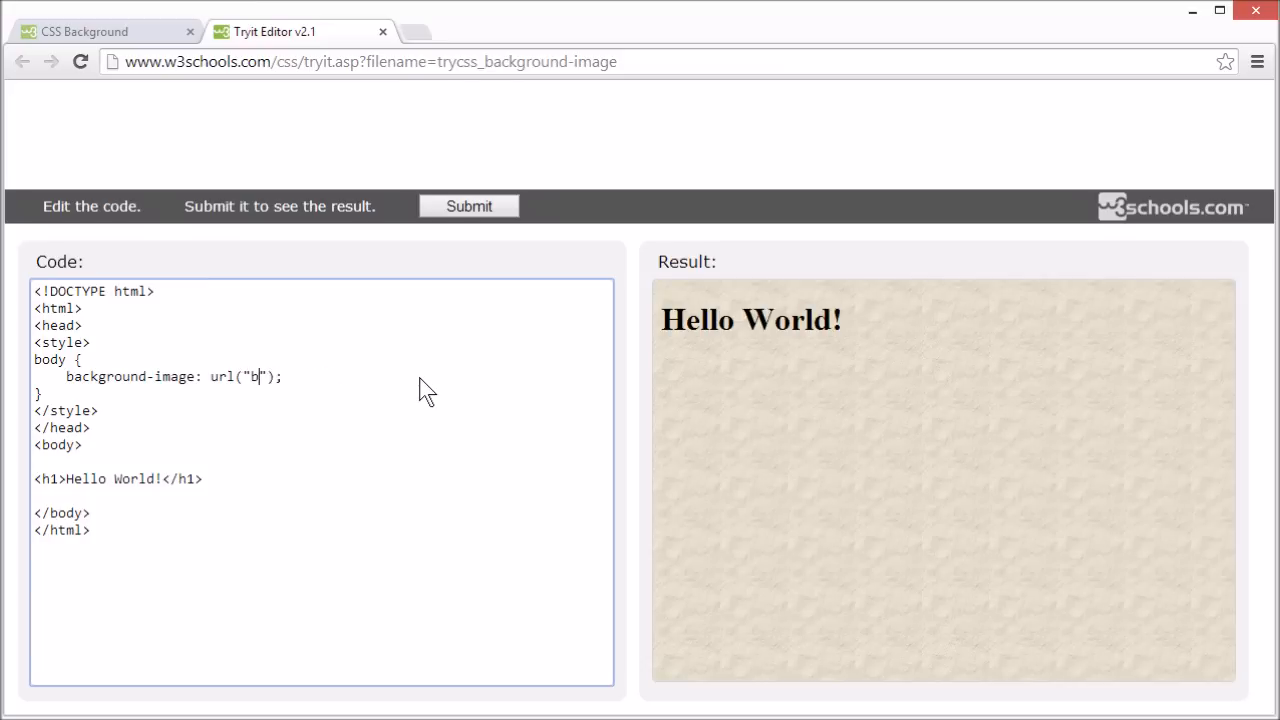
{"action": "type", "text": "gdesert."}
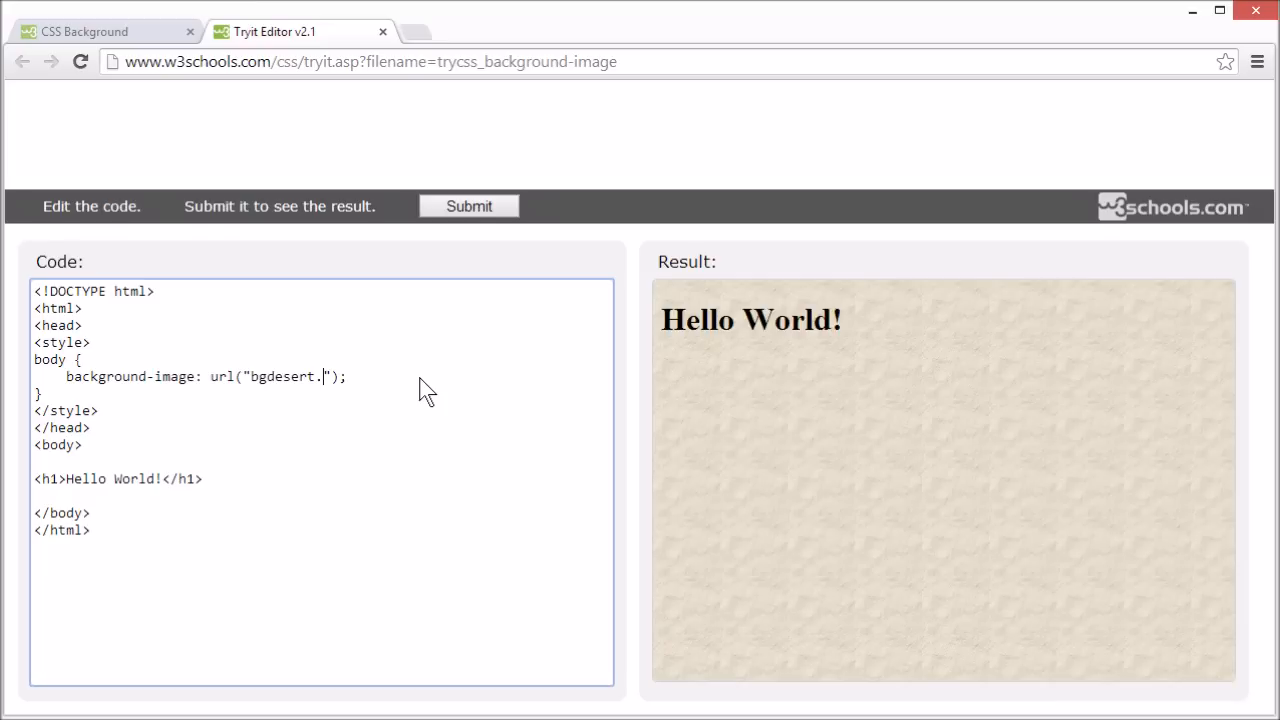
{"action": "type", "text": "jpg"}
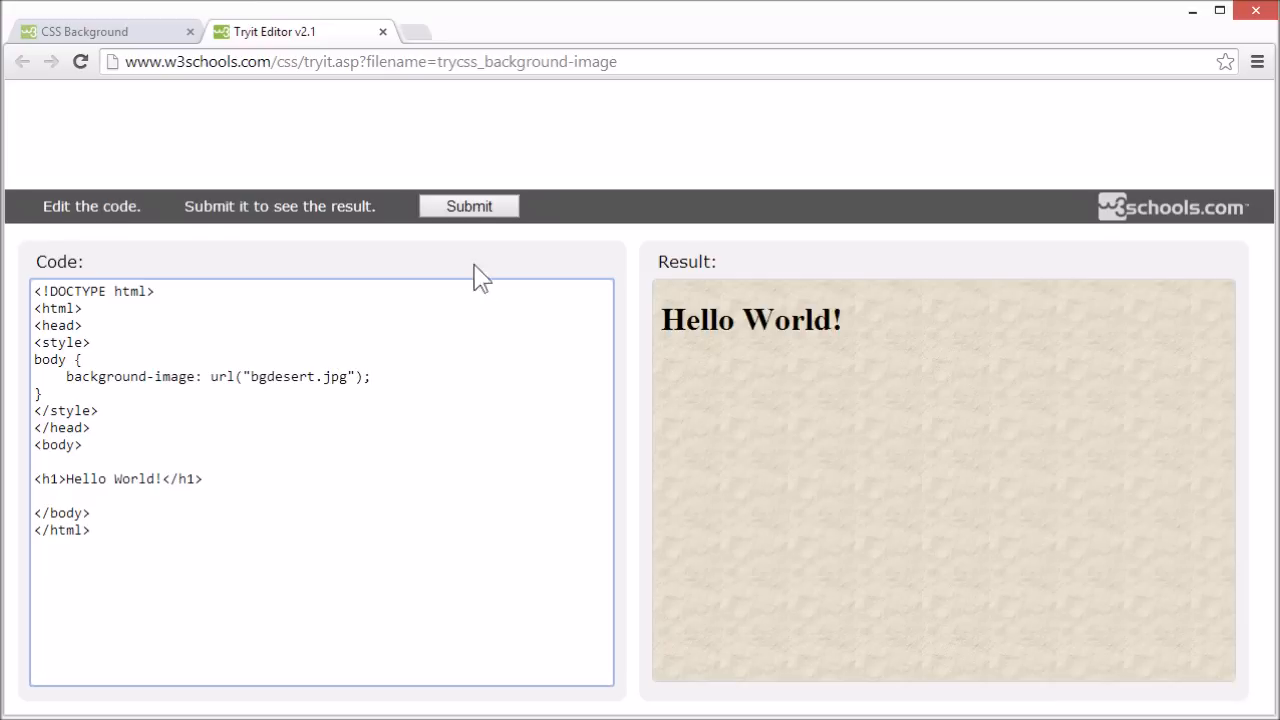
{"action": "left_click", "coordinate": [468, 206]}
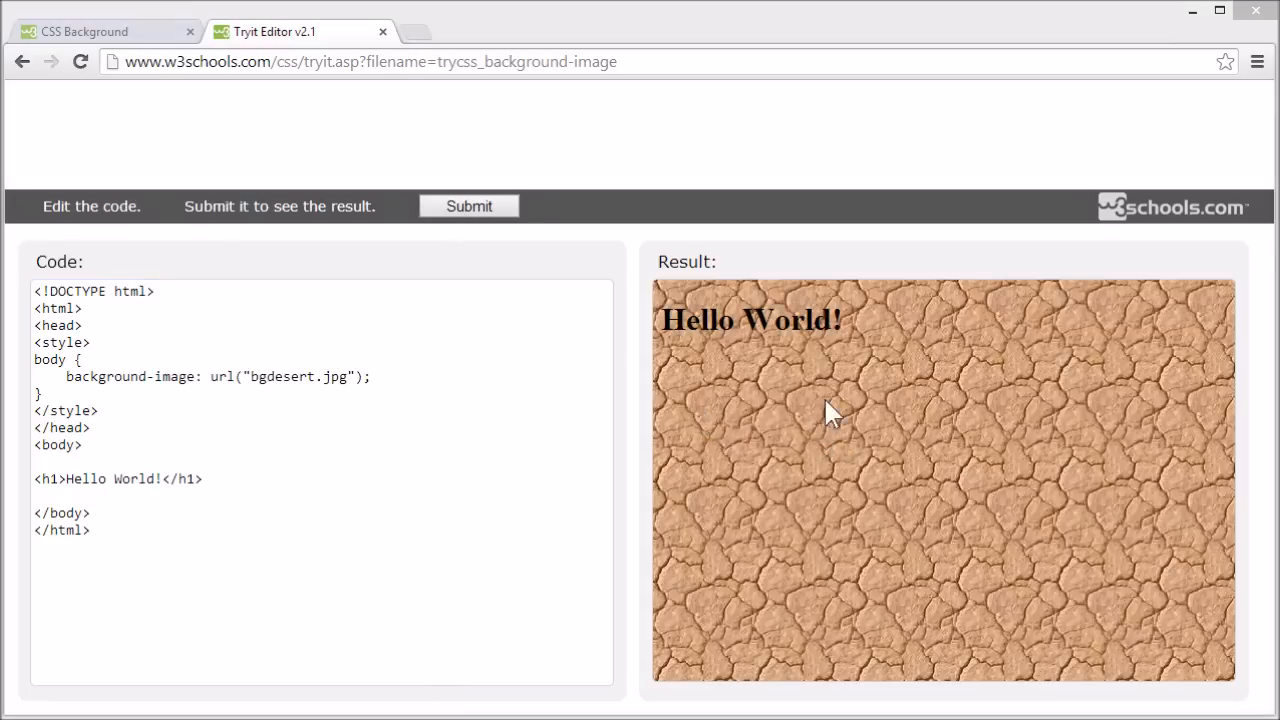
{"action": "mouse_move", "coordinate": [838, 343]}
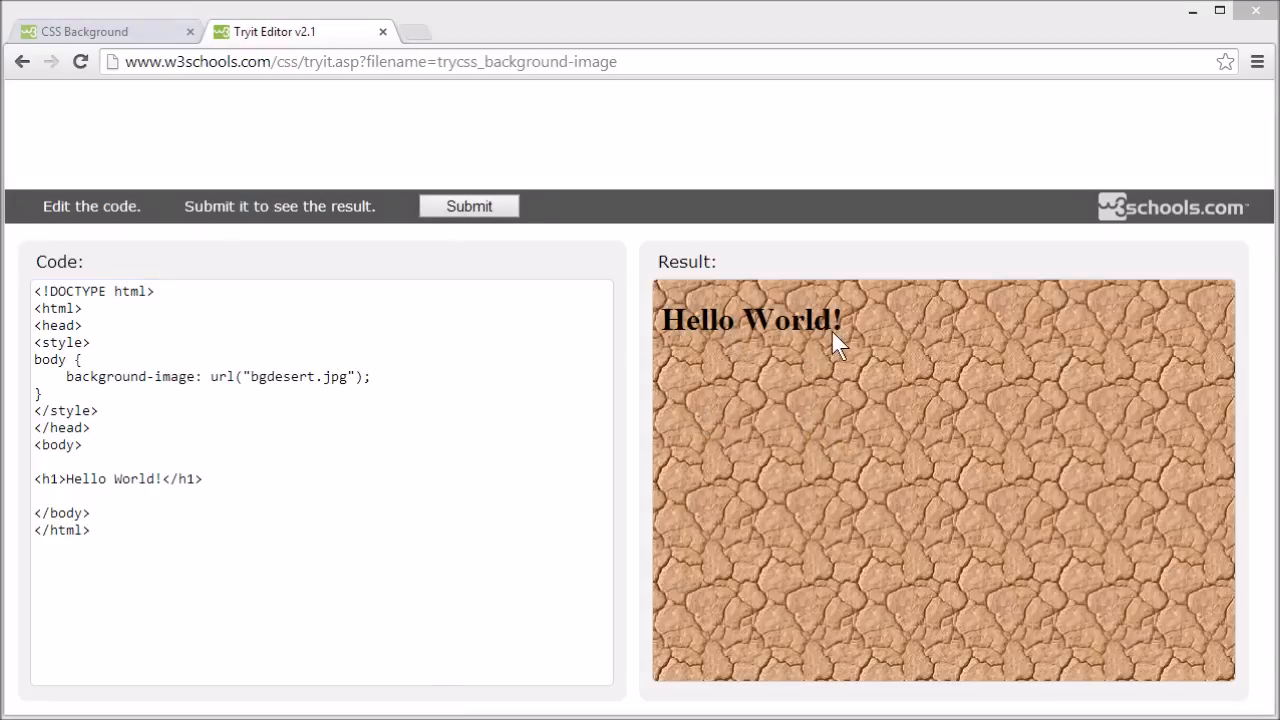
Replace bgdesert.jpg with gradient_bg.png and render the lavender gradient bands.
{"action": "double_click", "coordinate": [298, 376]}
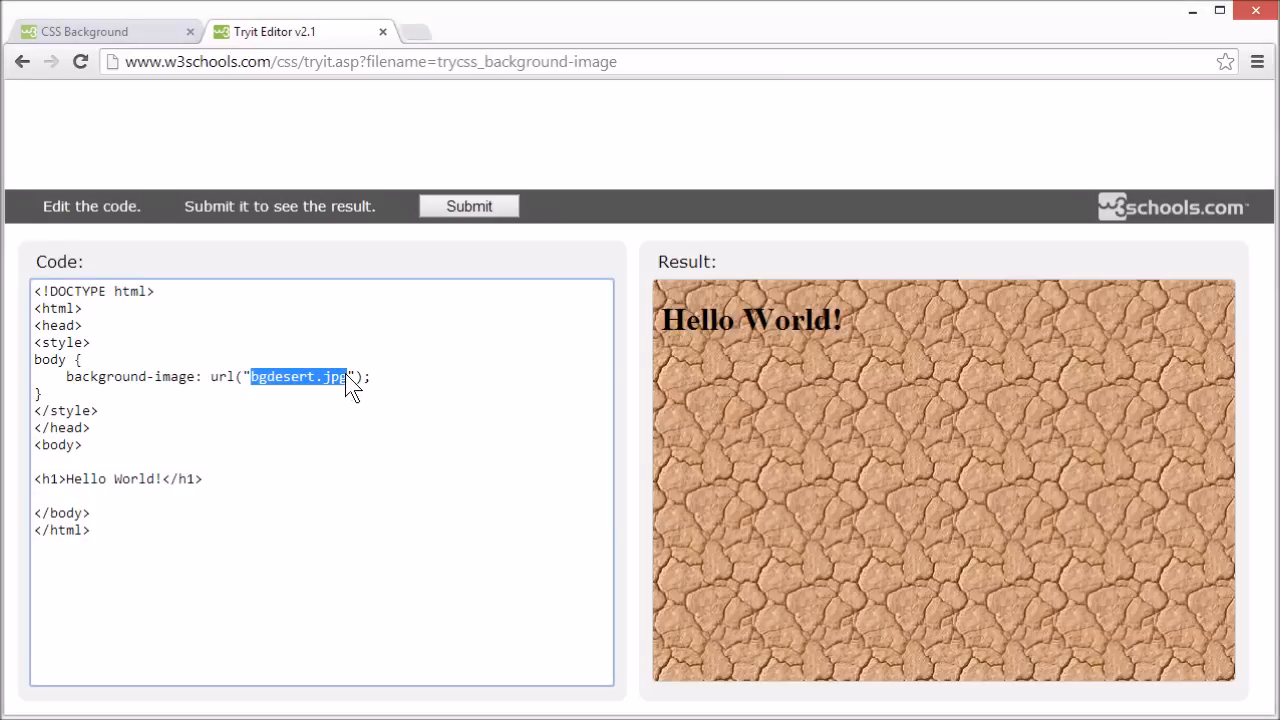
{"action": "type", "text": "grad"}
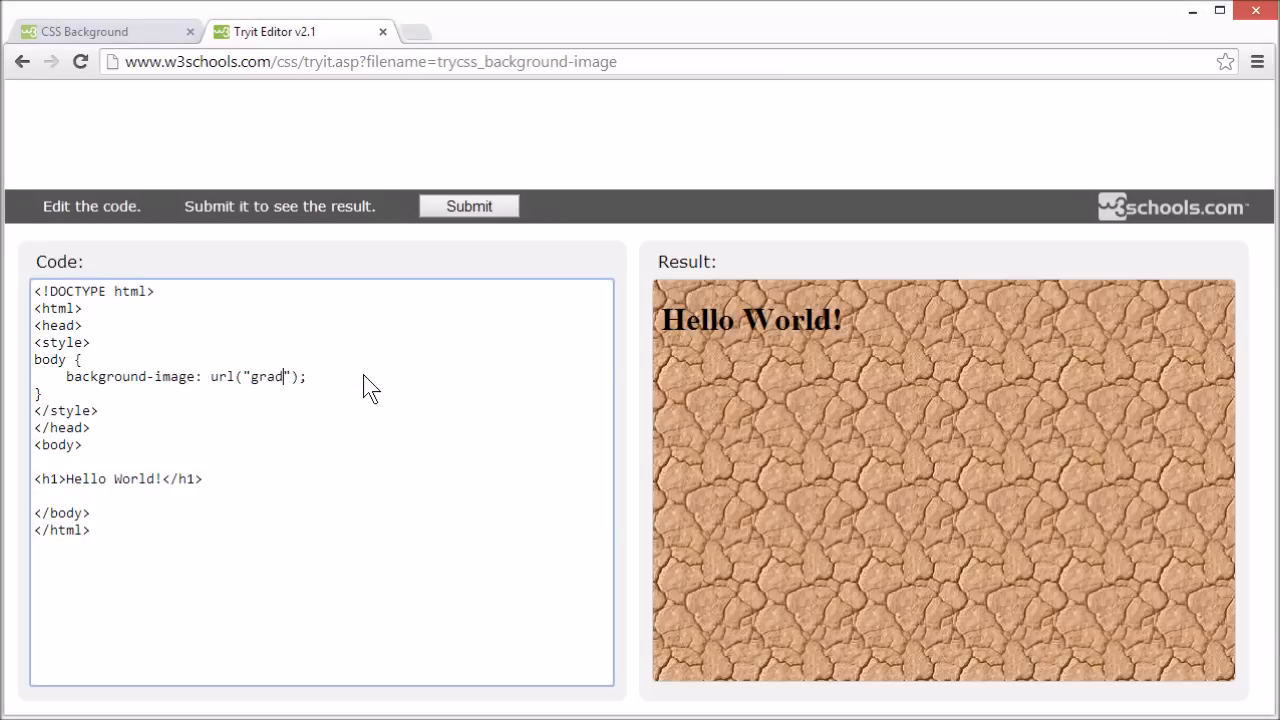
{"action": "type", "text": "ient_bg.png"}
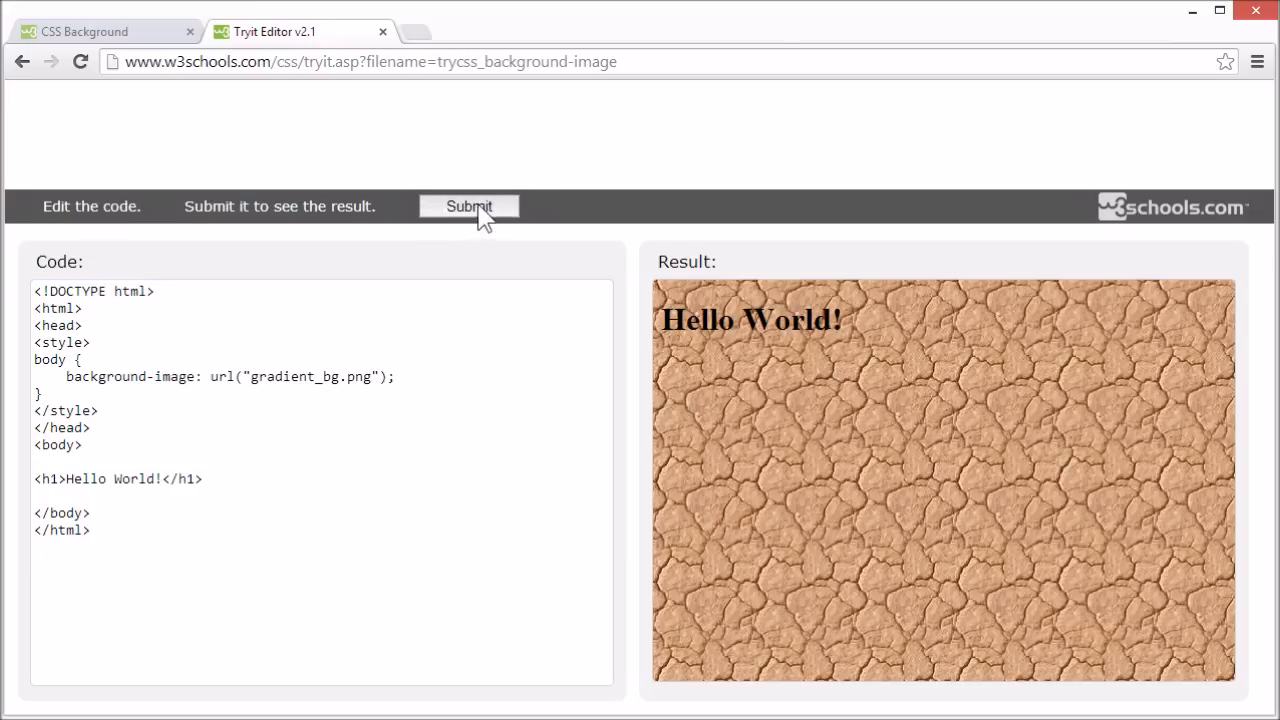
{"action": "left_click", "coordinate": [468, 206]}
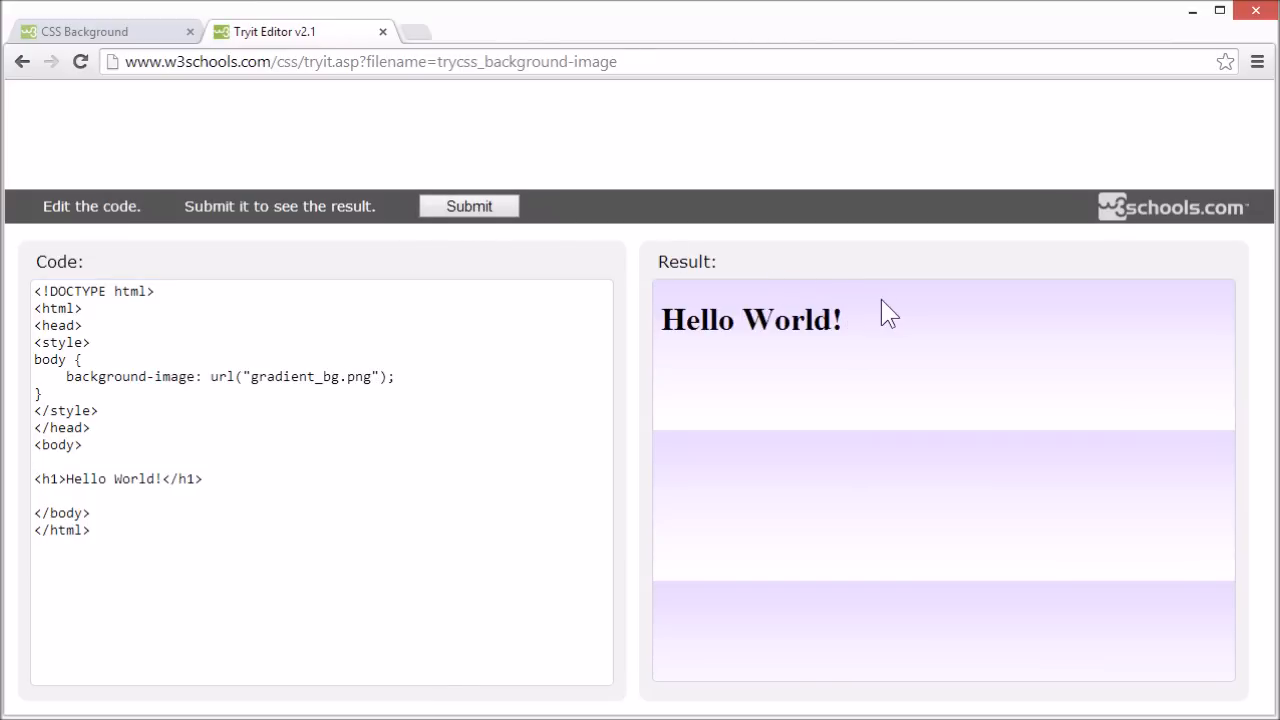
{"action": "mouse_move", "coordinate": [902, 298]}
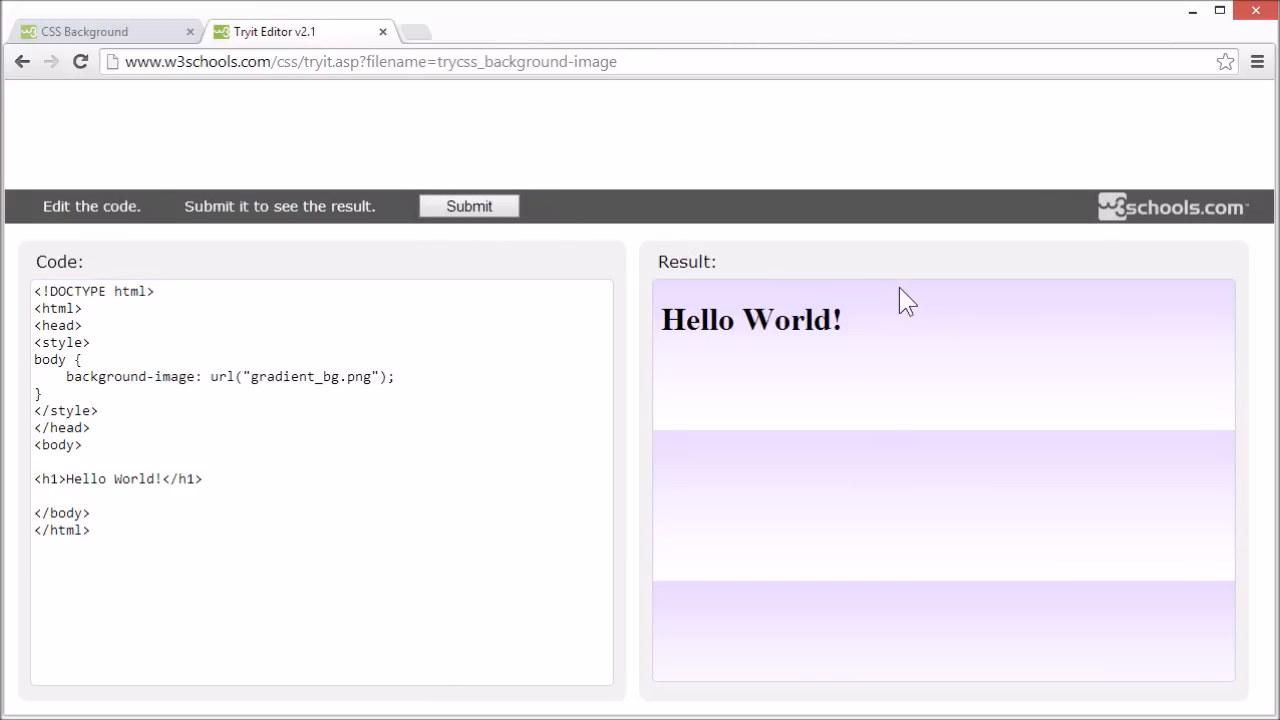
{"action": "mouse_move", "coordinate": [903, 411]}
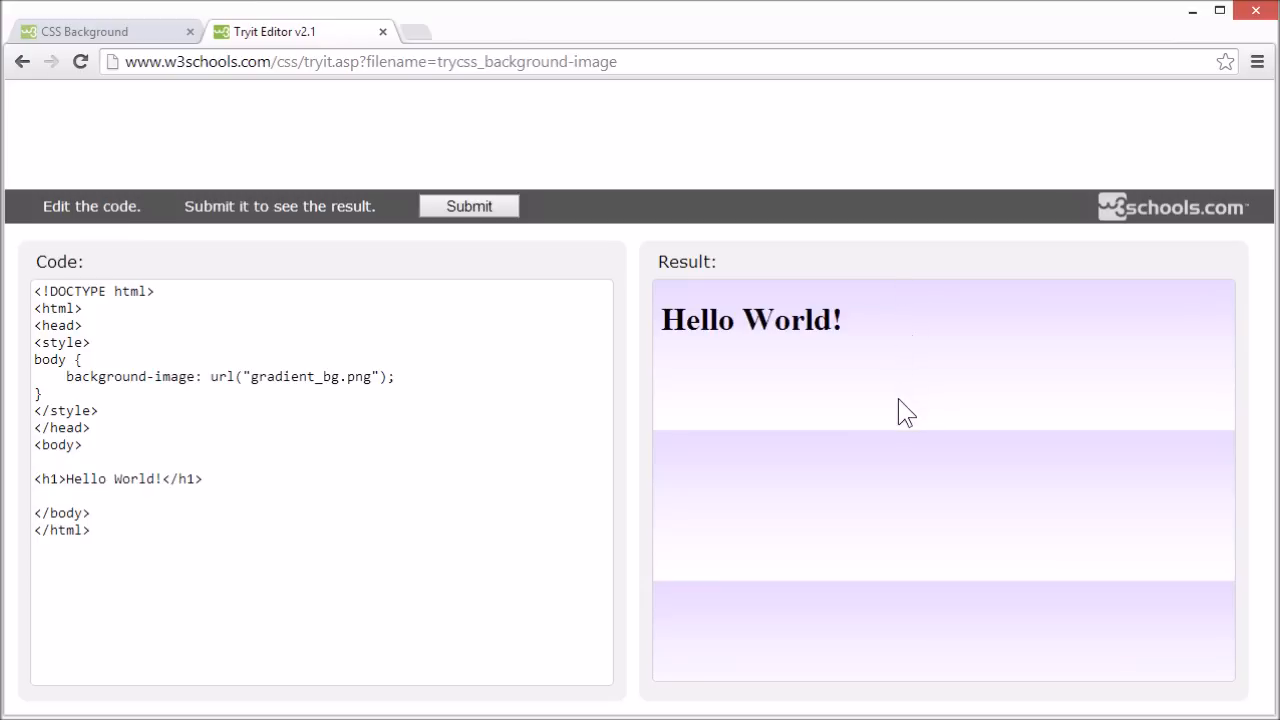
{"action": "mouse_move", "coordinate": [910, 405]}
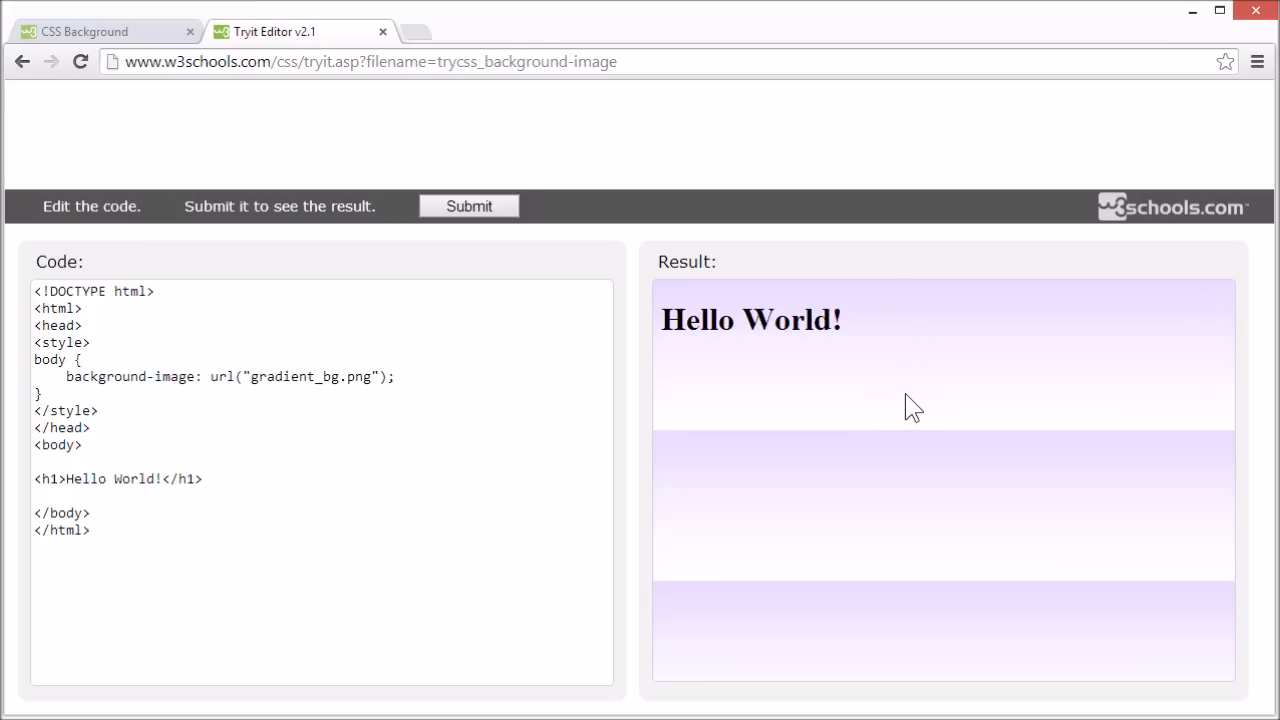
{"action": "mouse_move", "coordinate": [1020, 392]}
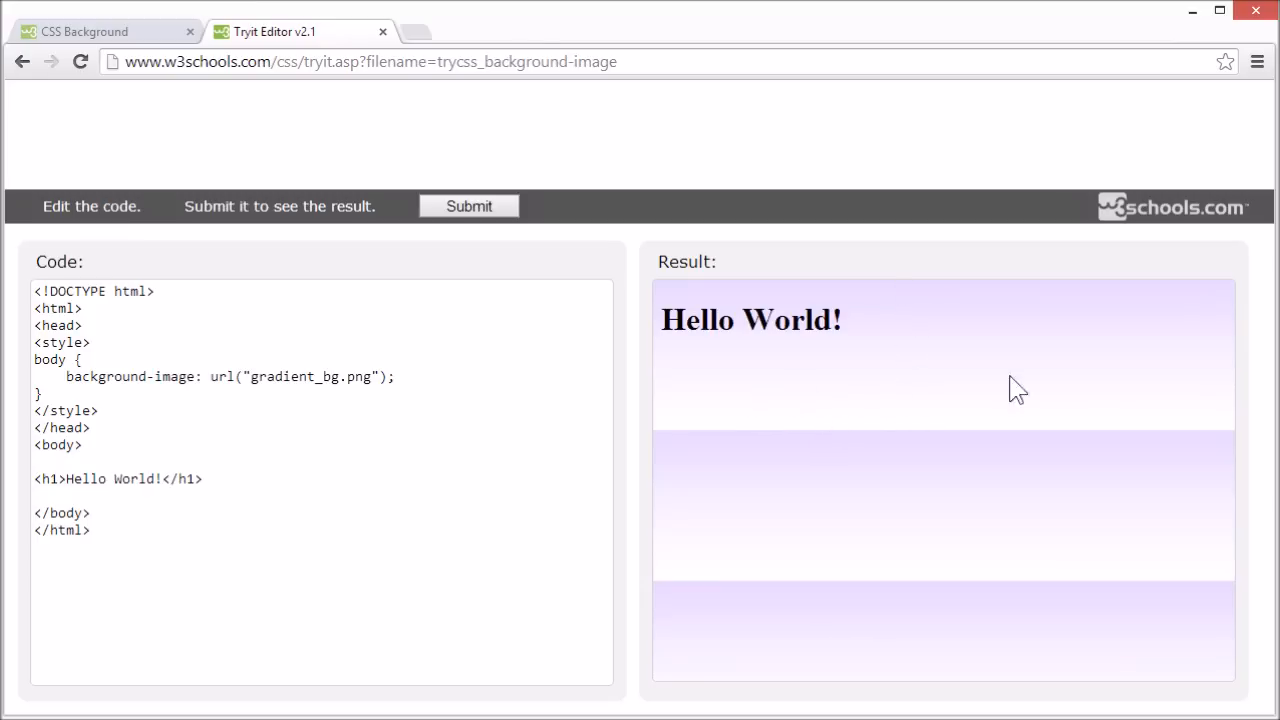
{"action": "mouse_move", "coordinate": [787, 474]}
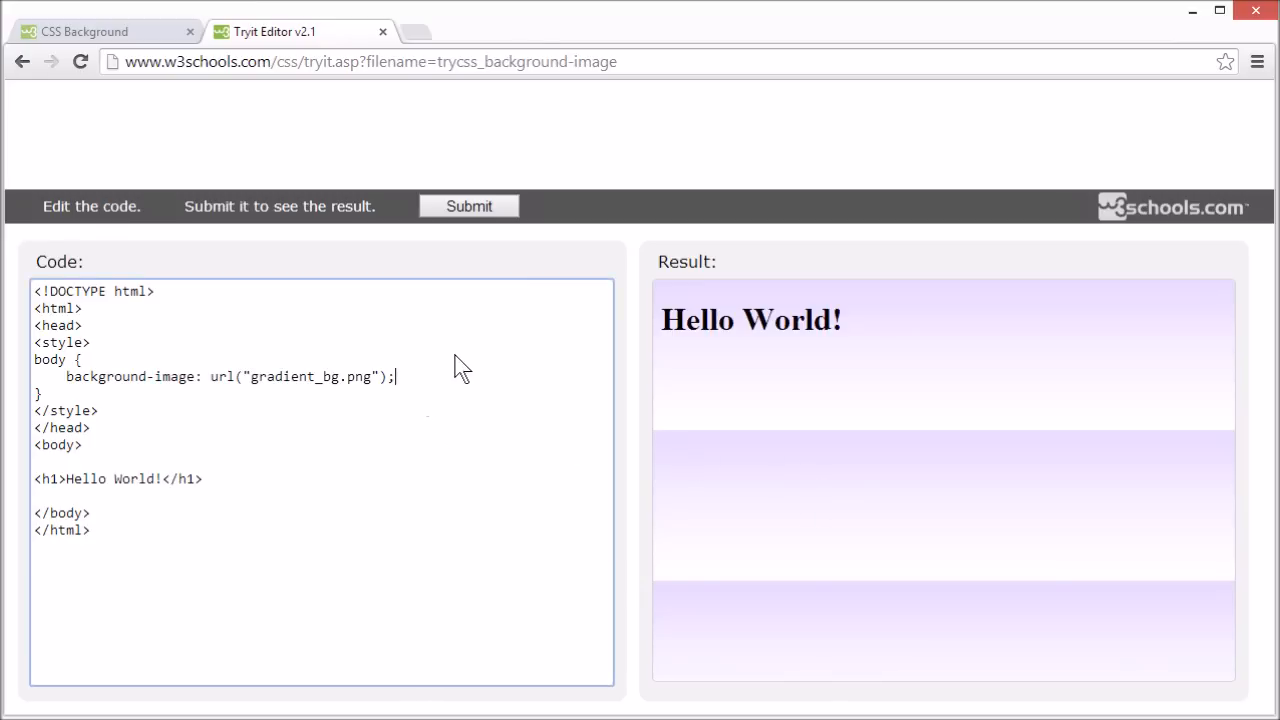
Add background-repeat: repeat-x; so the gradient repeats only horizontally.
{"action": "key", "text": "Enter"}
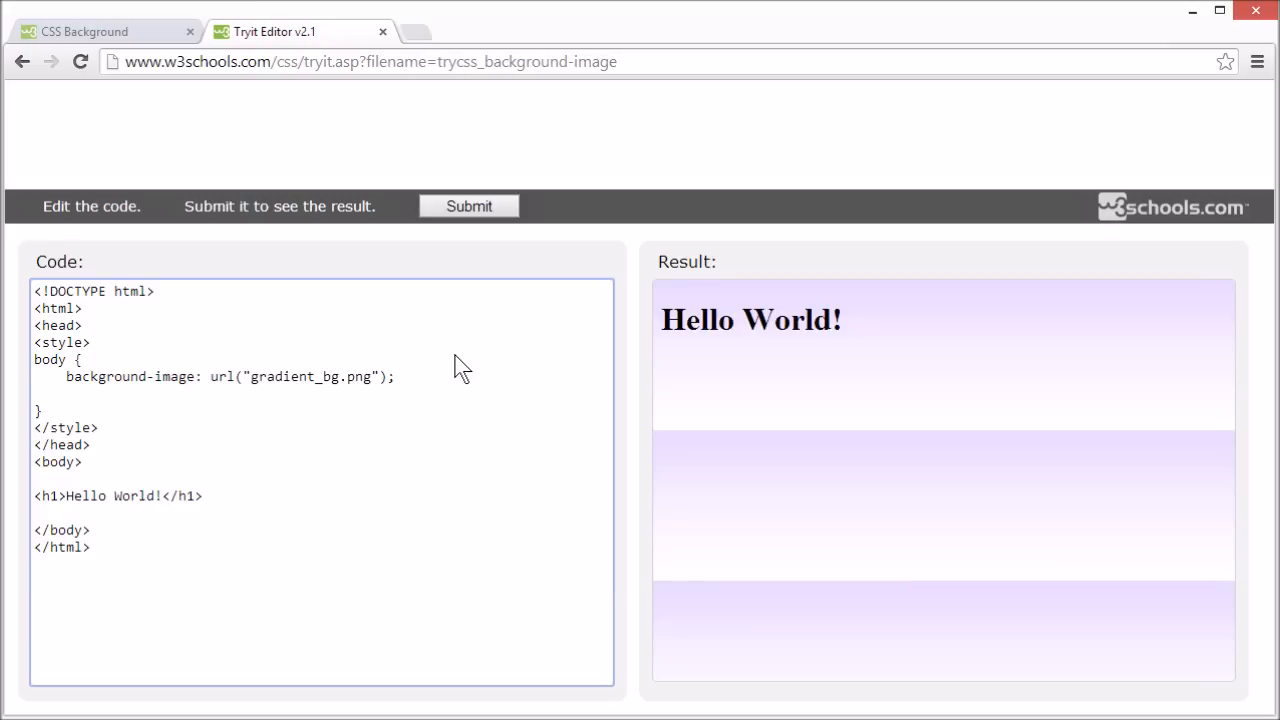
{"action": "type", "text": "backg"}
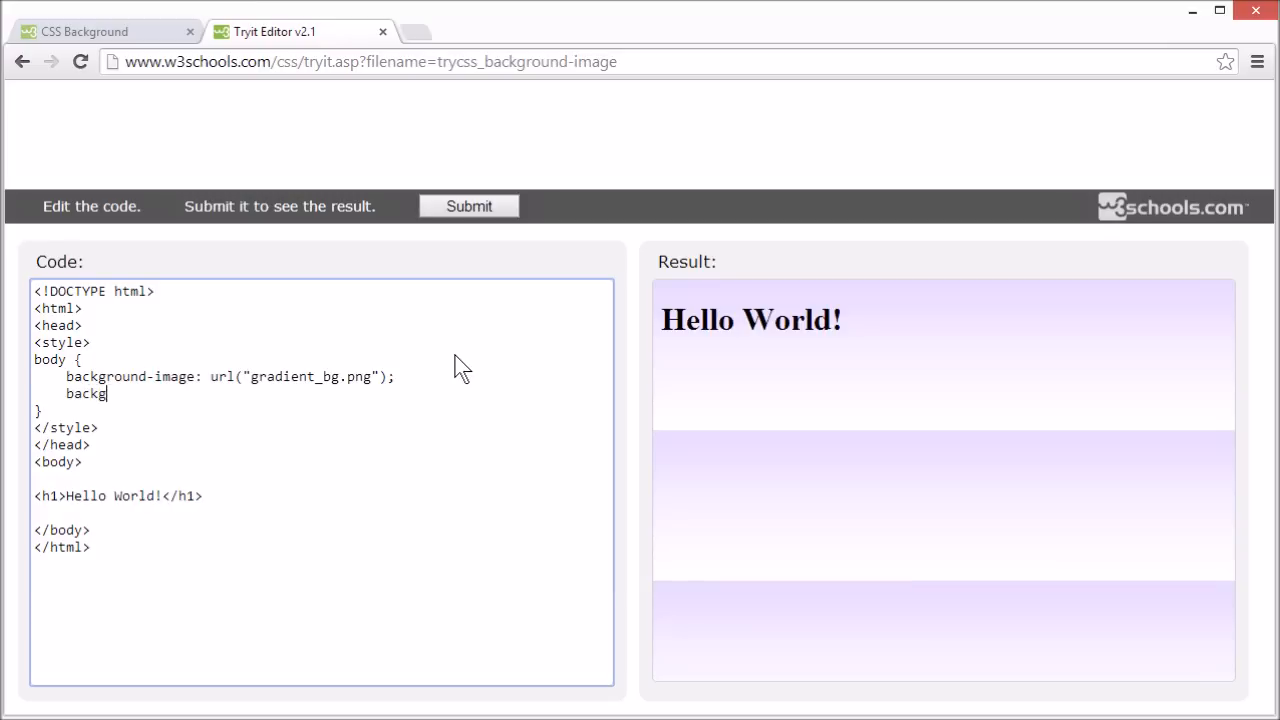
{"action": "type", "text": "round-re"}
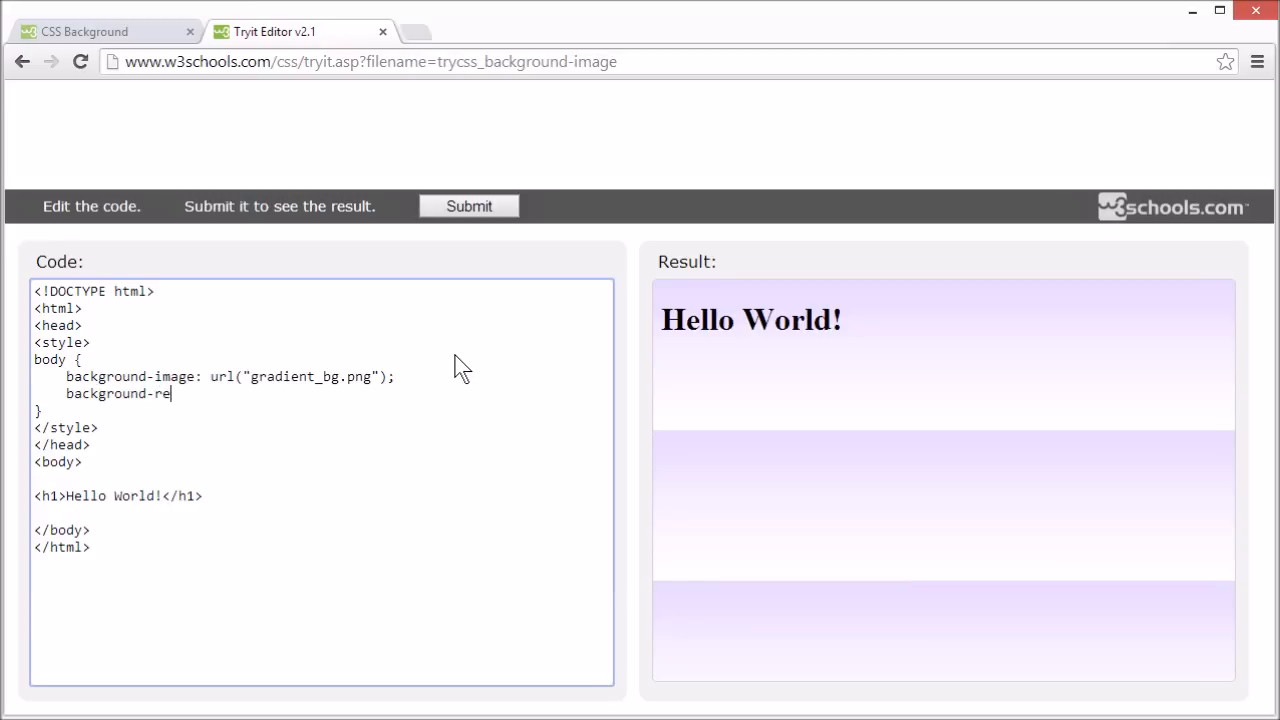
{"action": "type", "text": "peat"}
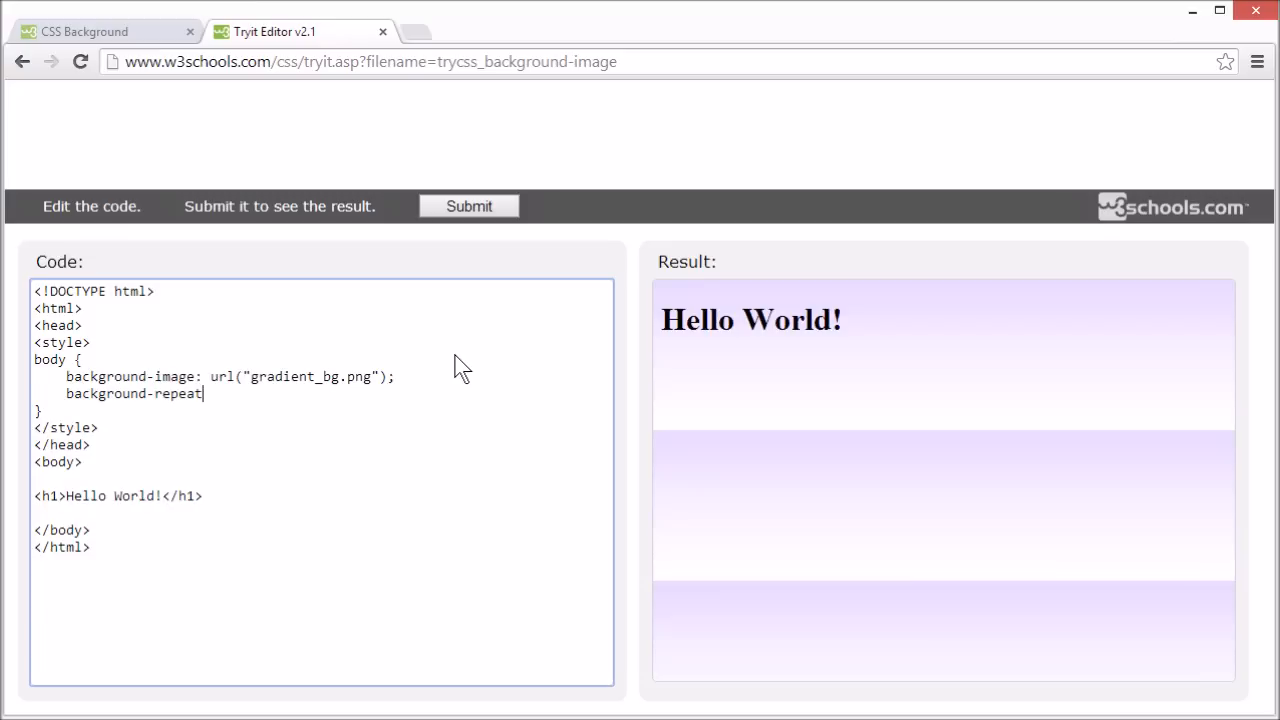
{"action": "type", "text": ": repeat"}
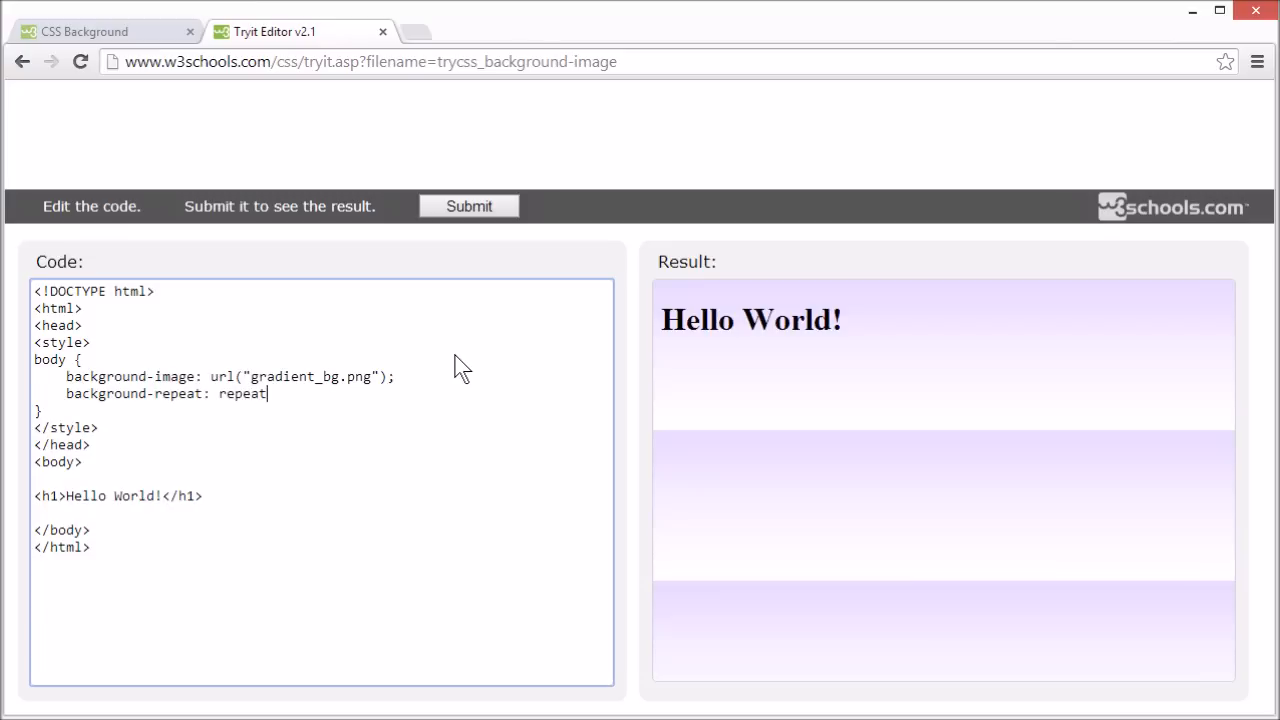
{"action": "type", "text": "-x;"}
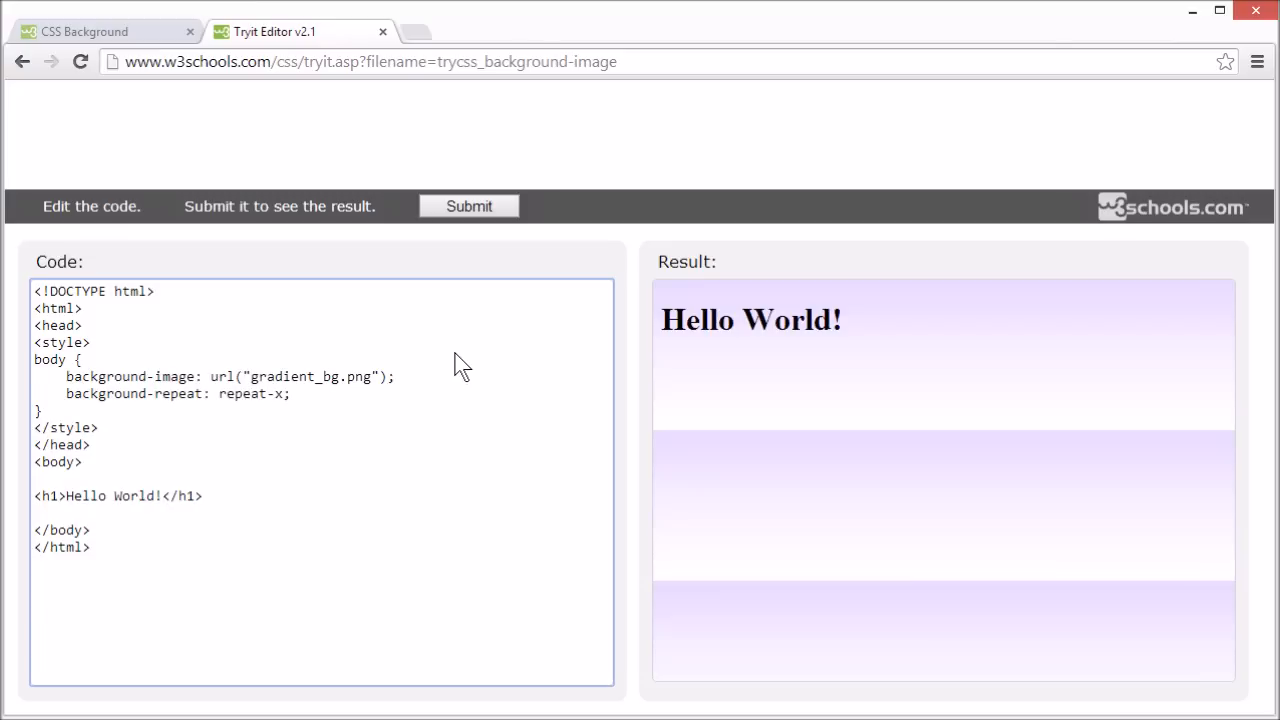
{"action": "left_click", "coordinate": [468, 206]}
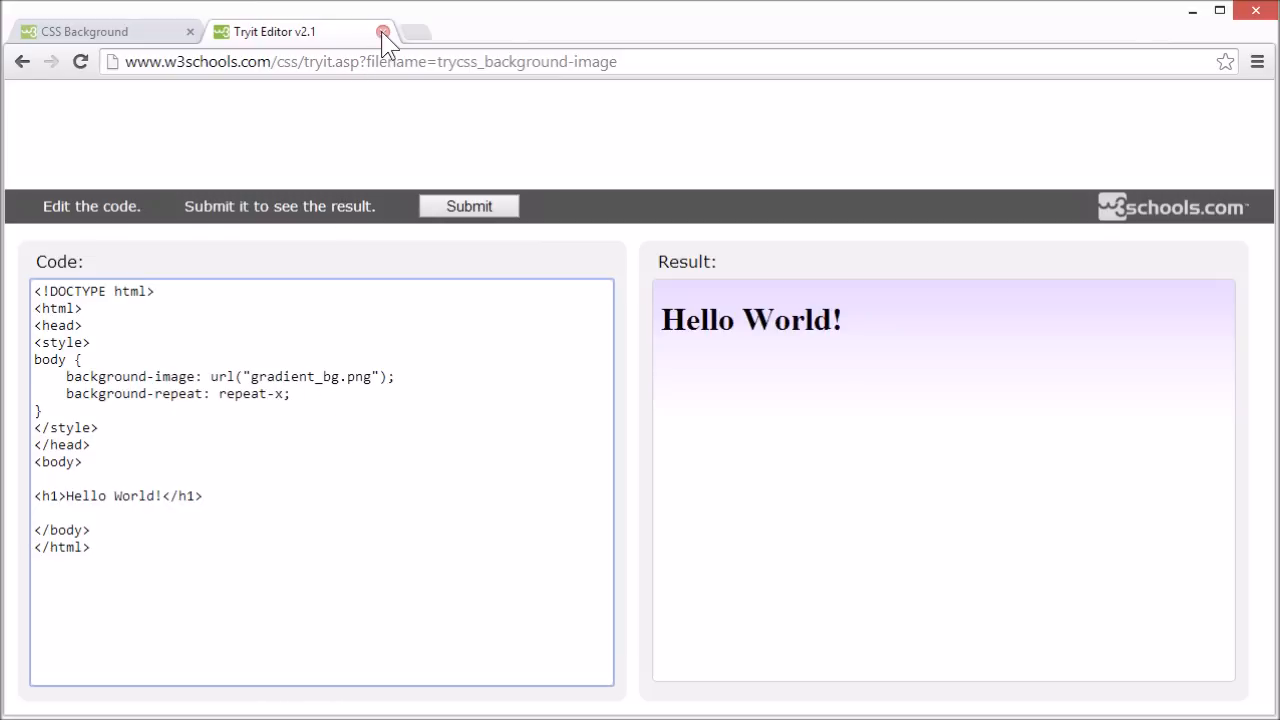
Close the gradient example and open the no-repeat tree example.
{"action": "left_click", "coordinate": [383, 31]}
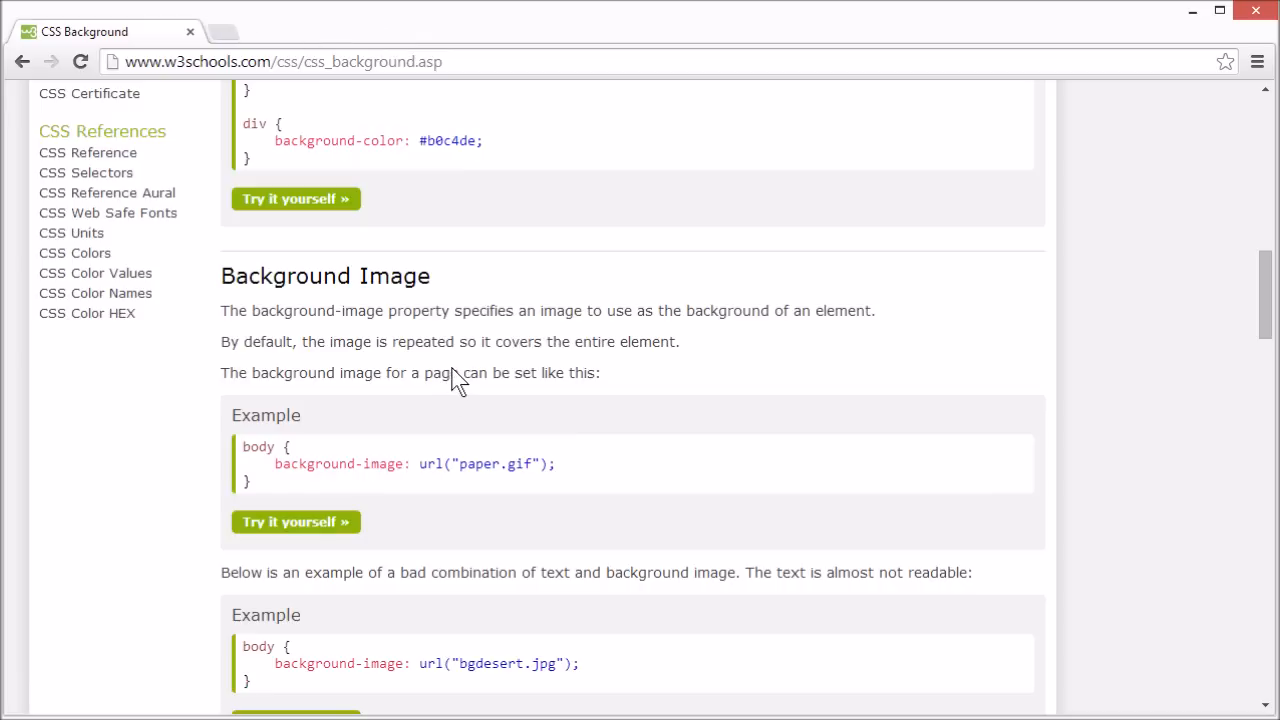
{"action": "scroll", "scroll_direction": "down", "scroll_amount": 3}
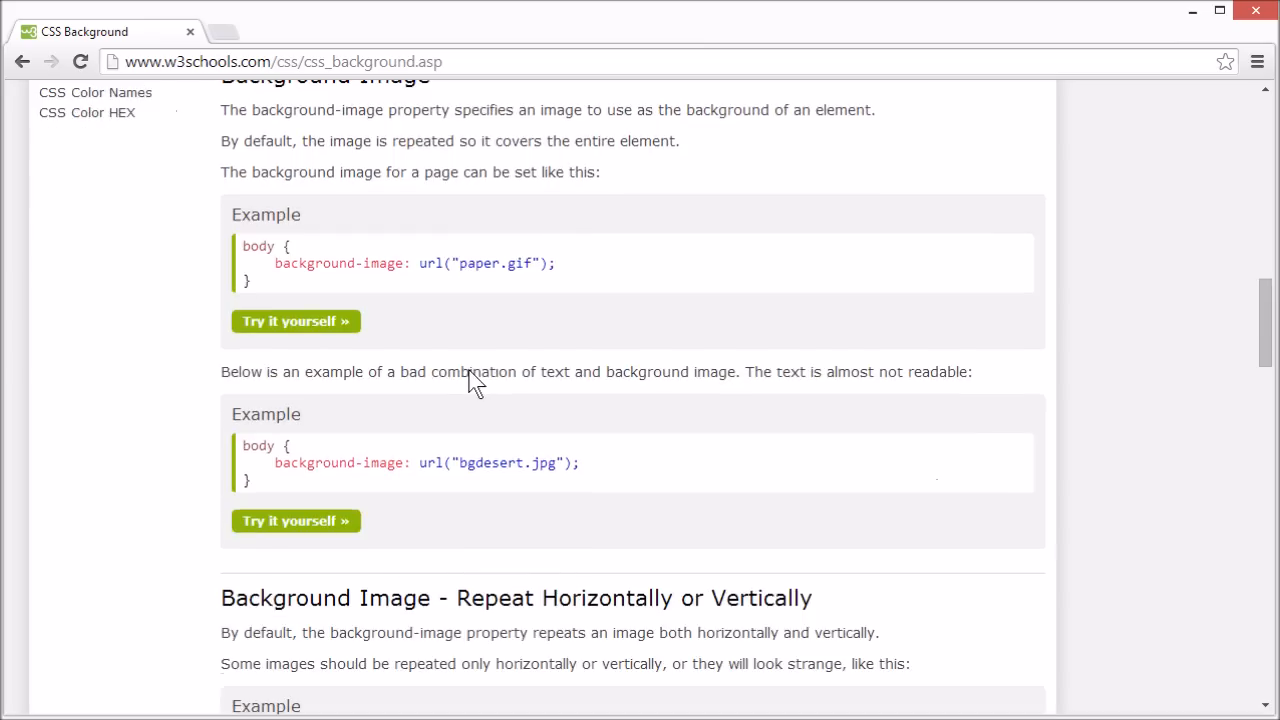
{"action": "scroll", "scroll_direction": "down", "scroll_amount": 3}
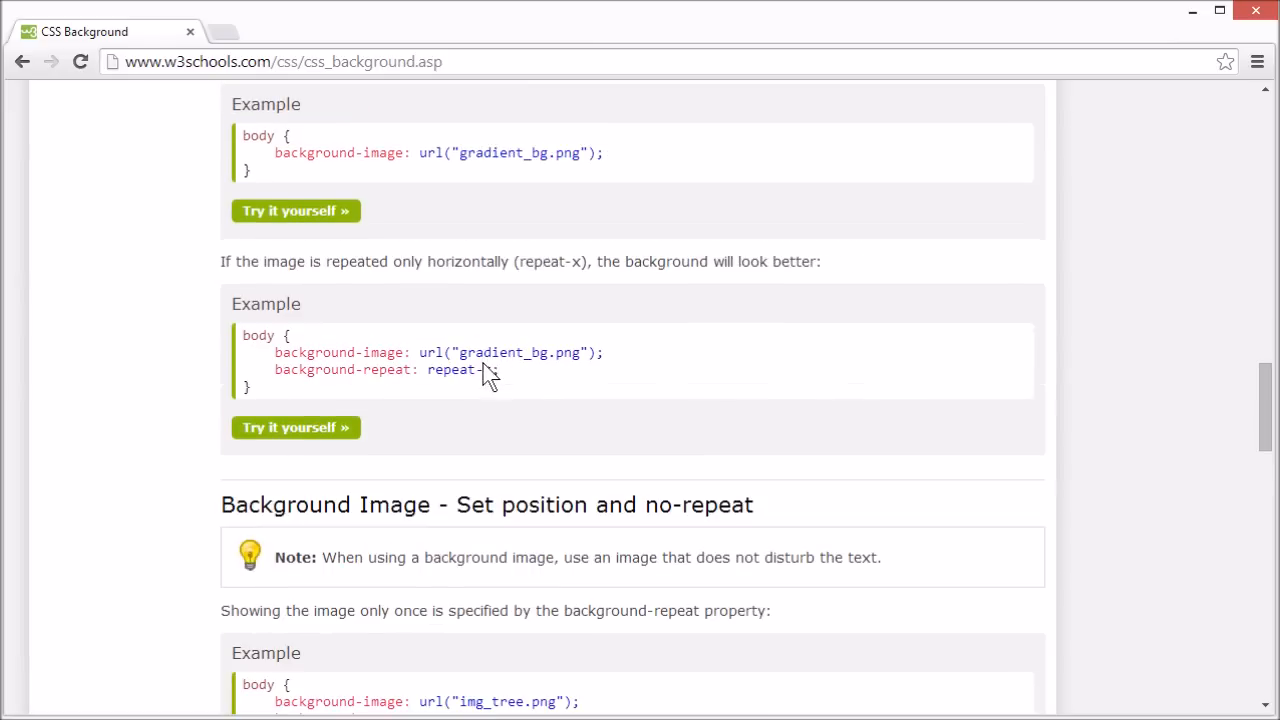
{"action": "left_click", "coordinate": [296, 427]}
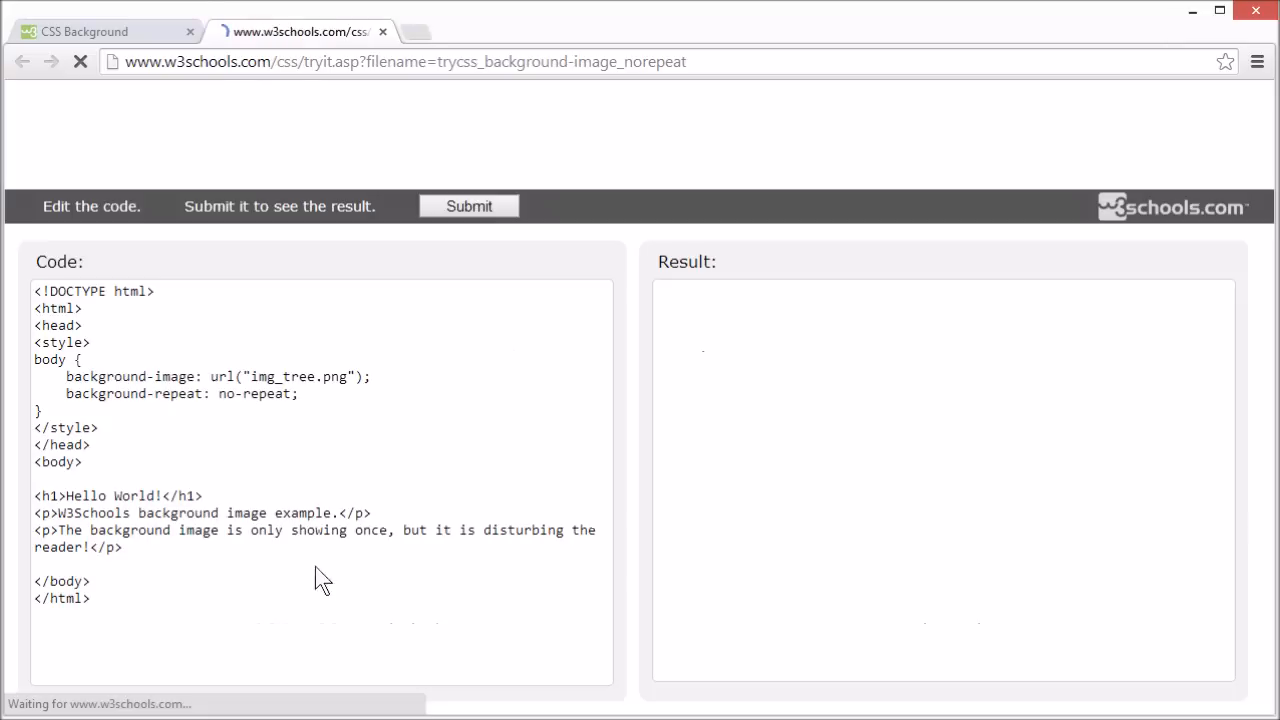
{"action": "left_click", "coordinate": [468, 206]}
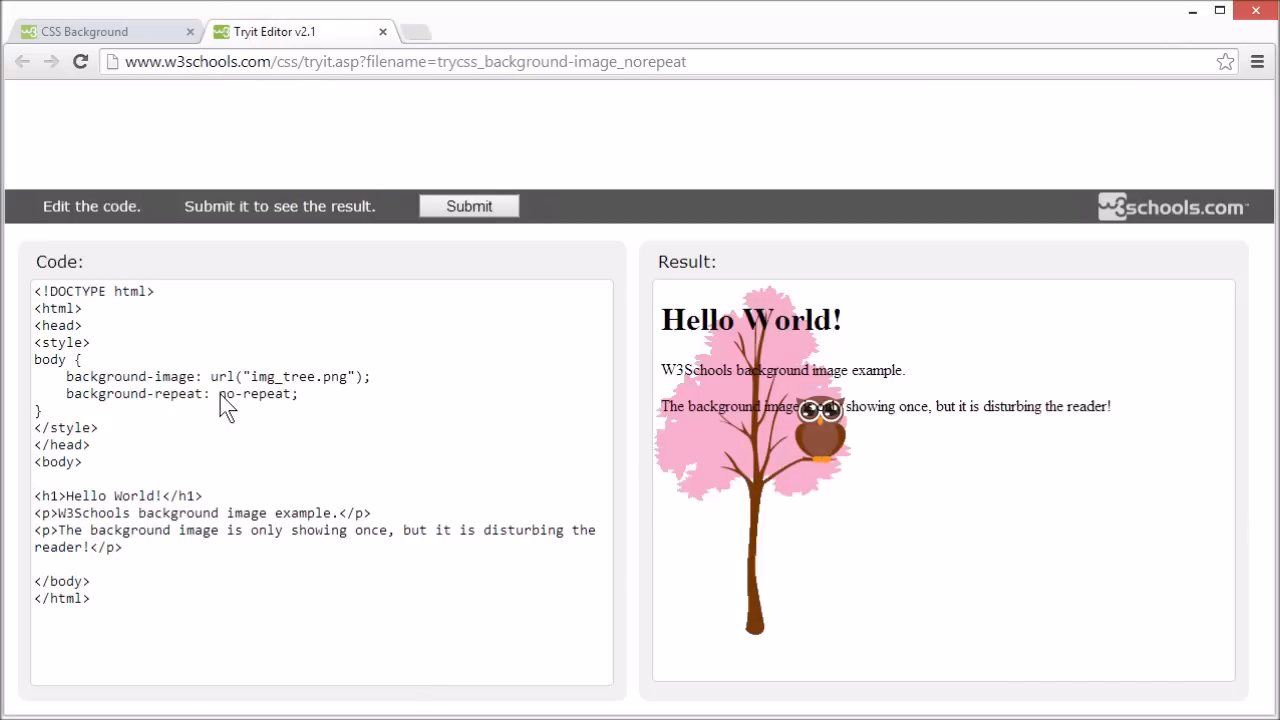
{"action": "left_click", "coordinate": [331, 415]}
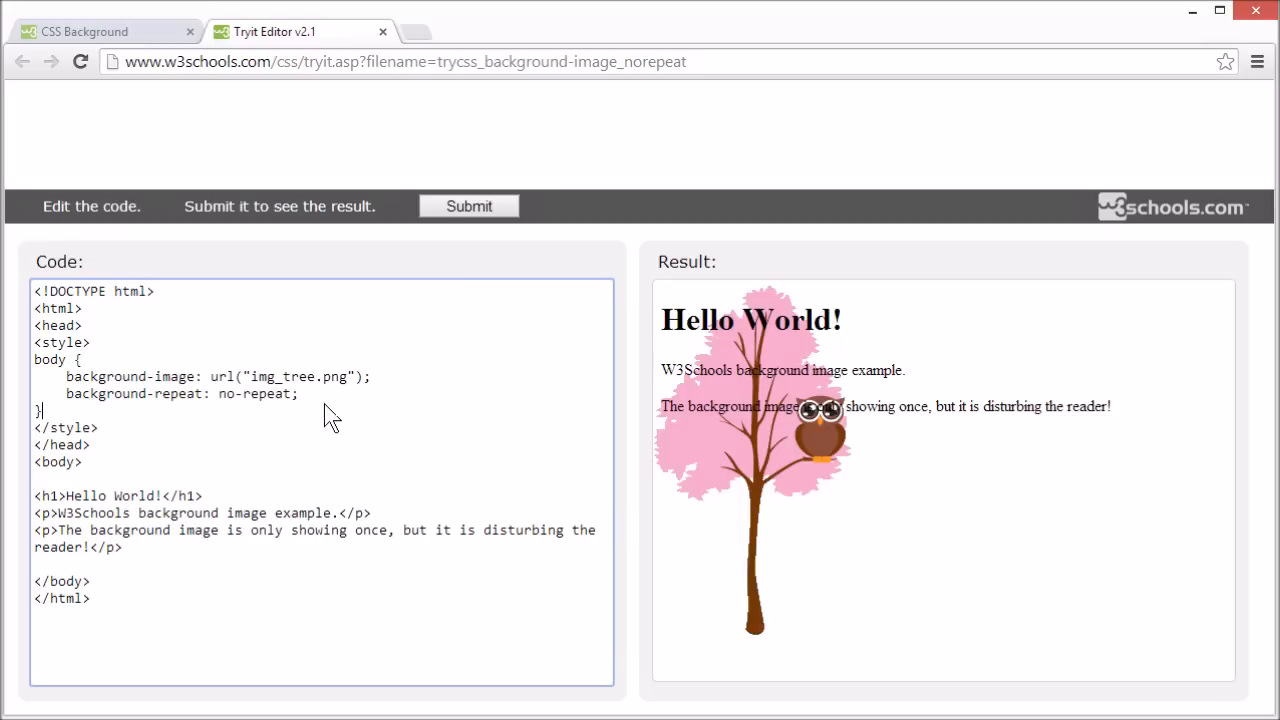
{"action": "mouse_move", "coordinate": [342, 410]}
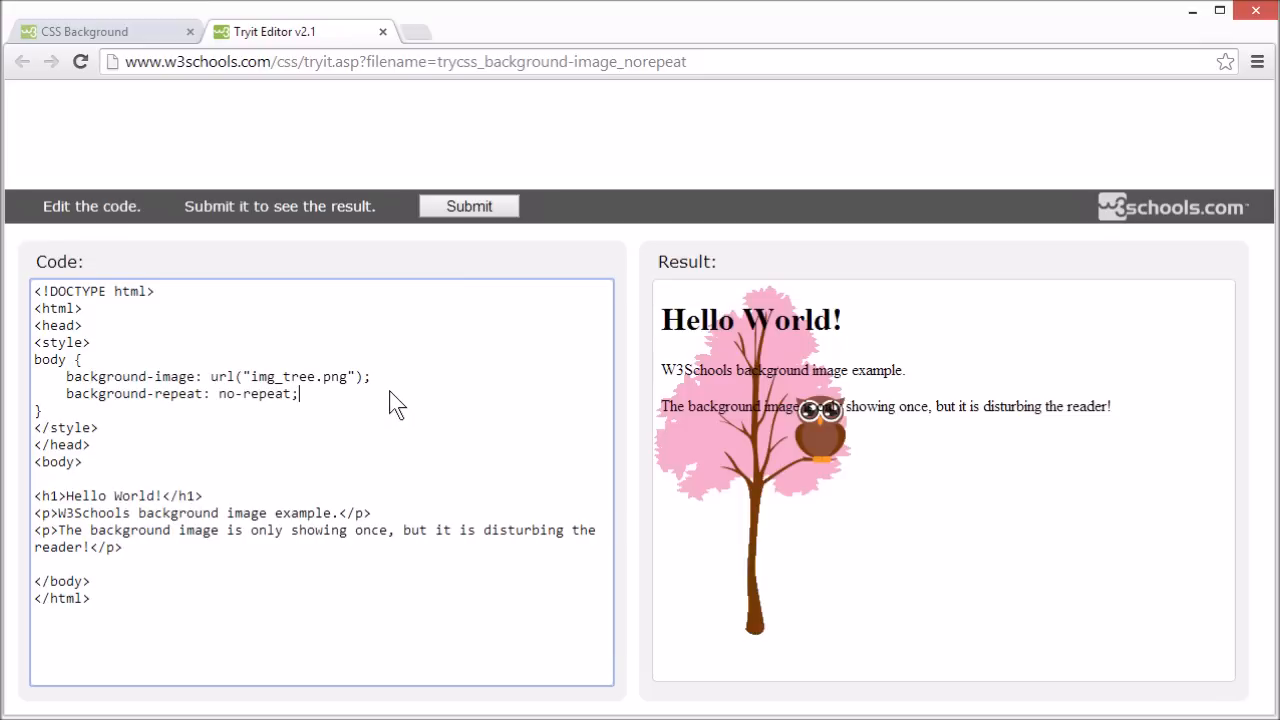
Add background-position: right top; to place the tree in the top-right corner.
{"action": "key", "text": "Enter"}
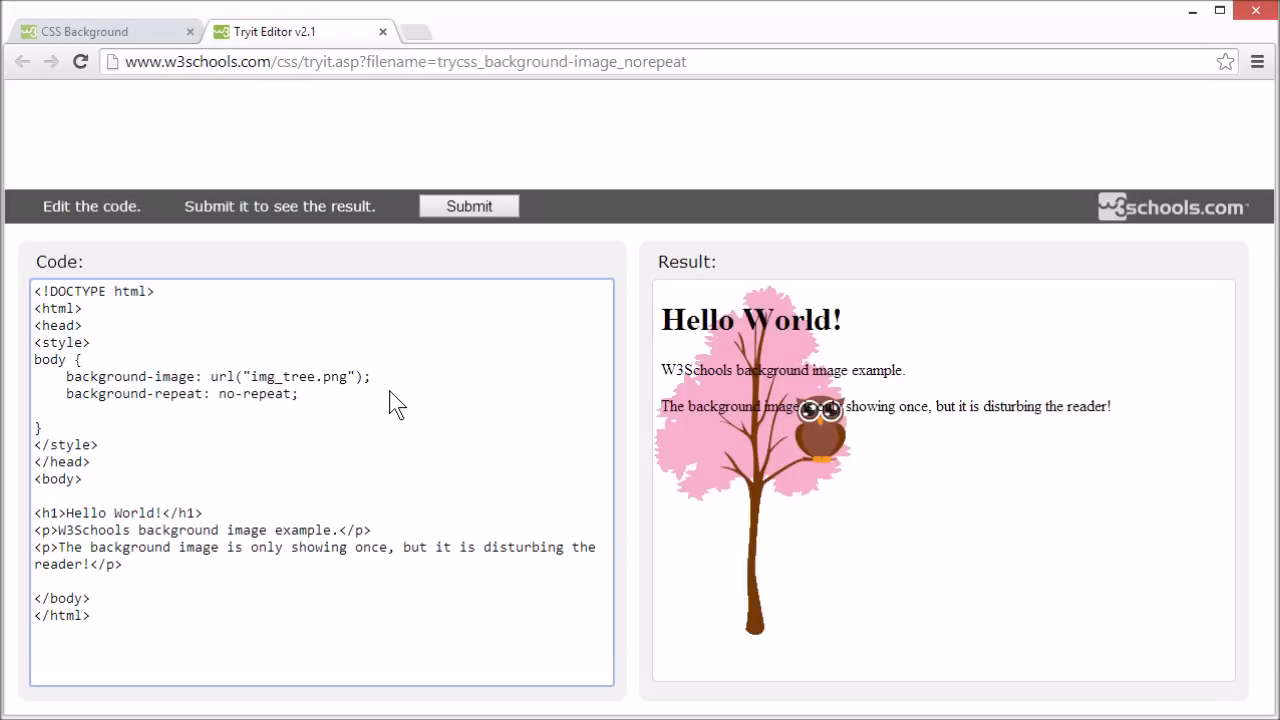
{"action": "type", "text": "background-posi"}
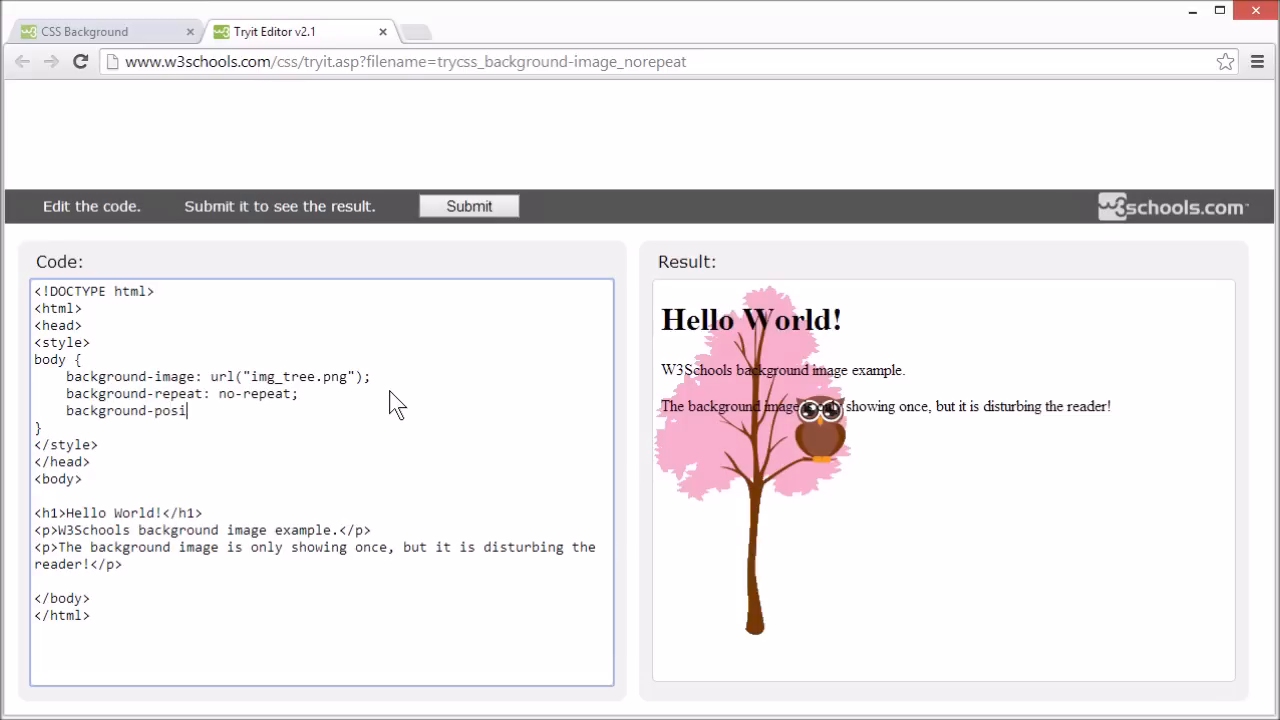
{"action": "type", "text": "tion:"}
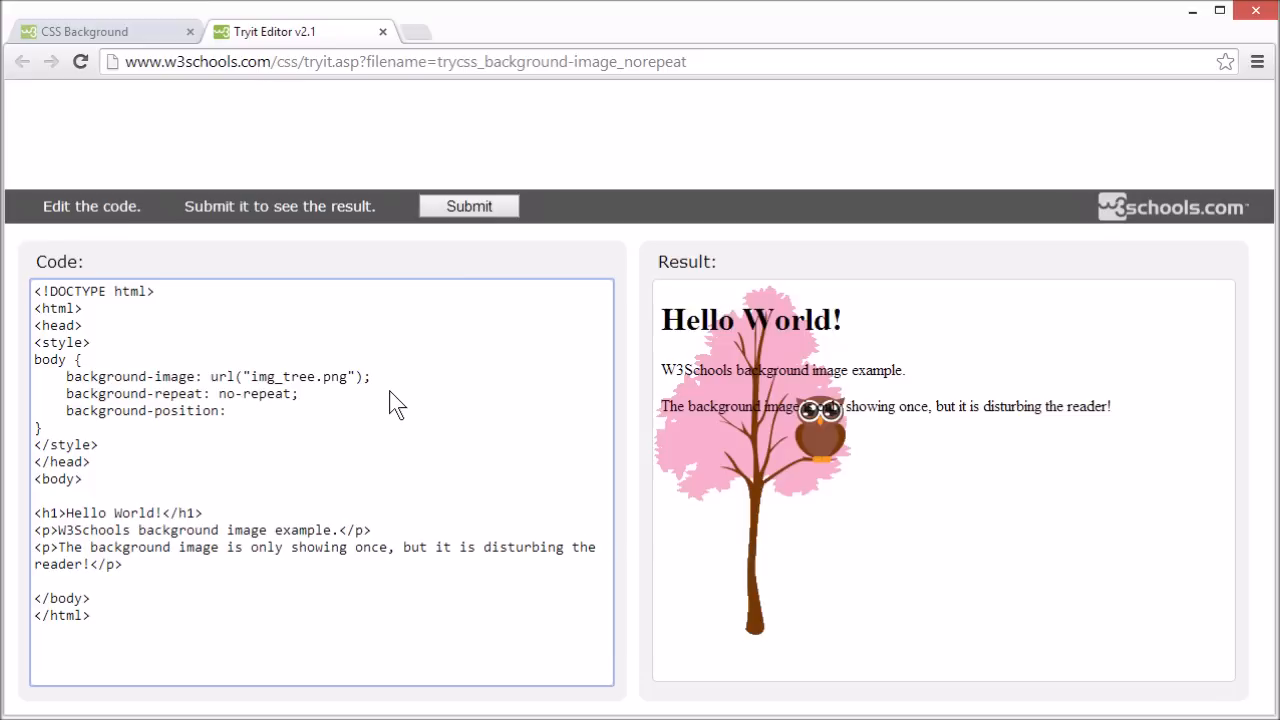
{"action": "type", "text": "right t"}
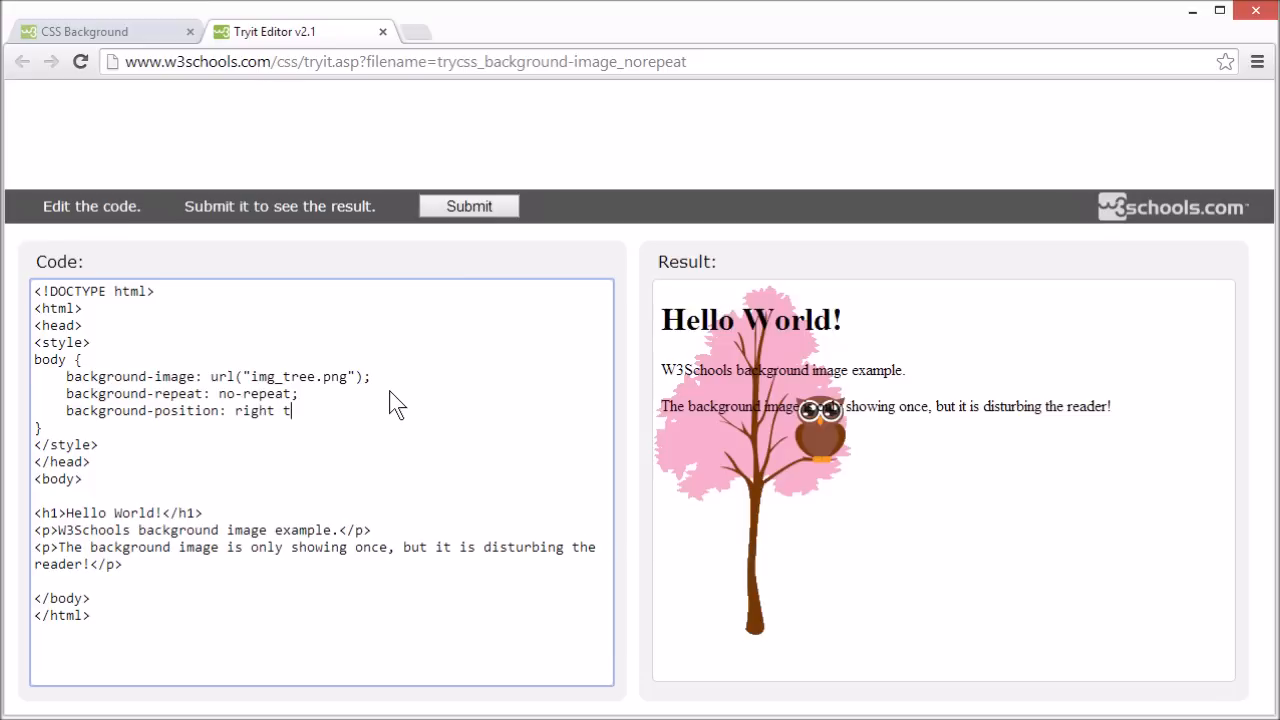
{"action": "type", "text": "op;"}
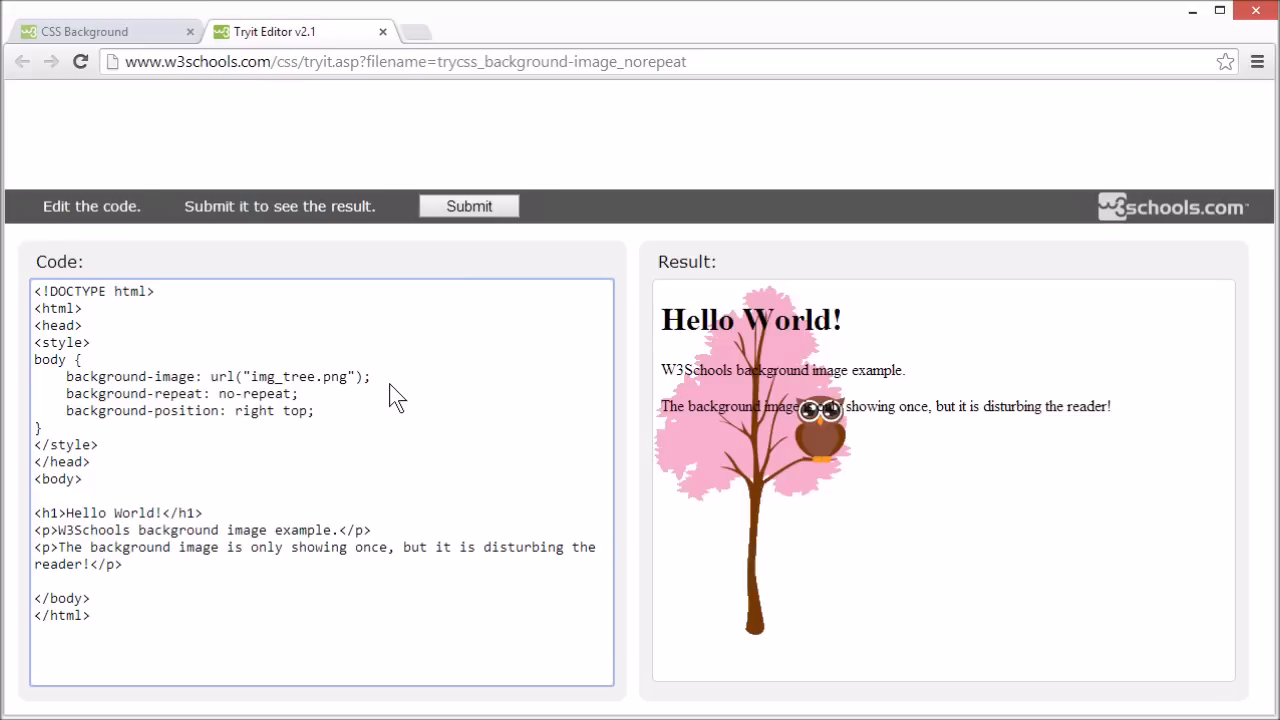
{"action": "left_click", "coordinate": [468, 206]}
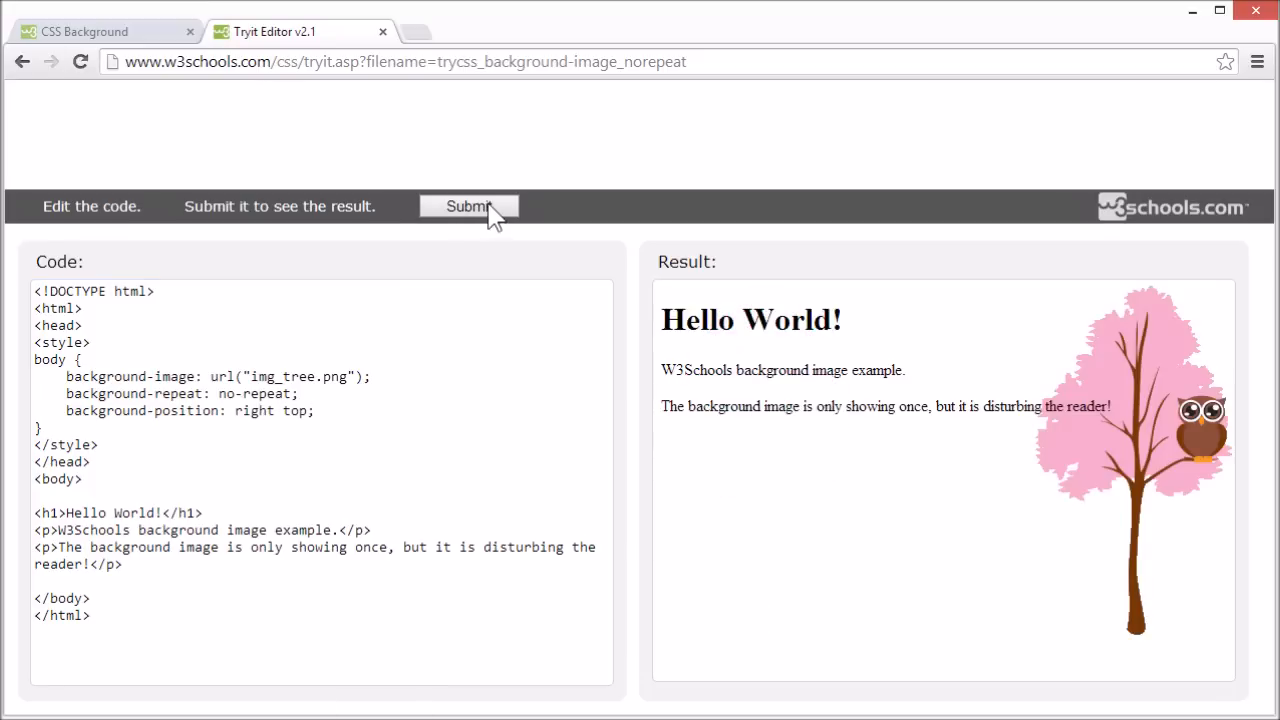
{"action": "mouse_move", "coordinate": [1080, 435]}
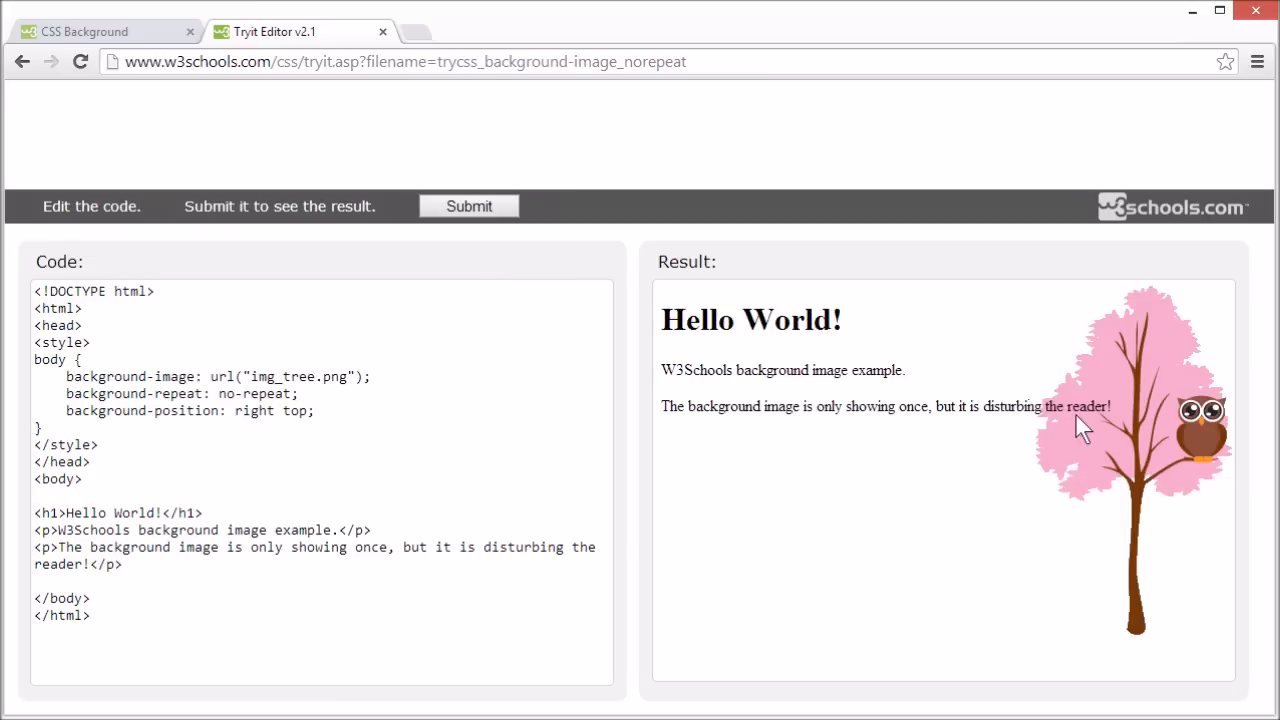
{"action": "left_click", "coordinate": [315, 411]}
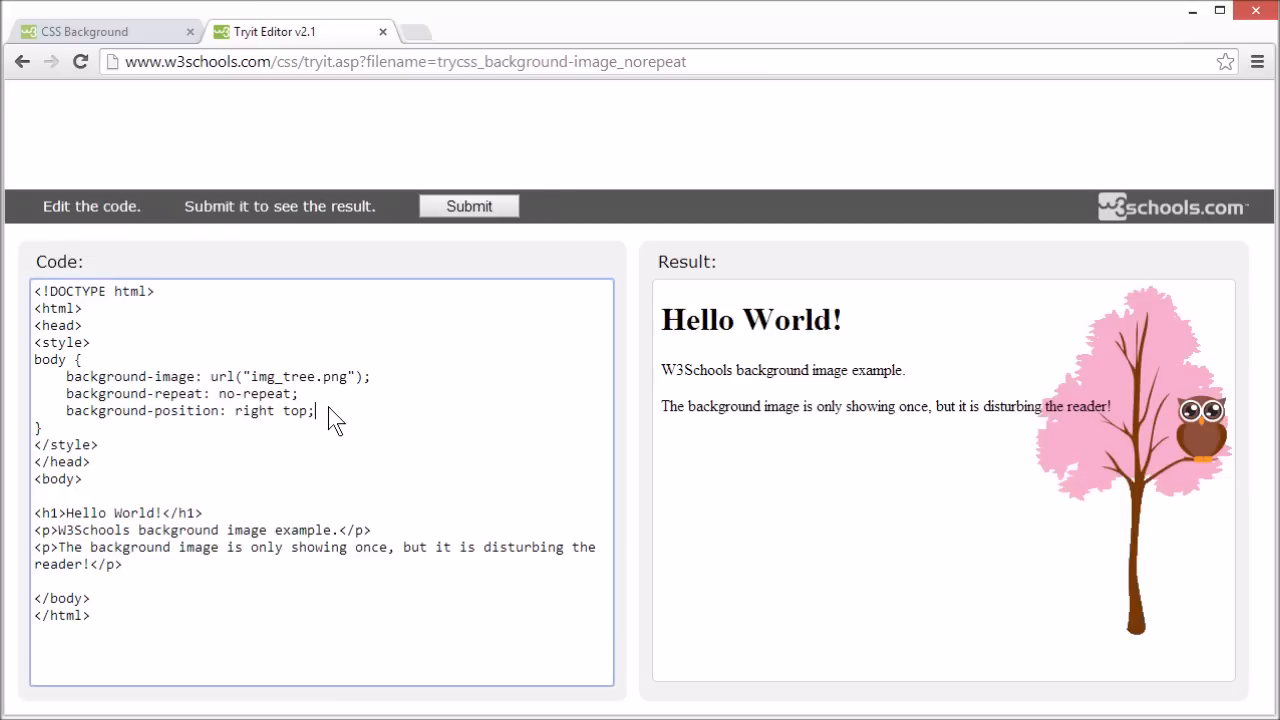
{"action": "key", "text": "Enter"}
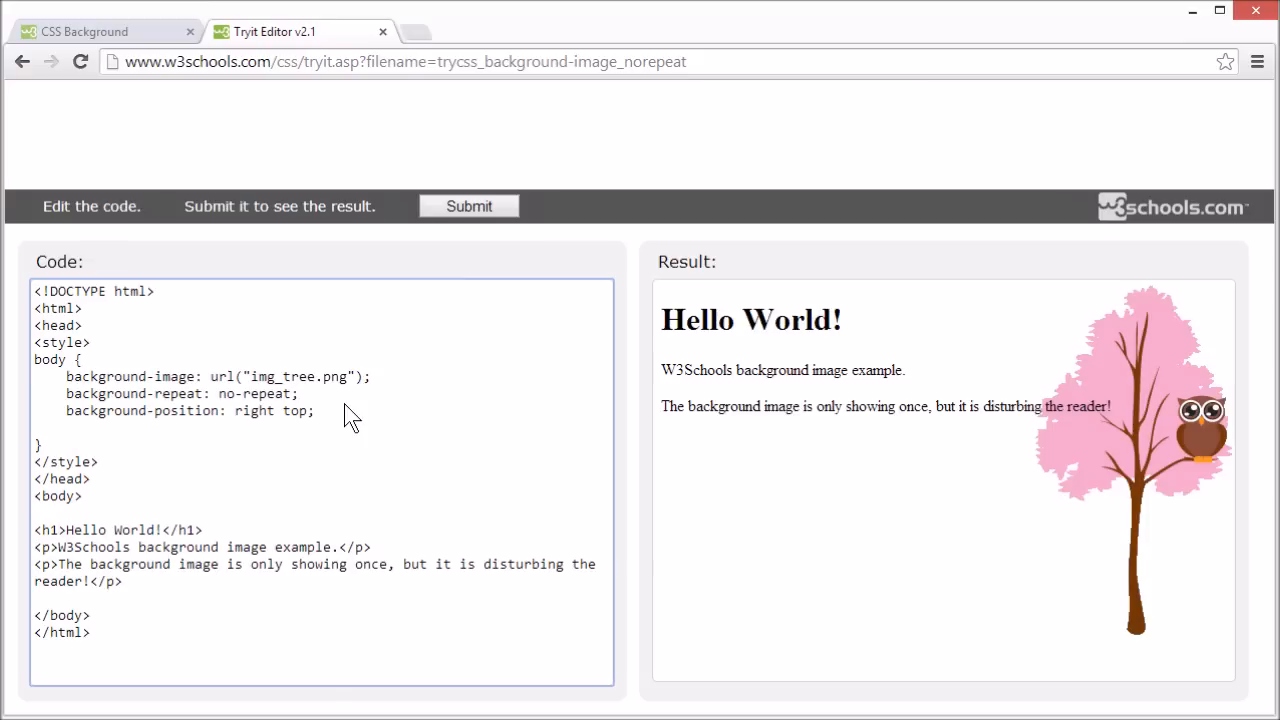
Add margin-right: 200px; so the text clears the tree, then close the example.
{"action": "type", "text": "mar"}
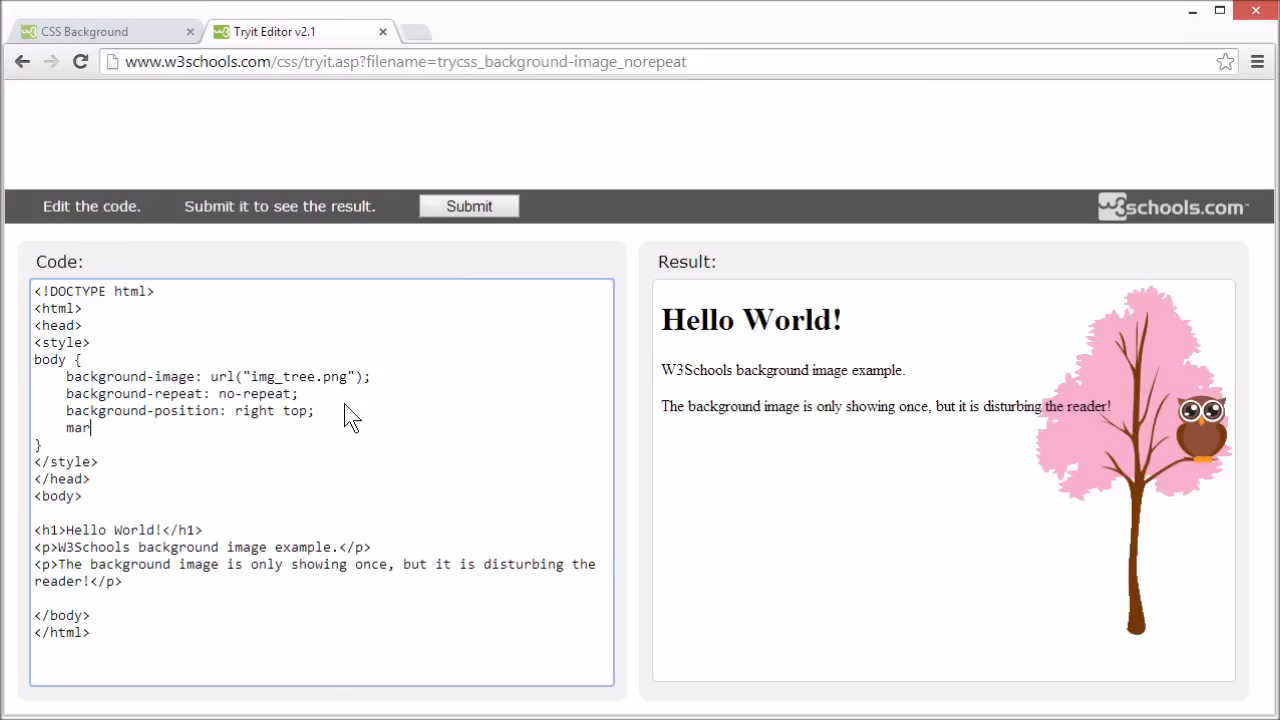
{"action": "type", "text": "gin-right: 200"}
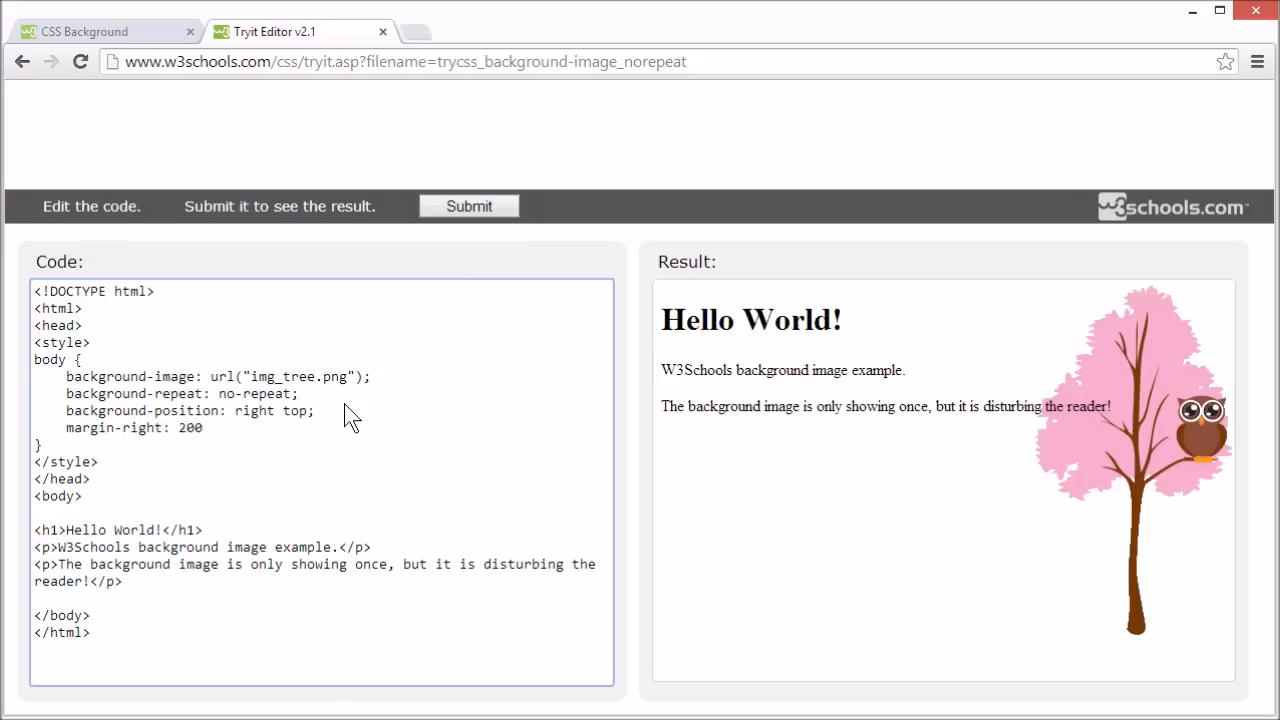
{"action": "type", "text": "px;"}
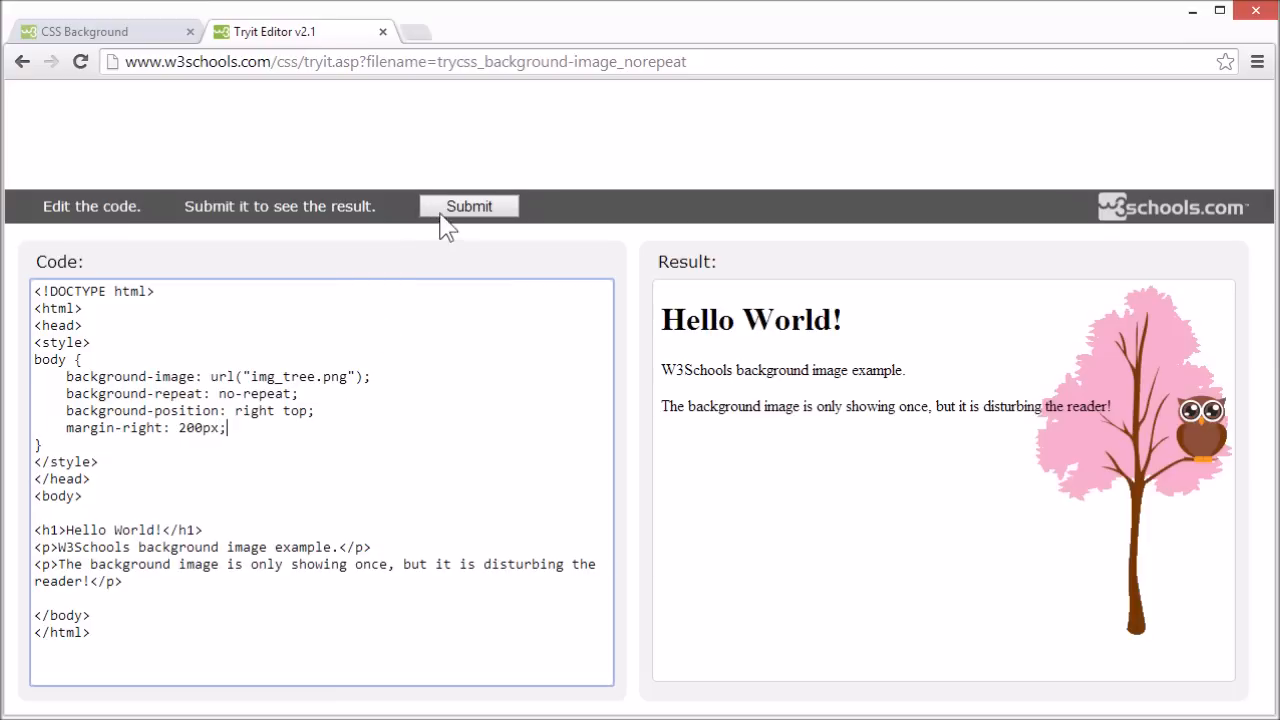
{"action": "left_click", "coordinate": [468, 206]}
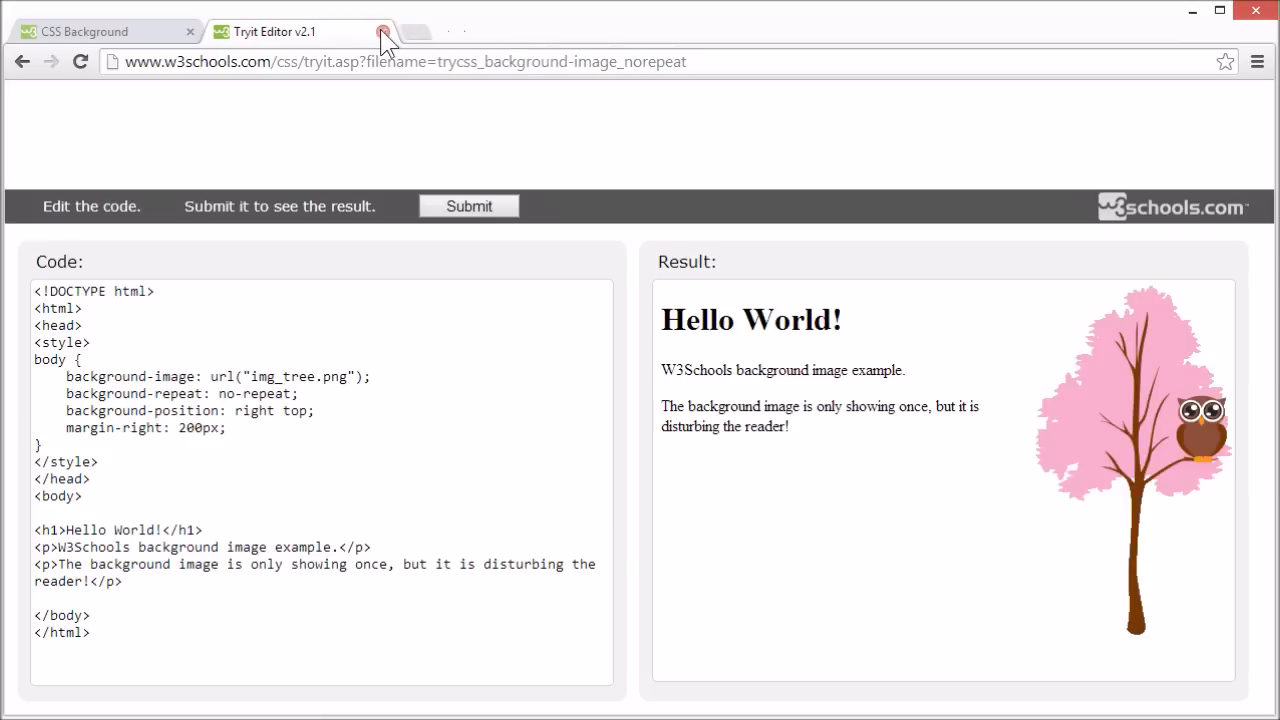
{"action": "left_click", "coordinate": [381, 31]}
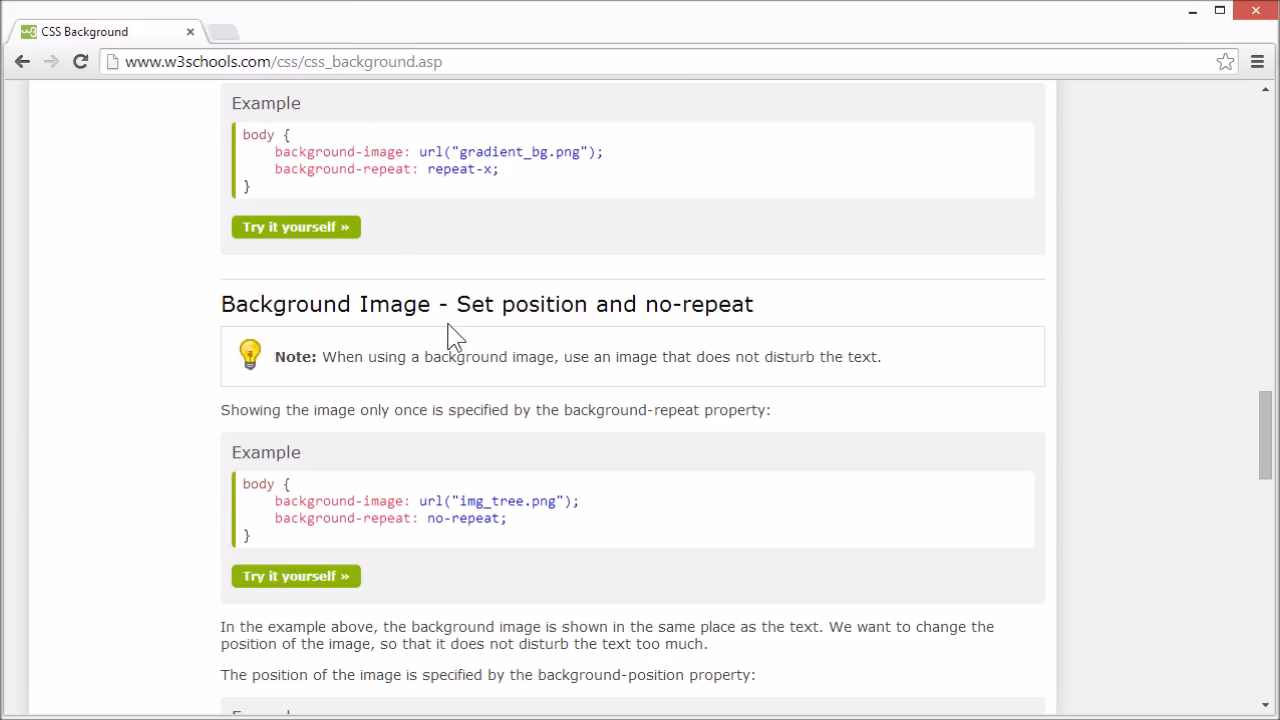
Scroll to Background - Shorthand property and open its Try it yourself example.
{"action": "scroll", "scroll_direction": "down", "scroll_amount": 3}
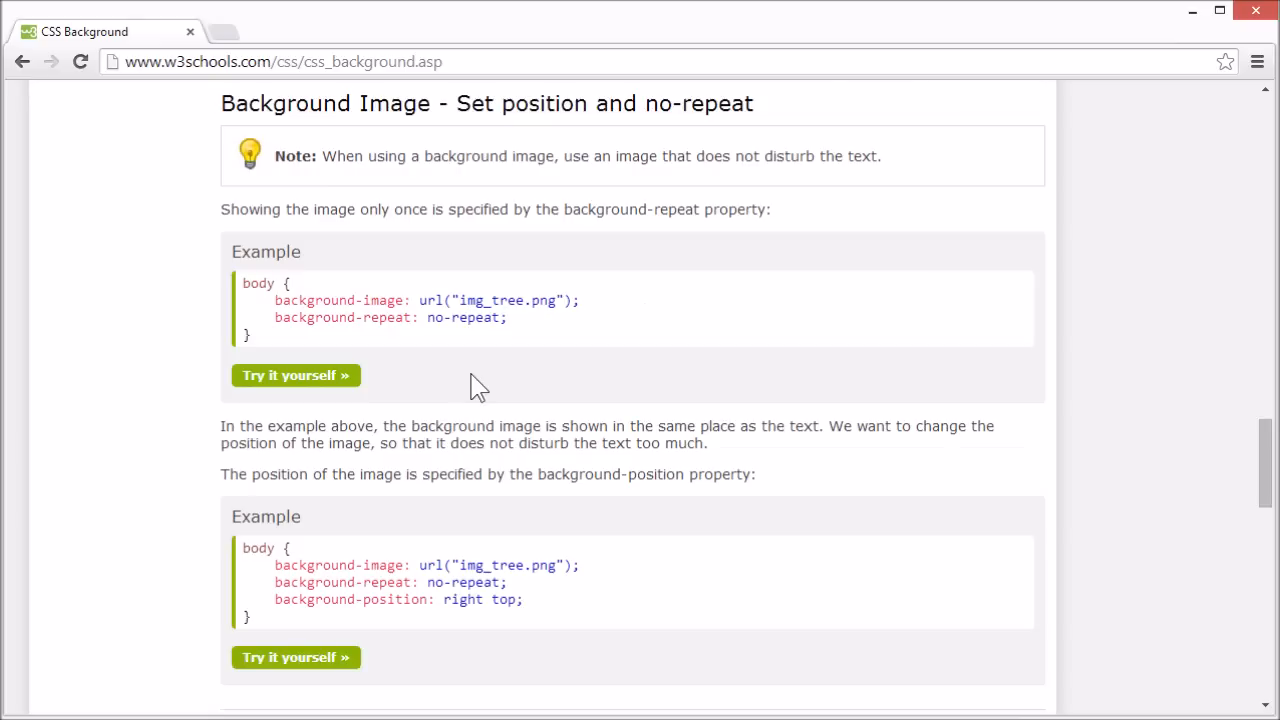
{"action": "scroll", "scroll_direction": "down", "scroll_amount": 3}
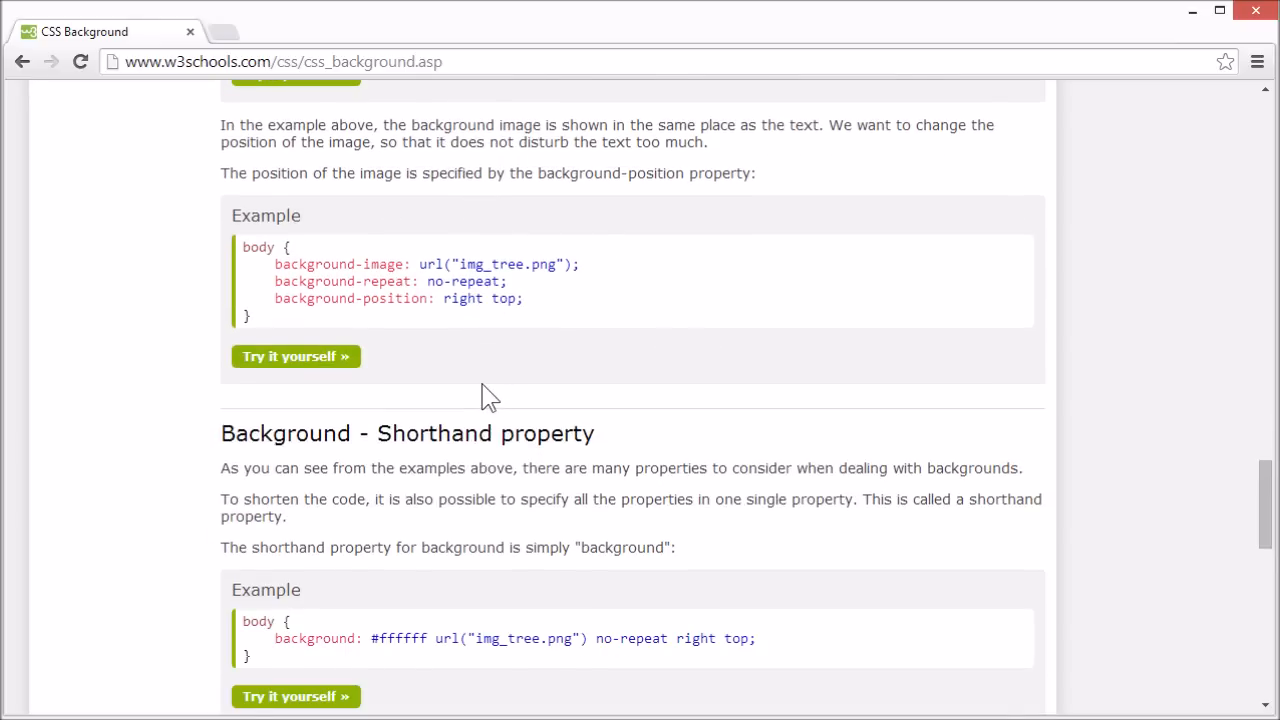
{"action": "scroll", "scroll_direction": "down", "scroll_amount": 3}
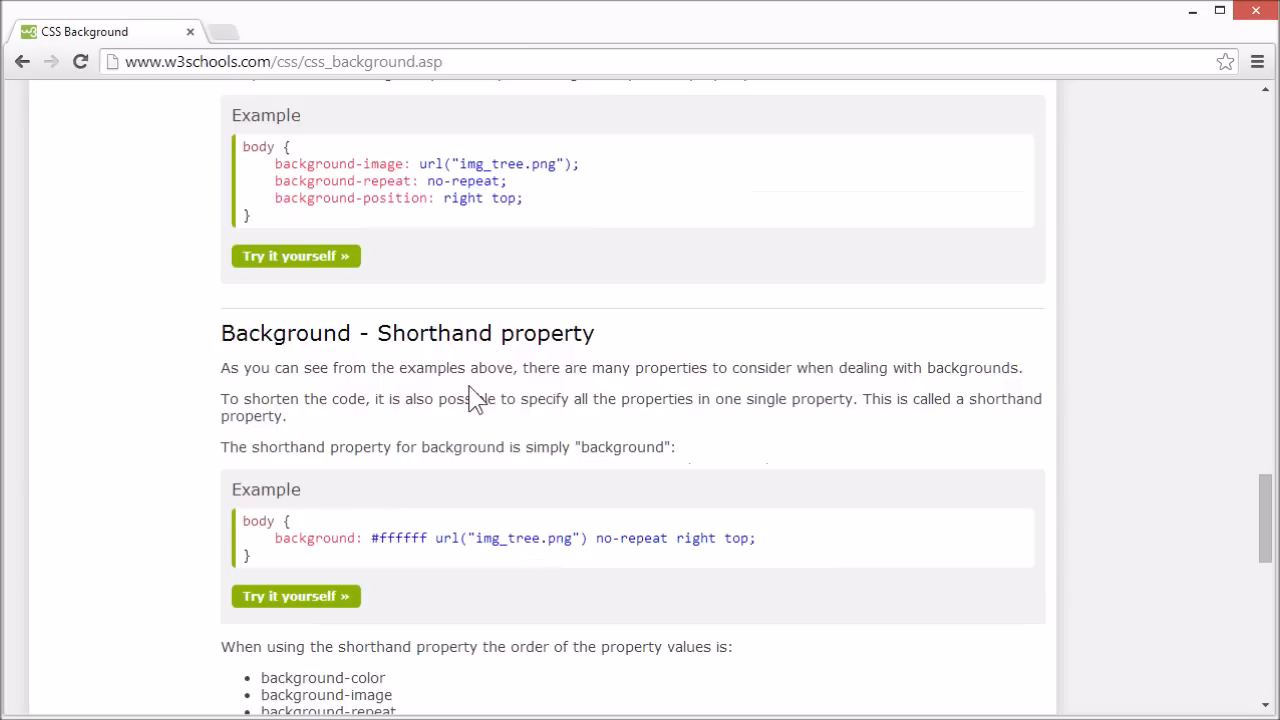
{"action": "mouse_move", "coordinate": [345, 582]}
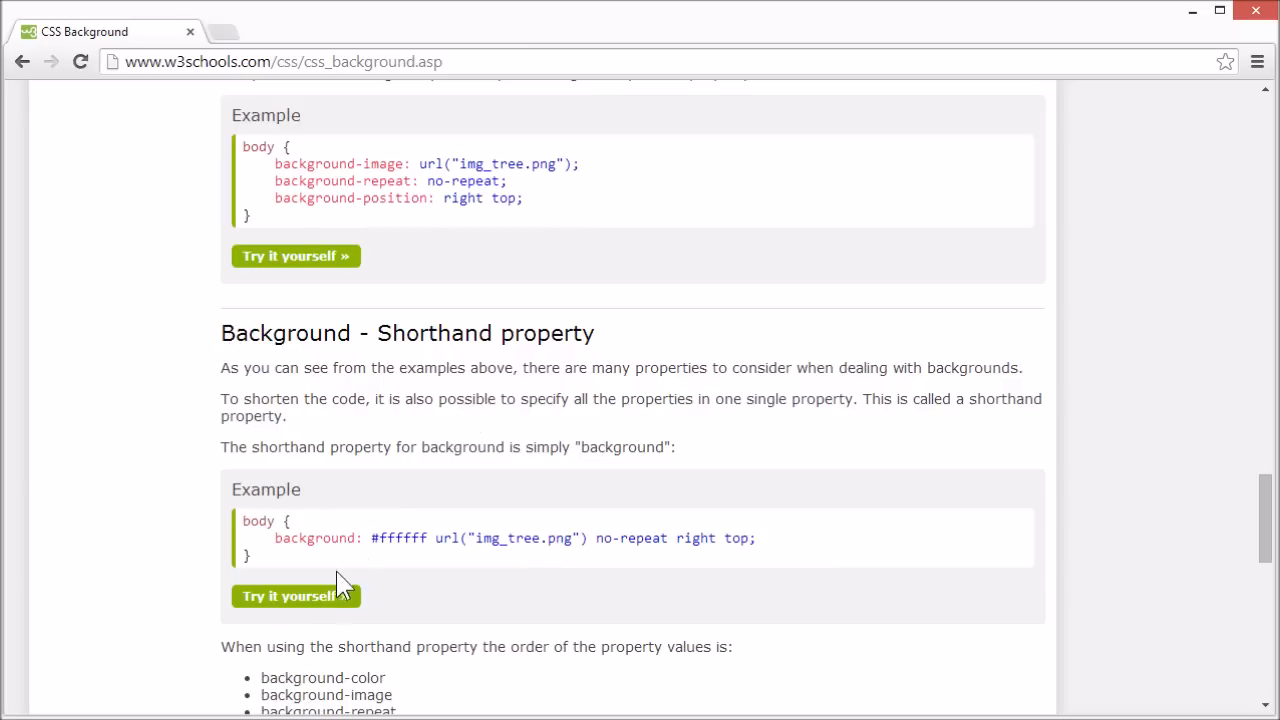
{"action": "left_click", "coordinate": [295, 595]}
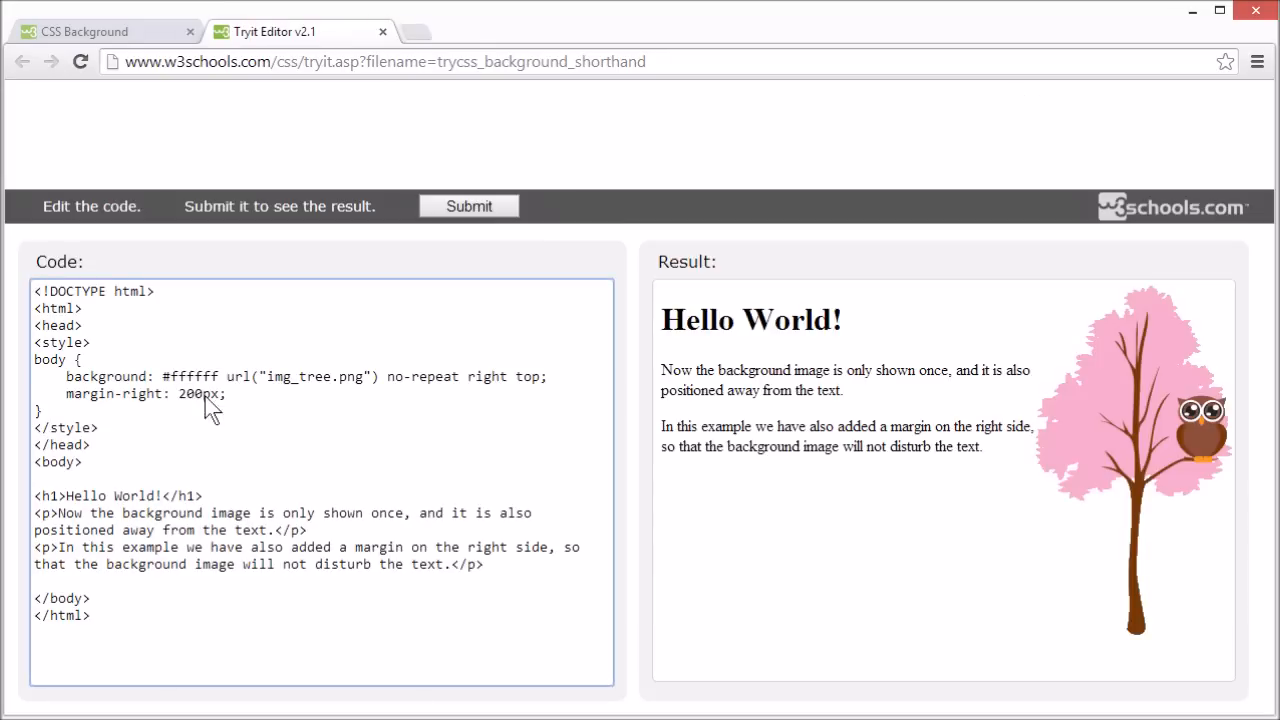
Highlight the shorthand values, including #ffffff and no-repeat, in the background declaration.
{"action": "double_click", "coordinate": [96, 376]}
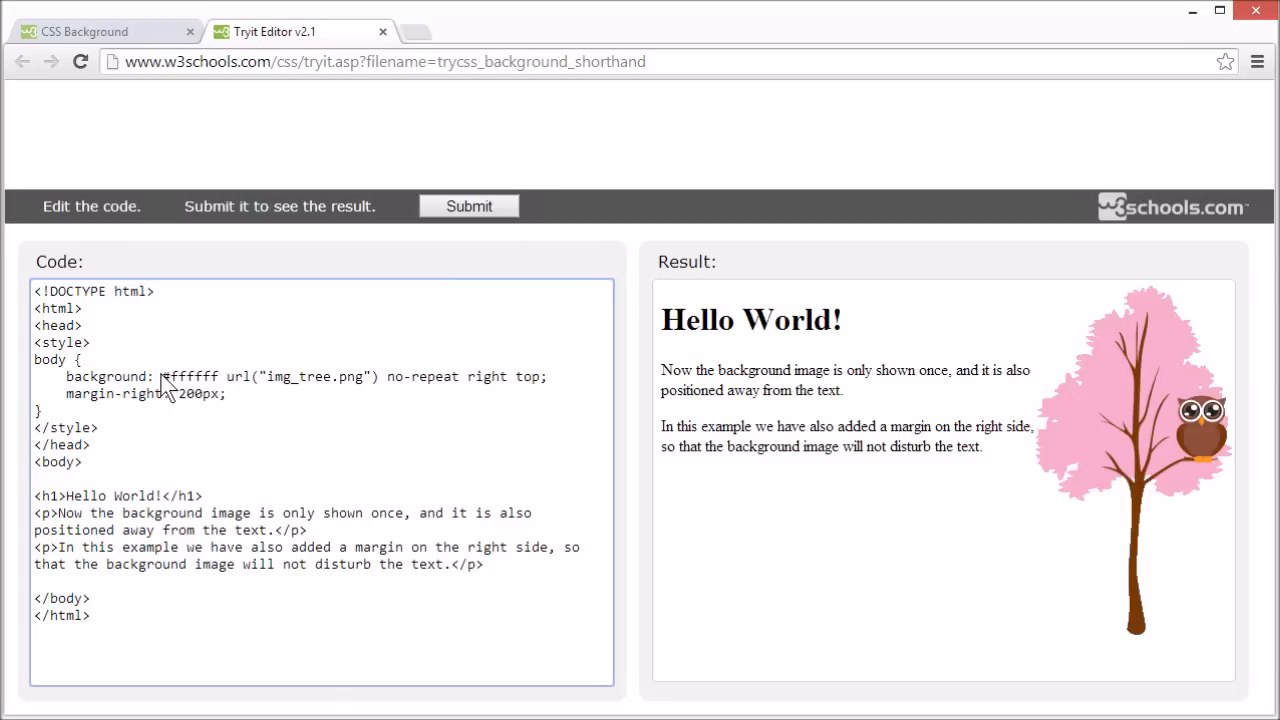
{"action": "double_click", "coordinate": [189, 376]}
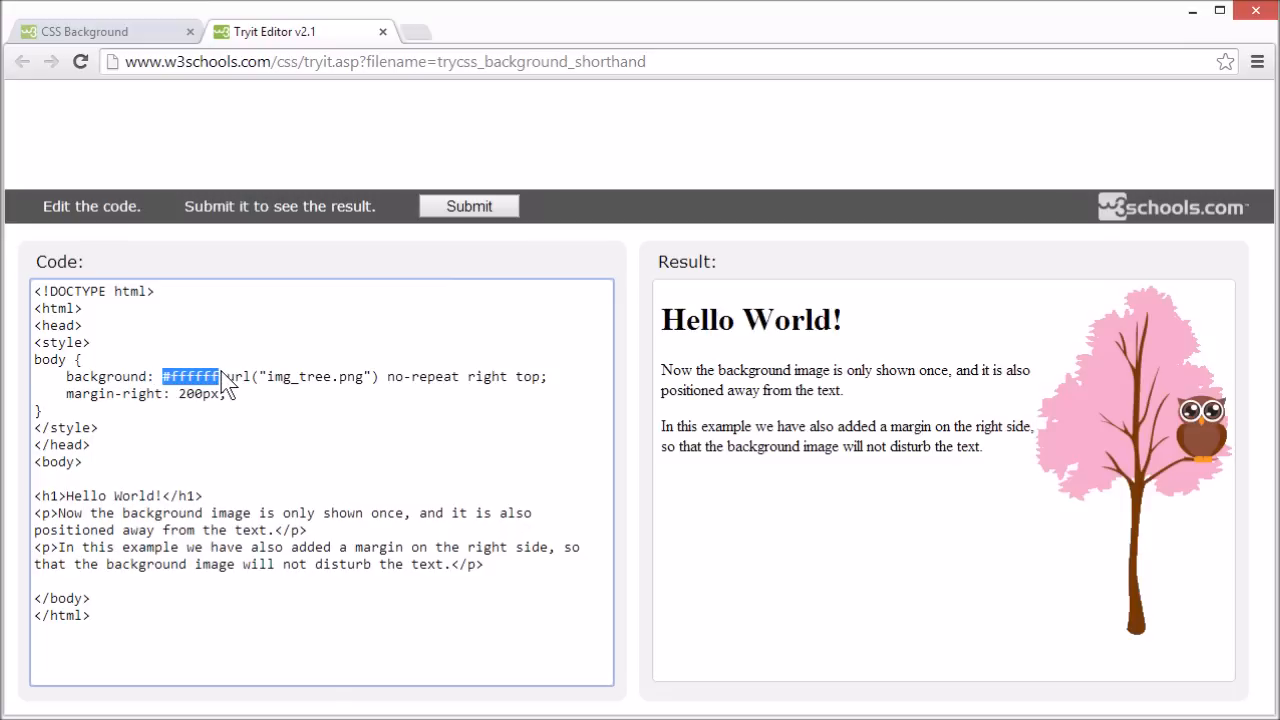
{"action": "left_click_drag", "start_coordinate": [225, 376], "coordinate": [370, 376]}
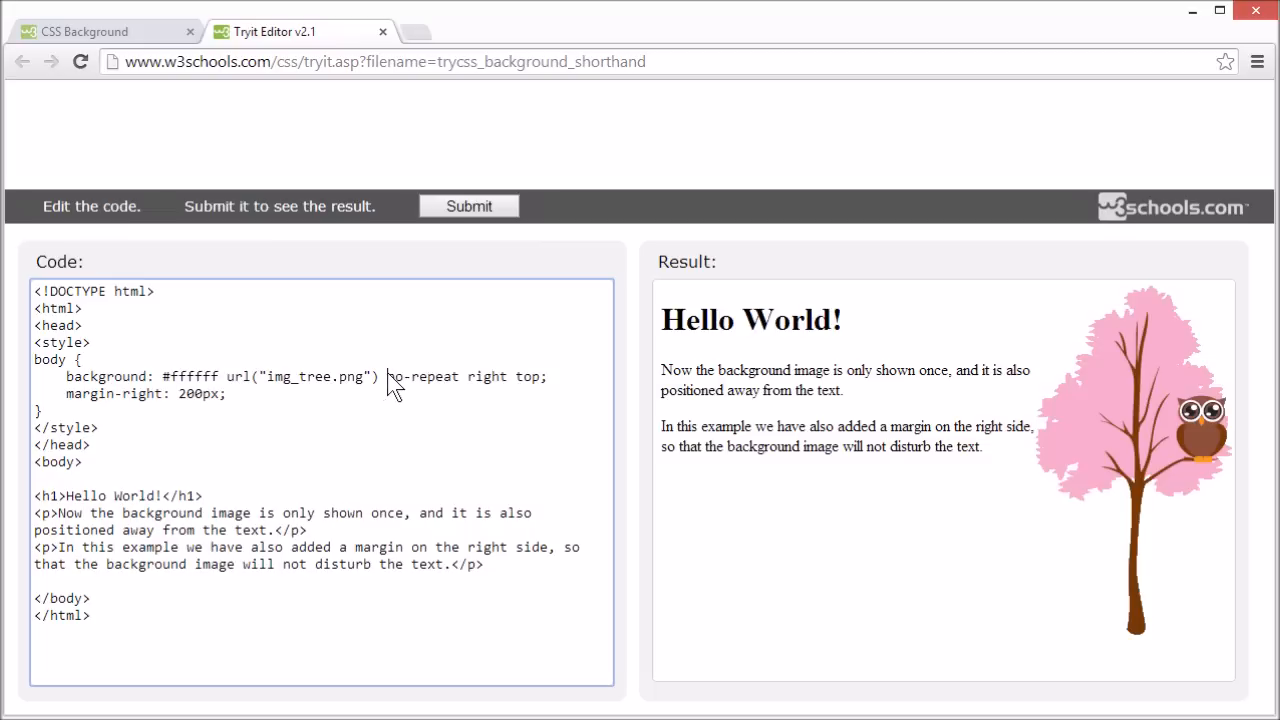
{"action": "double_click", "coordinate": [423, 376]}
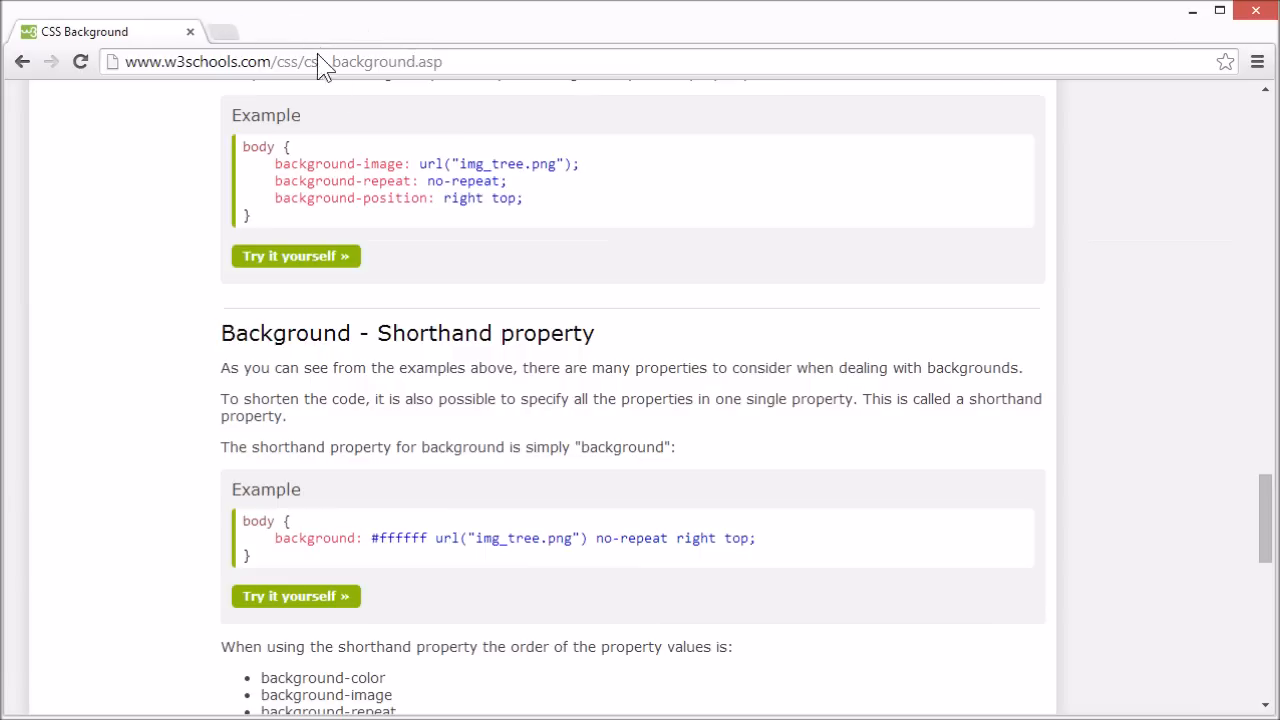
{"action": "mouse_move", "coordinate": [388, 320]}
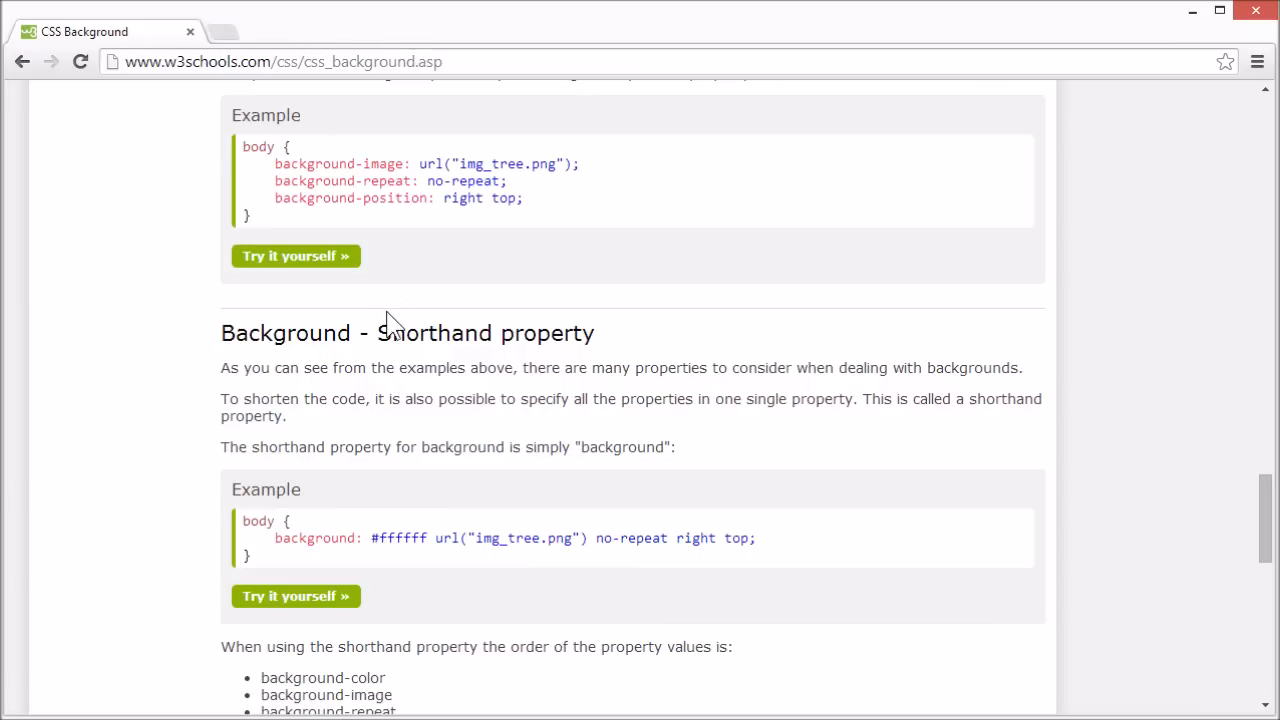
Scroll to More Examples and open 'How to set a fixed background image'.
{"action": "scroll", "scroll_direction": "down", "scroll_amount": 3}
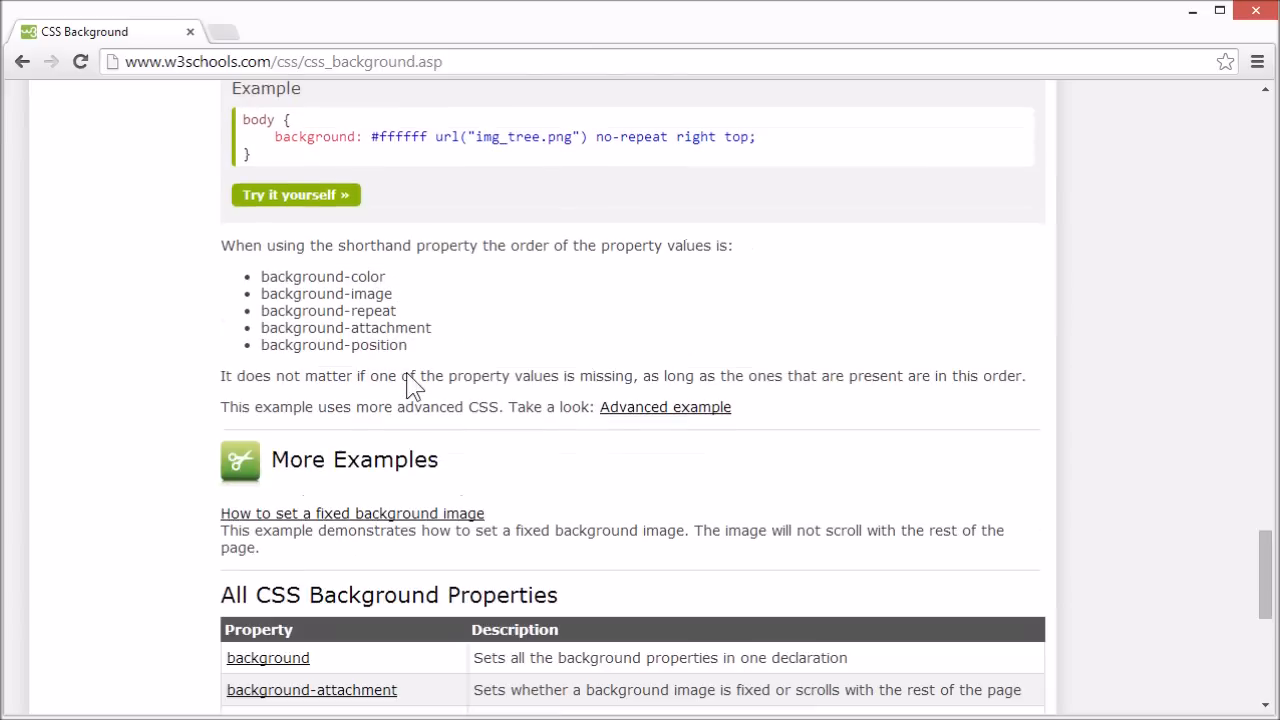
{"action": "mouse_move", "coordinate": [360, 290]}
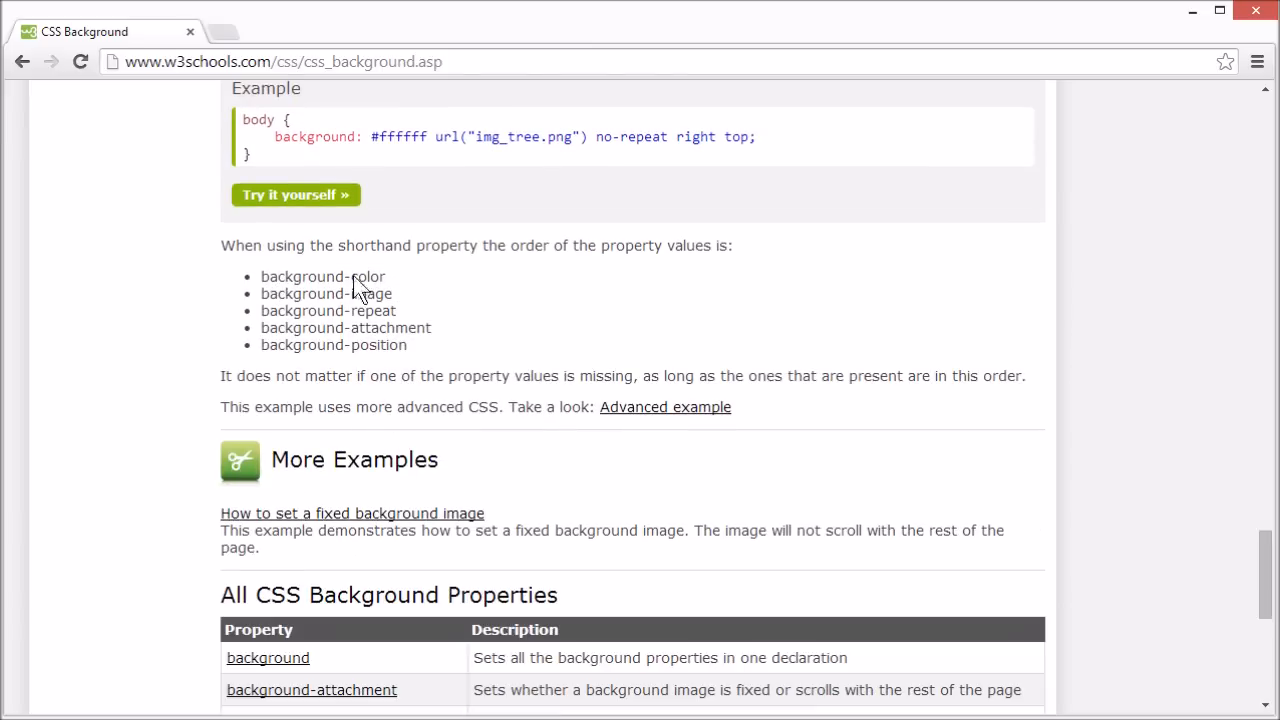
{"action": "mouse_move", "coordinate": [368, 305]}
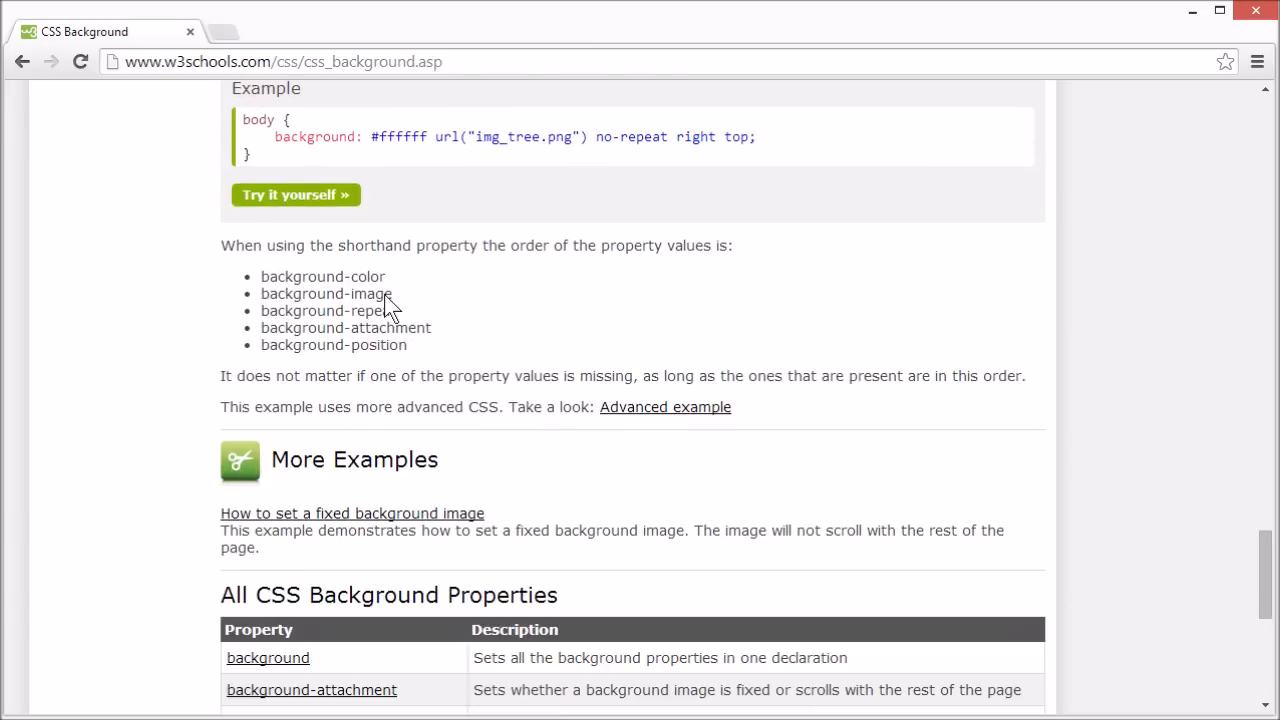
{"action": "mouse_move", "coordinate": [375, 327]}
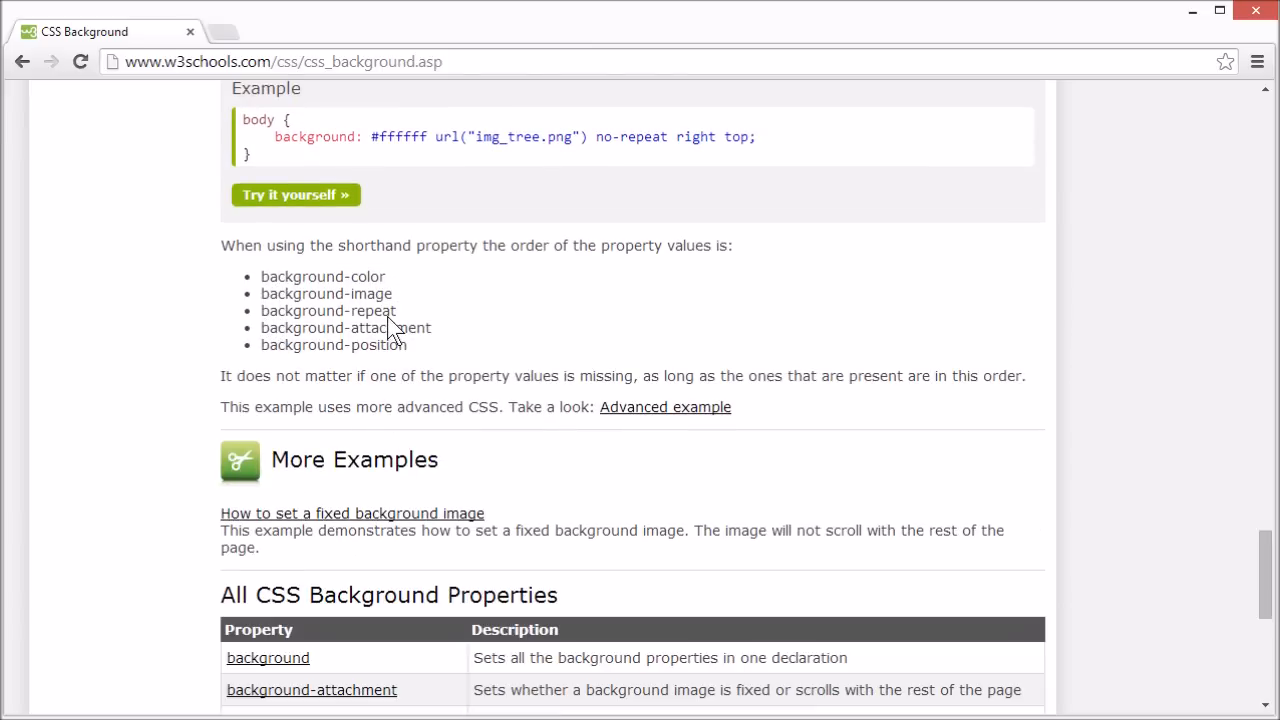
{"action": "mouse_move", "coordinate": [432, 347]}
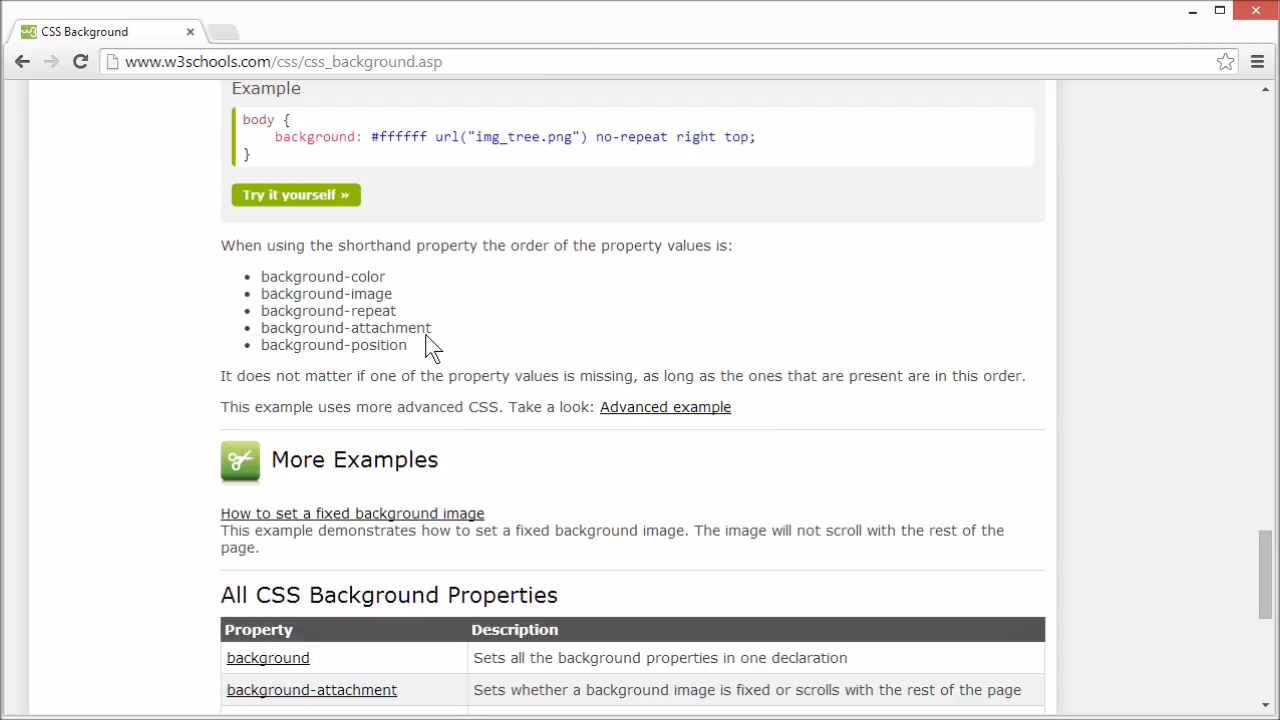
{"action": "mouse_move", "coordinate": [410, 368]}
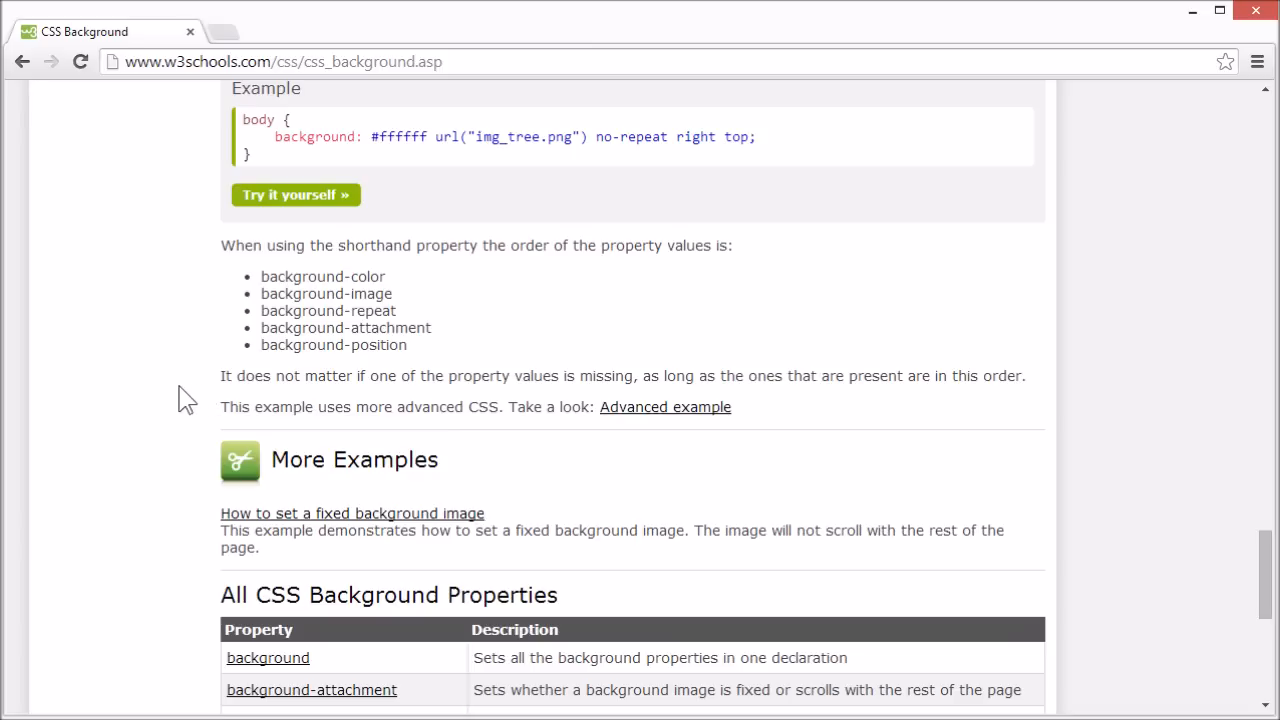
{"action": "mouse_move", "coordinate": [297, 408]}
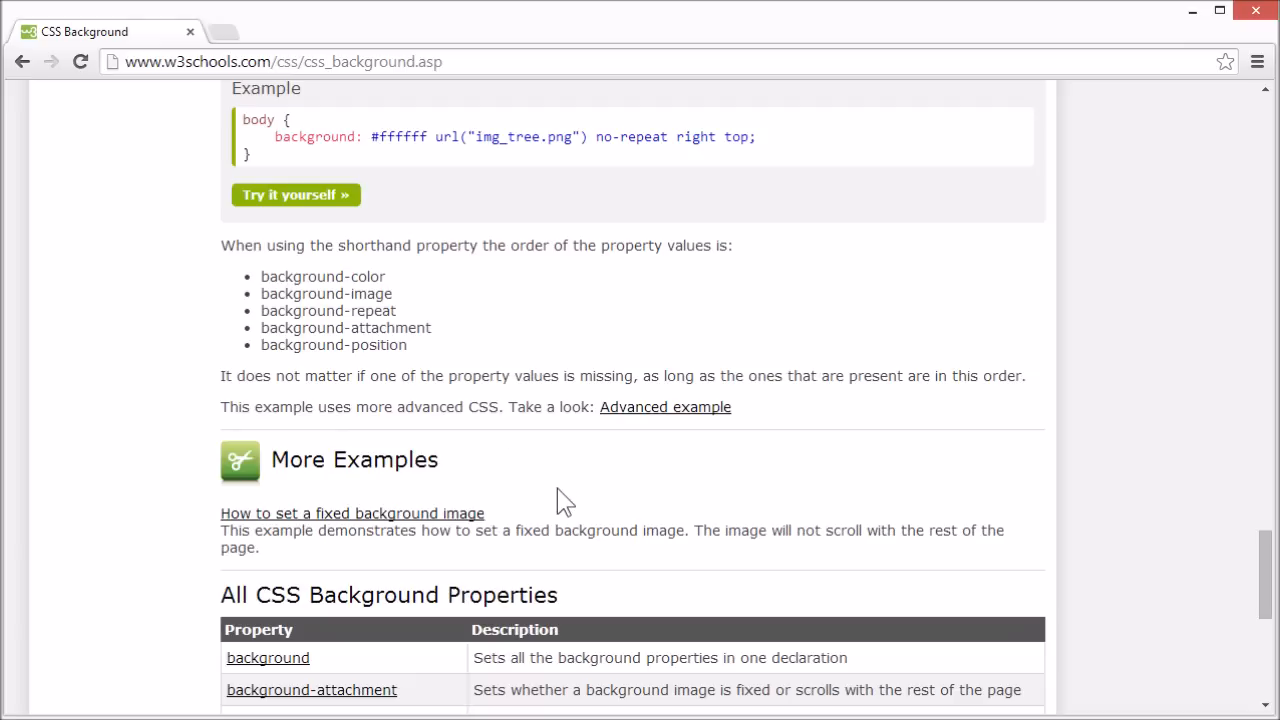
{"action": "left_click", "coordinate": [352, 513]}
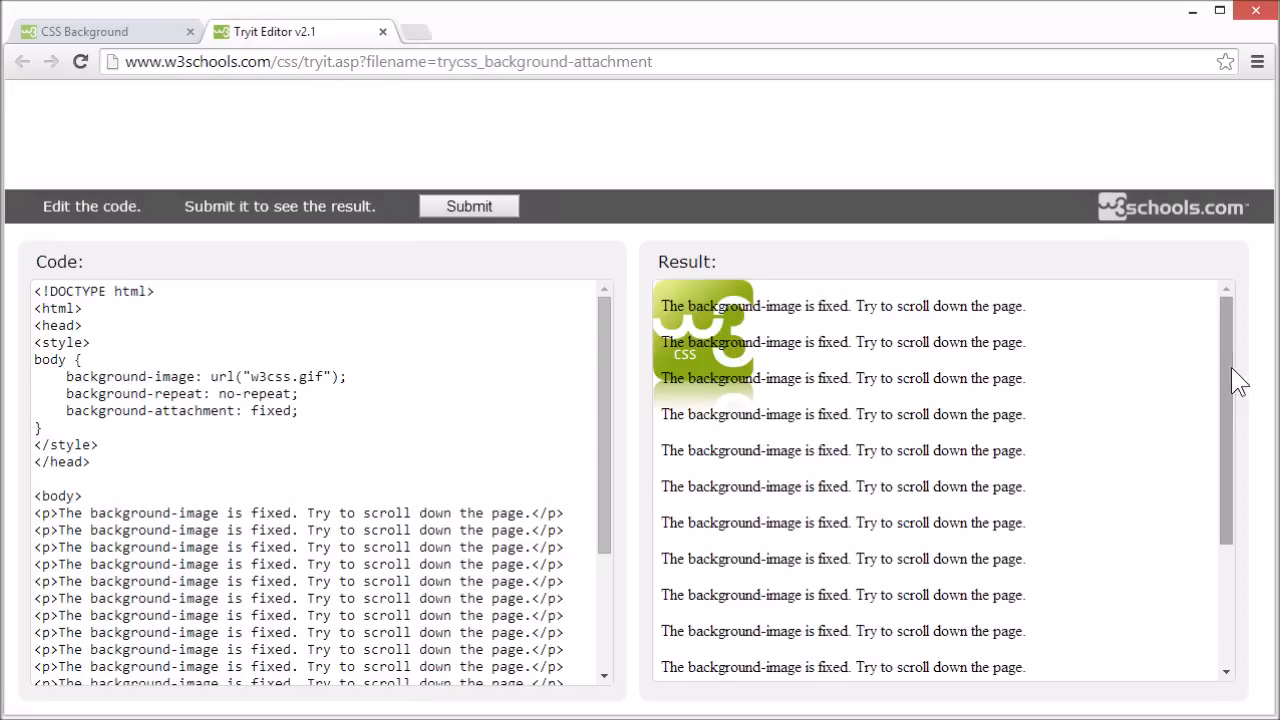
Replace the background-attachment value 'fixed' with 'scroll' in the example code.
{"action": "scroll", "scroll_direction": "down", "scroll_amount": 3}
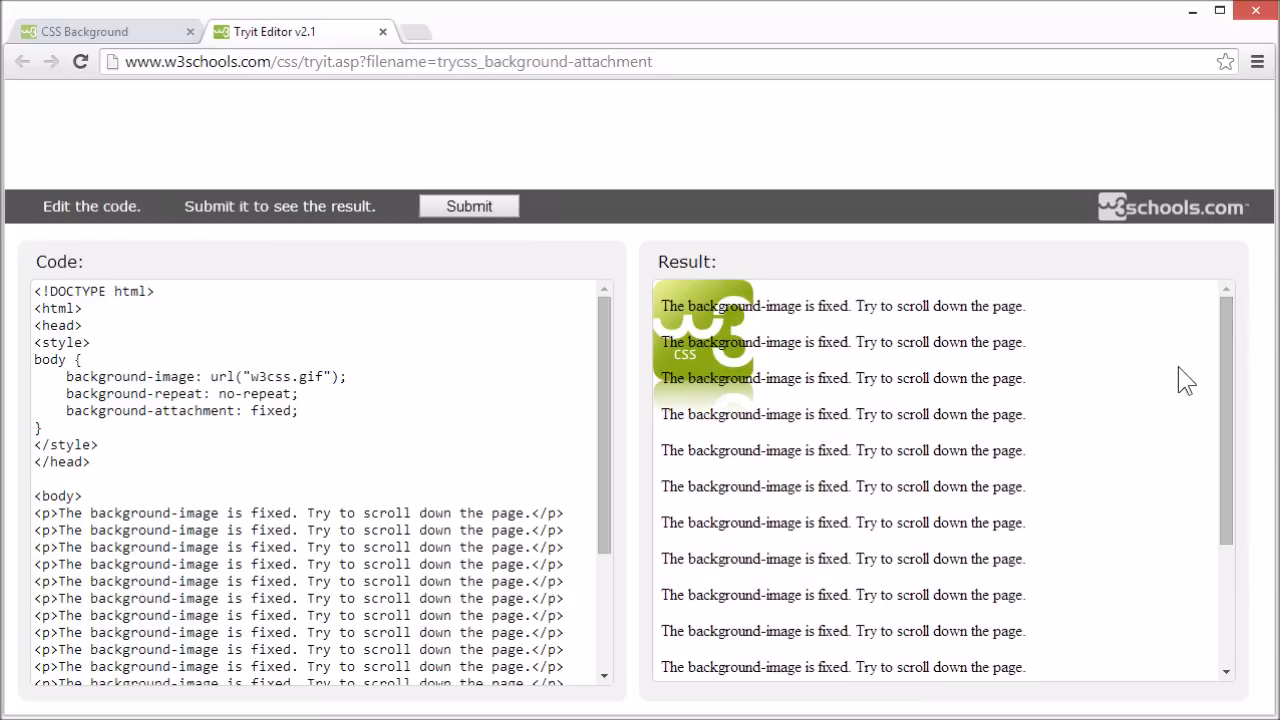
{"action": "mouse_move", "coordinate": [80, 420]}
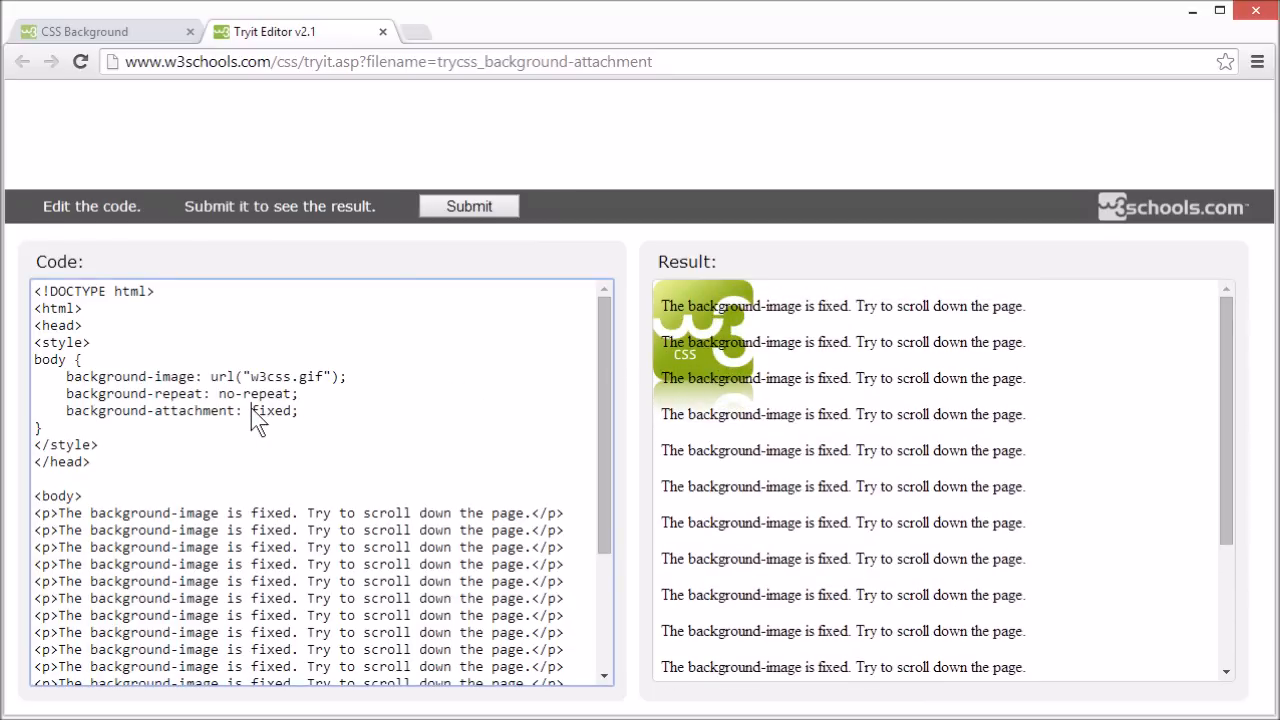
{"action": "mouse_move", "coordinate": [303, 430]}
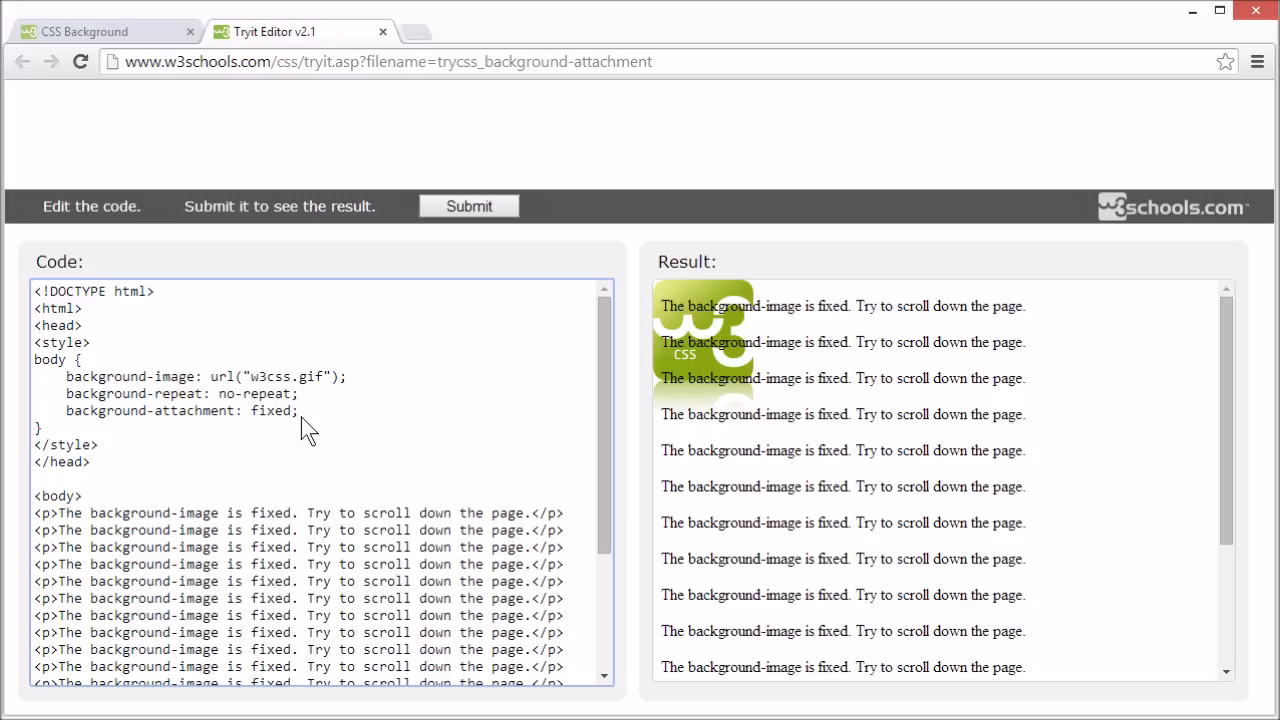
{"action": "left_click", "coordinate": [298, 411]}
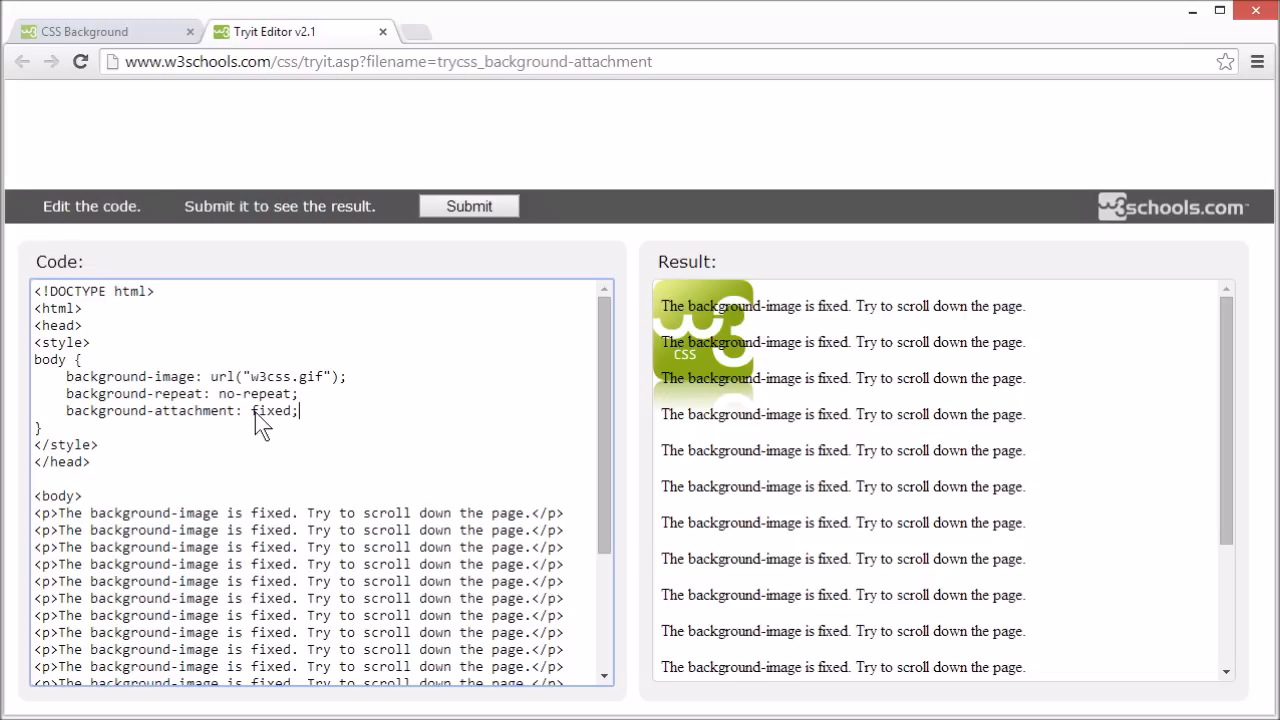
{"action": "type", "text": "scroll"}
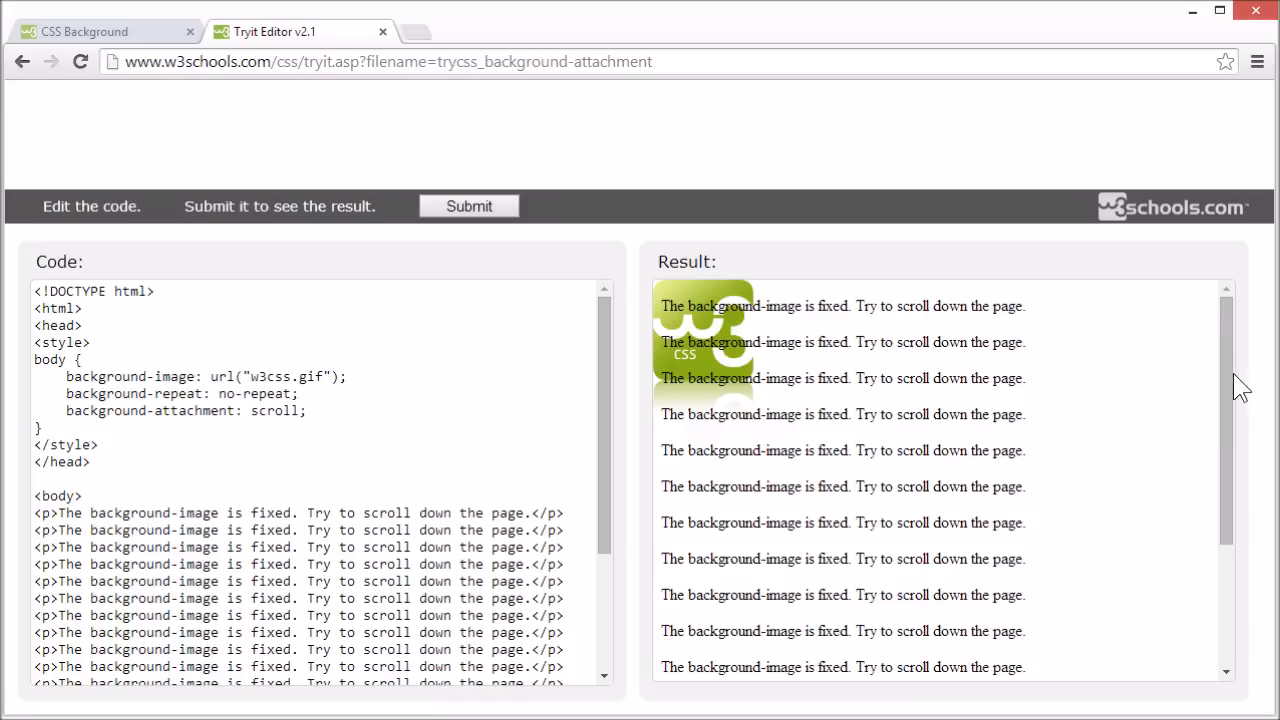
{"action": "scroll", "scroll_direction": "down", "scroll_amount": 3}
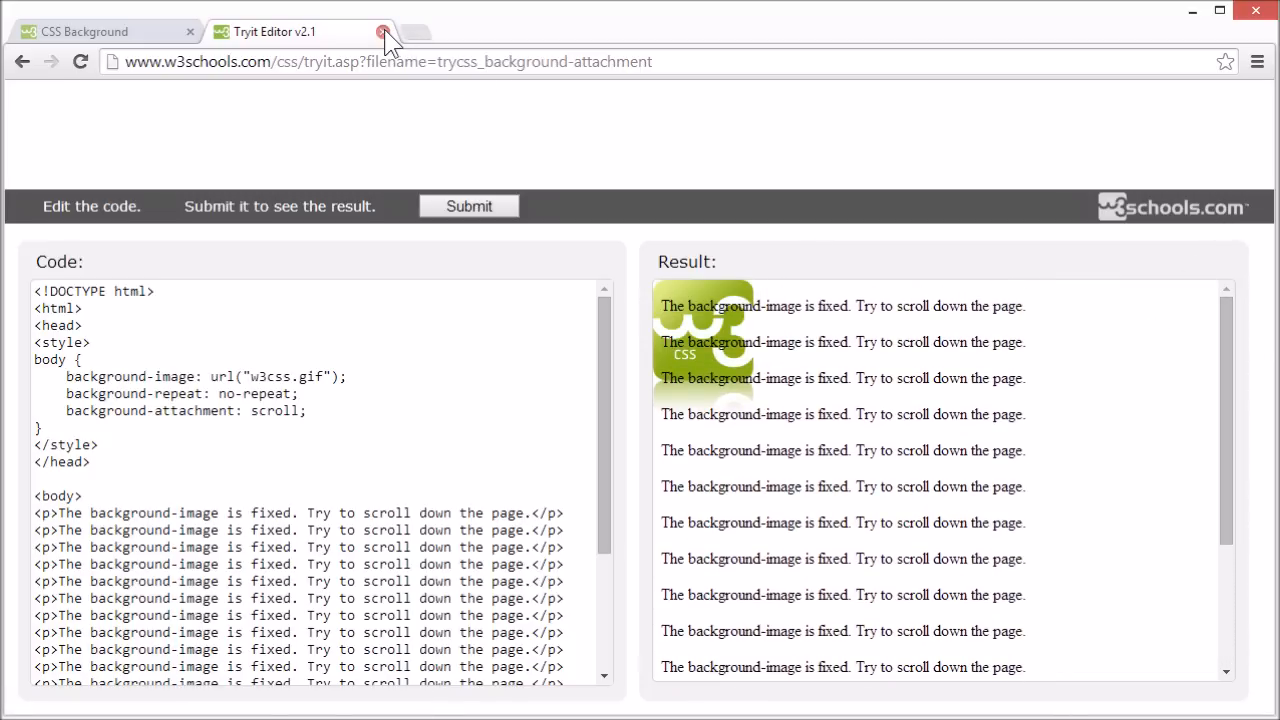
Close the Tryit tab and scroll to the All CSS Background Properties table.
{"action": "left_click", "coordinate": [378, 31]}
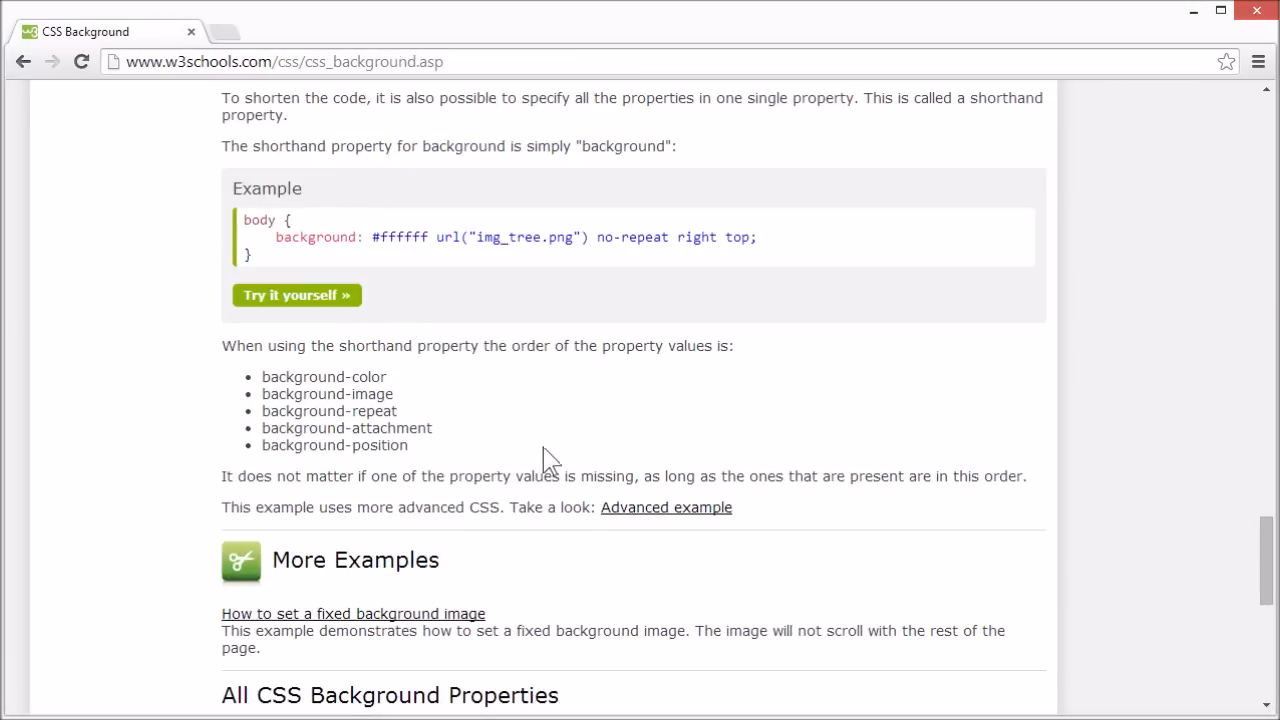
{"action": "scroll", "scroll_direction": "down", "scroll_amount": 3}
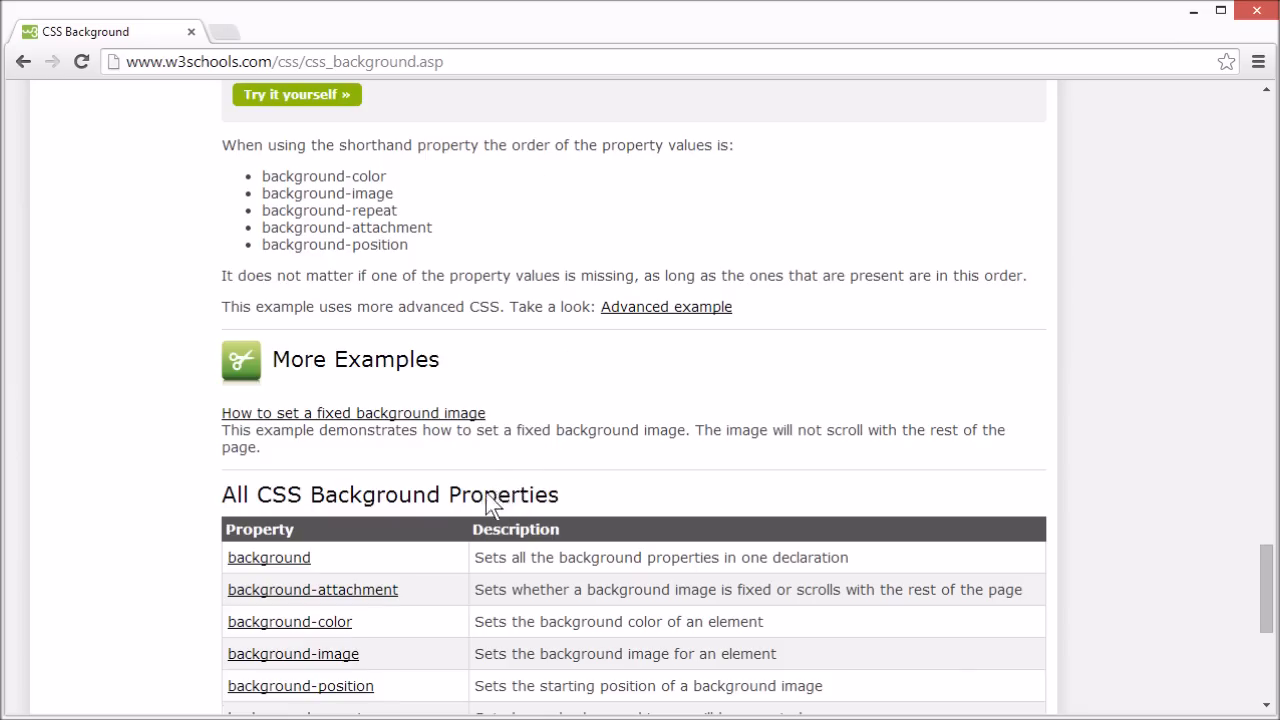
{"action": "scroll", "scroll_direction": "down", "scroll_amount": 3}
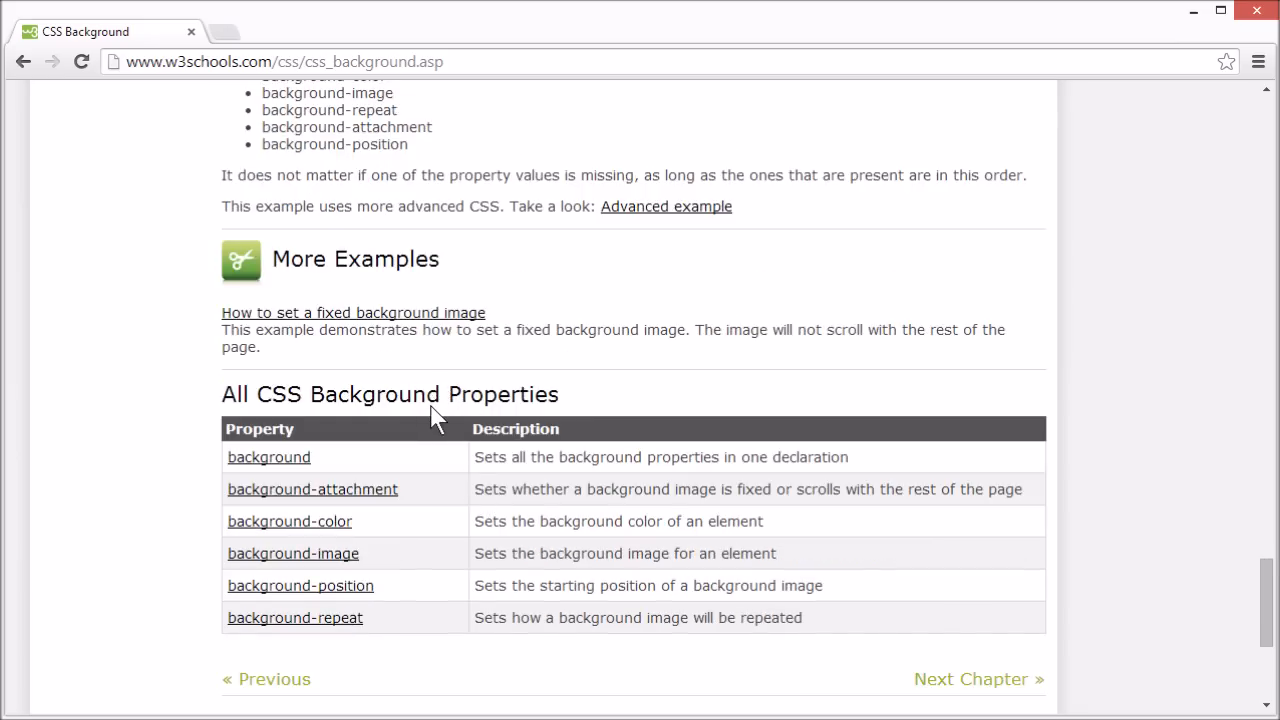
{"action": "mouse_move", "coordinate": [284, 495]}
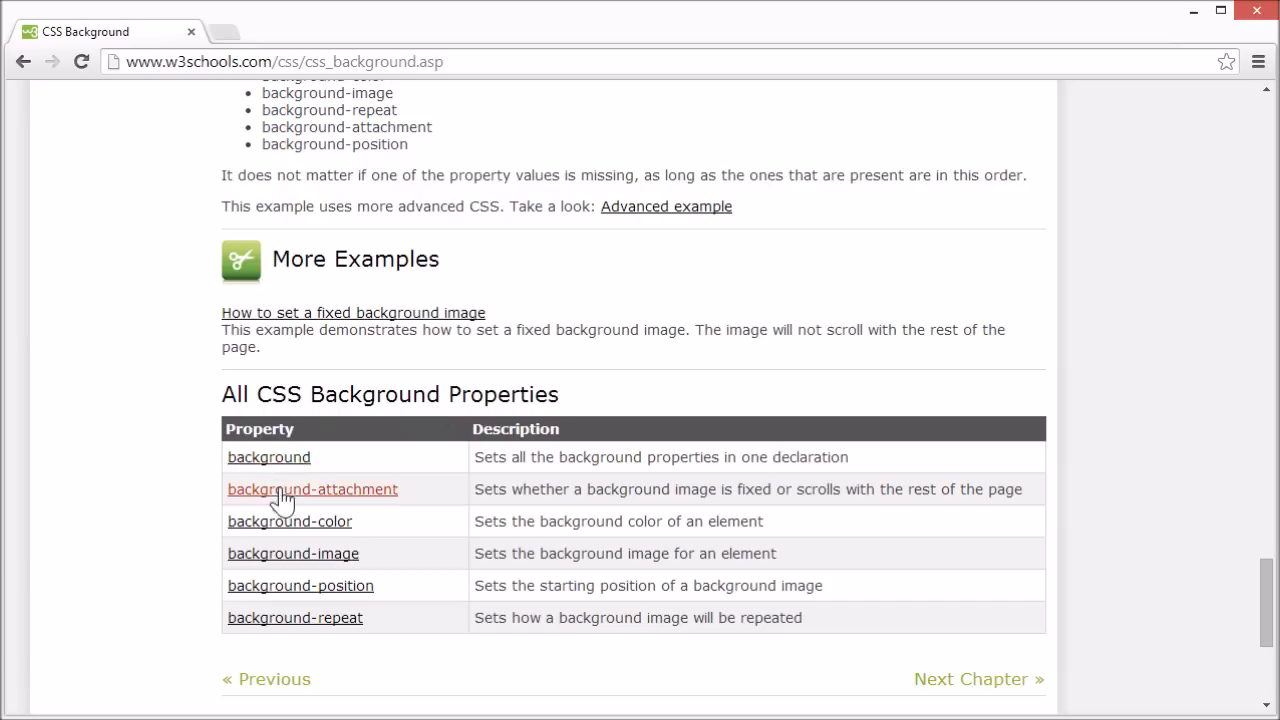
{"action": "mouse_move", "coordinate": [278, 540]}
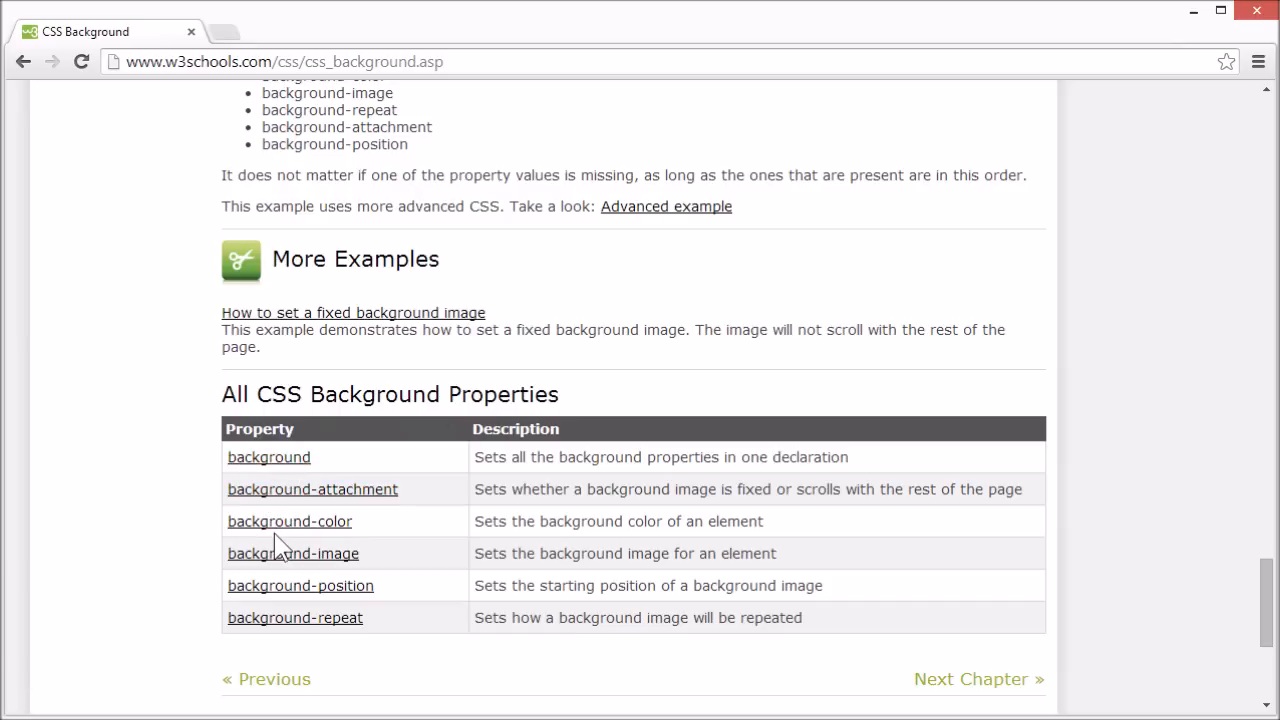
{"action": "mouse_move", "coordinate": [288, 530]}
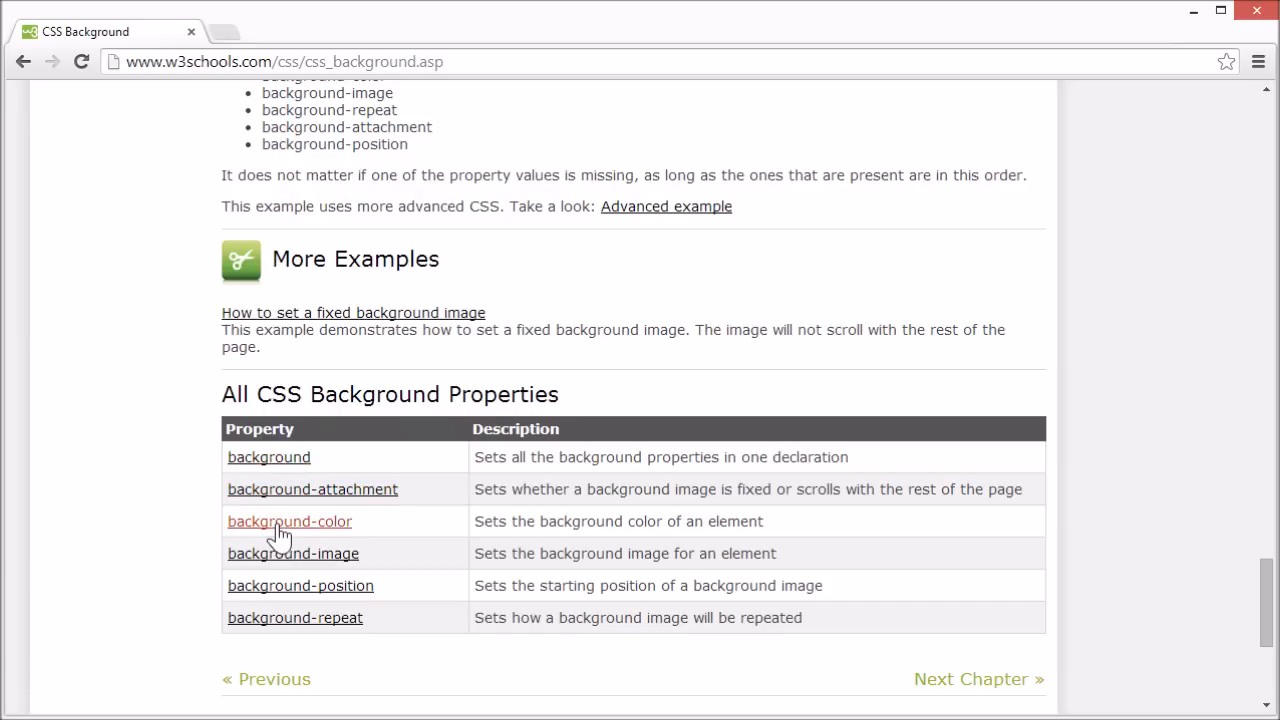